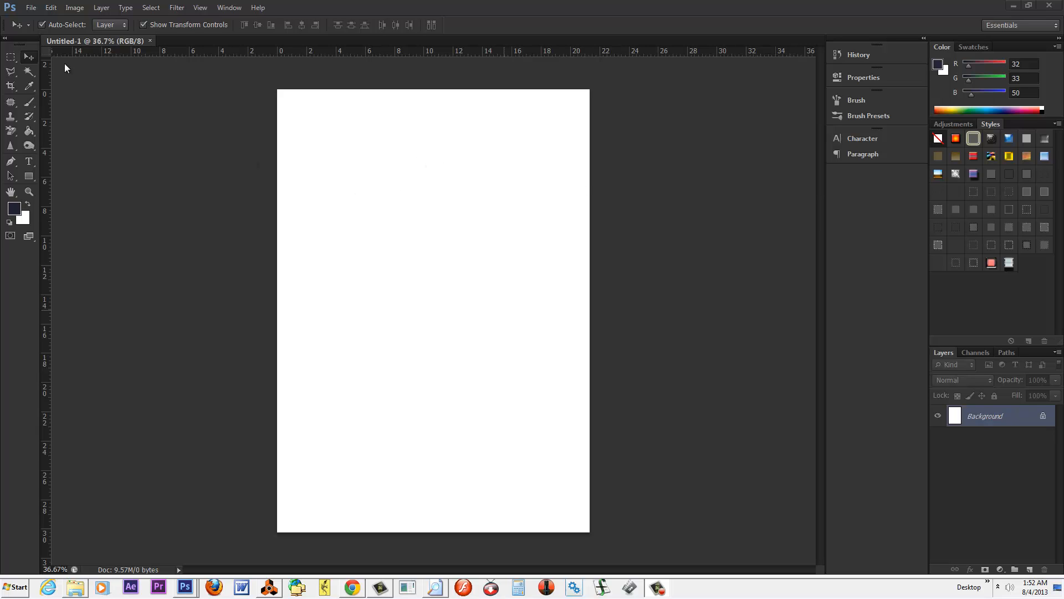
mouse_move(451, 215)
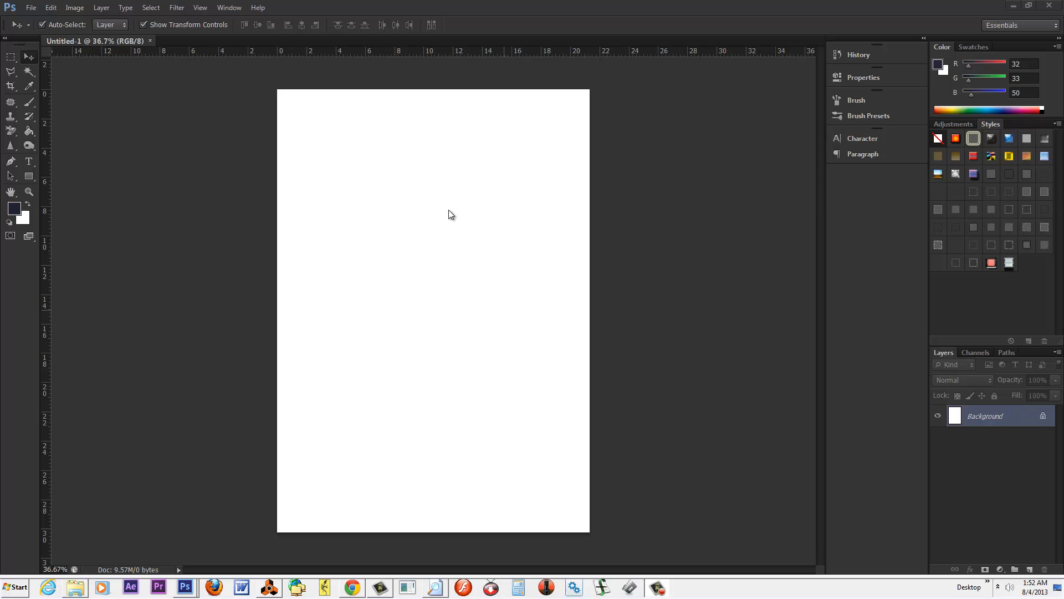
mouse_move(454, 211)
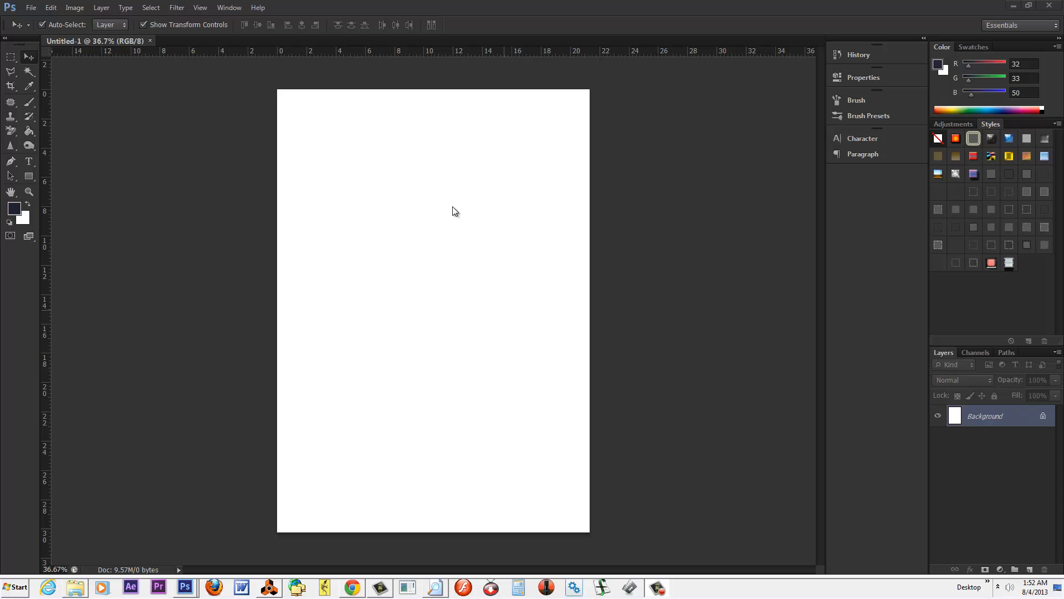
mouse_move(451, 213)
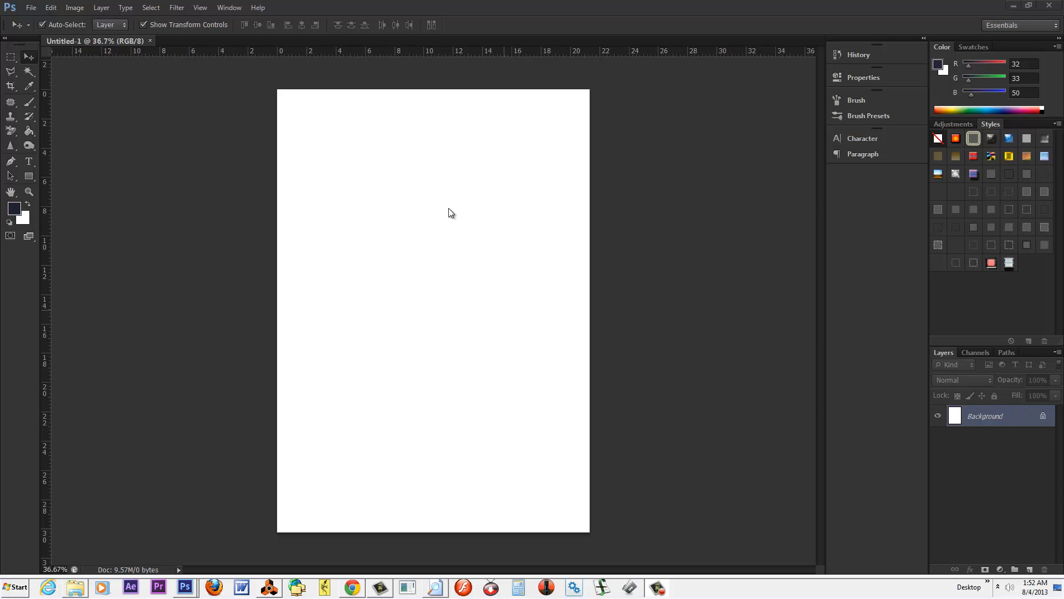
mouse_move(447, 211)
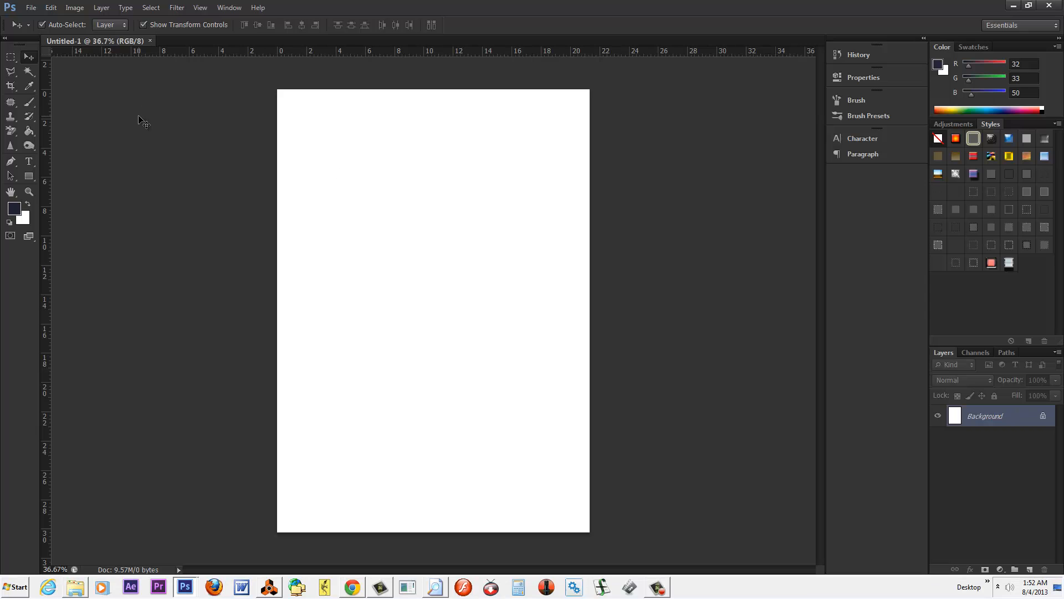
mouse_move(982, 494)
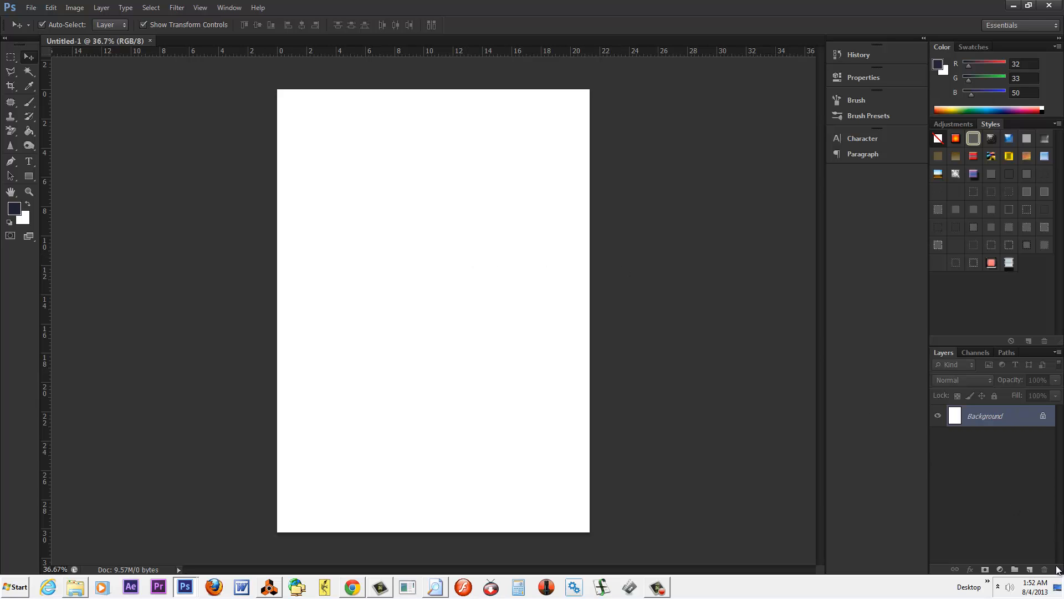
Step: Add a new layer and fill the oval selection with bright blue 0060ff
click(16, 212)
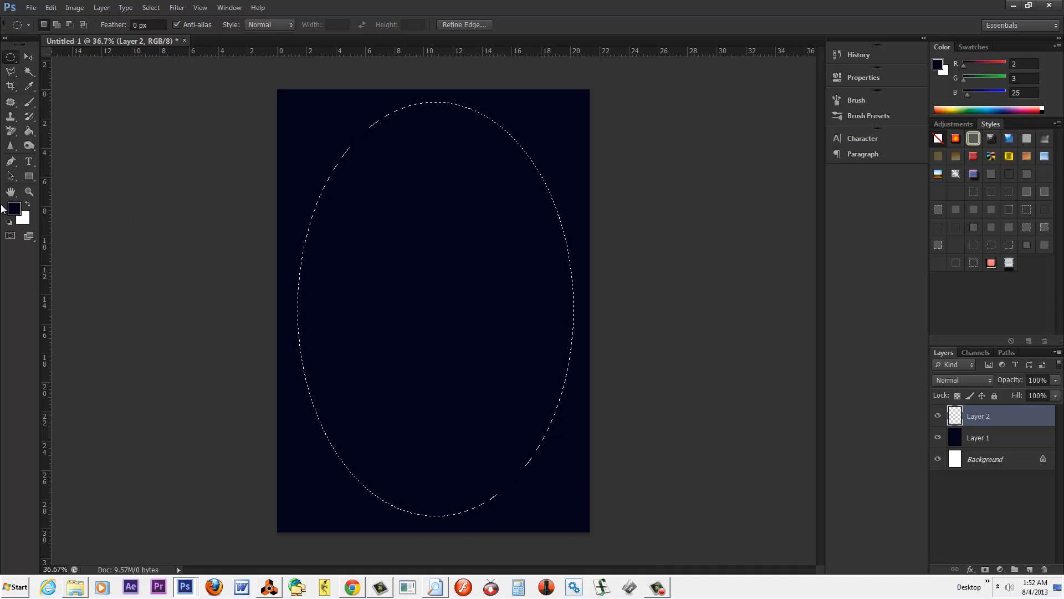
click(15, 209)
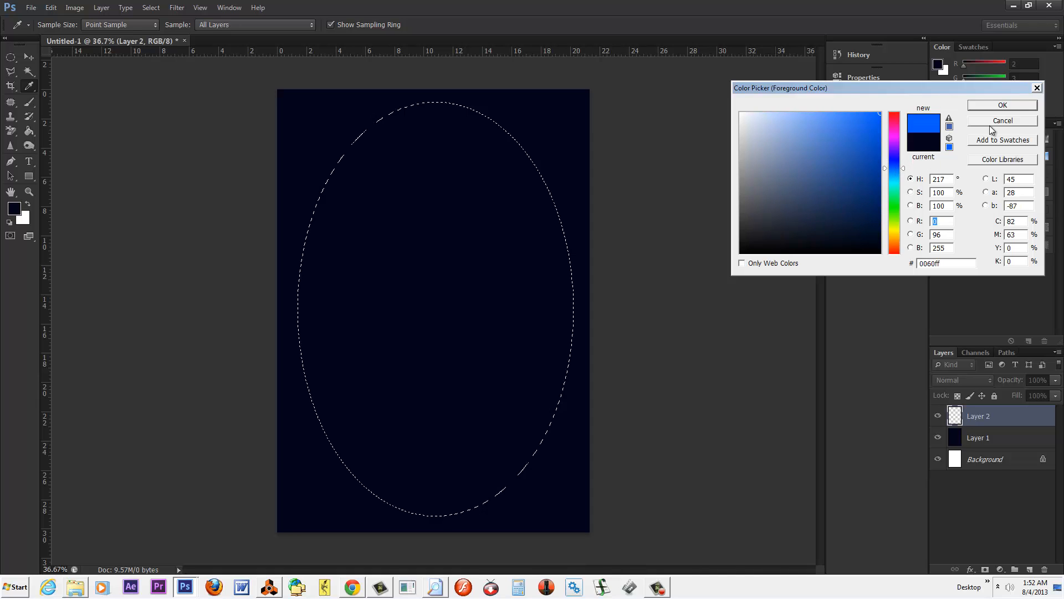
click(1001, 105)
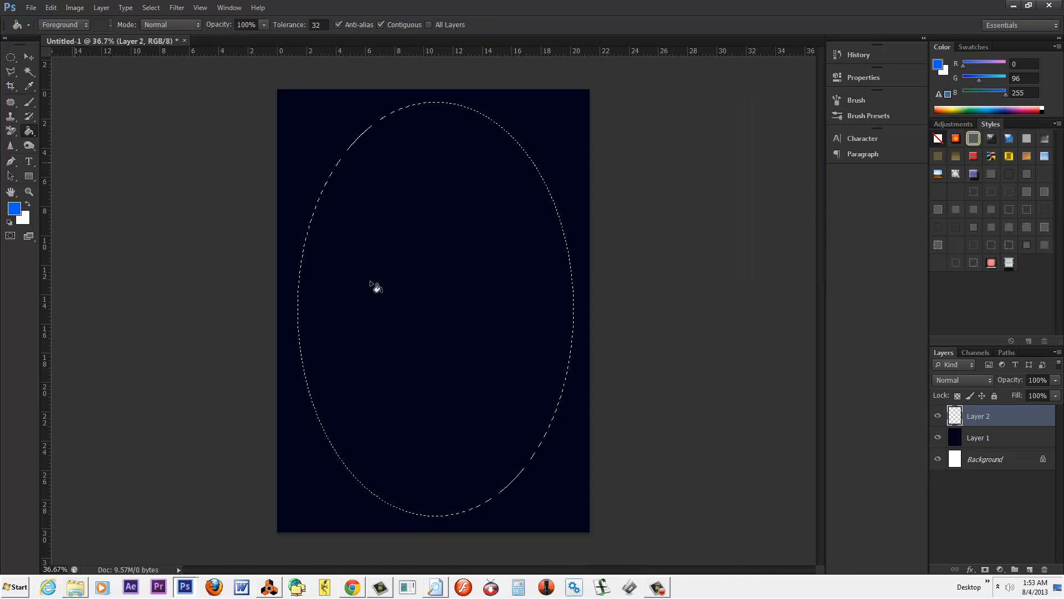
click(150, 7)
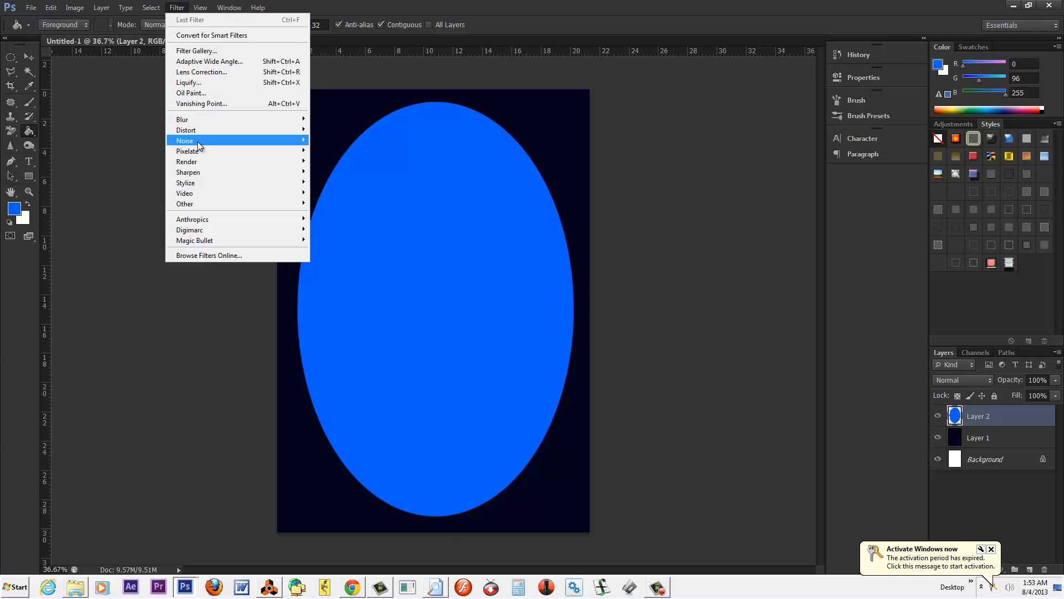
Step: Apply a Gaussian Blur with a very high radius to the blue oval
click(338, 198)
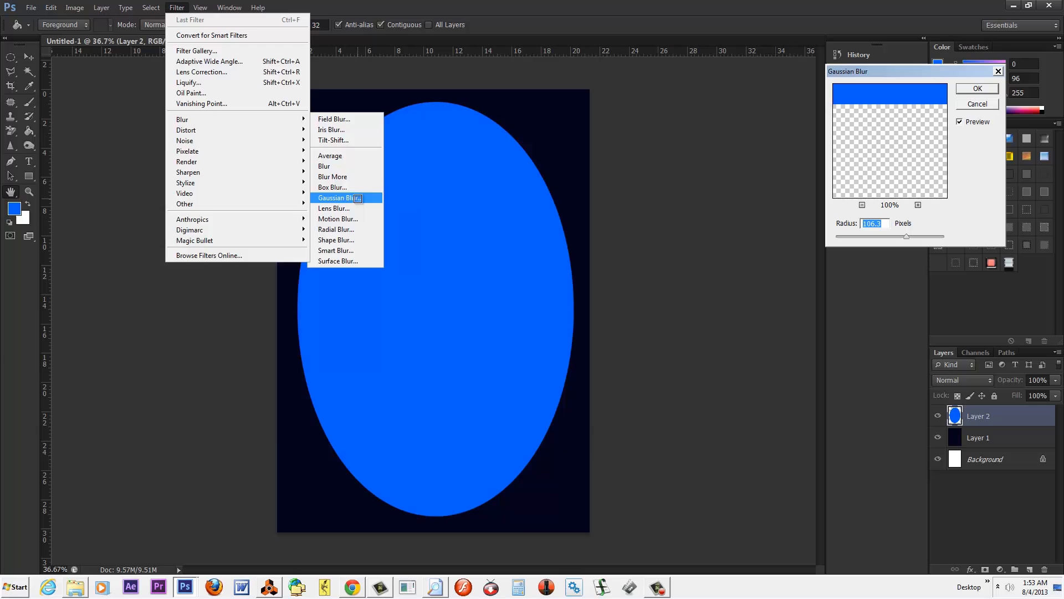
drag(907, 236, 923, 236)
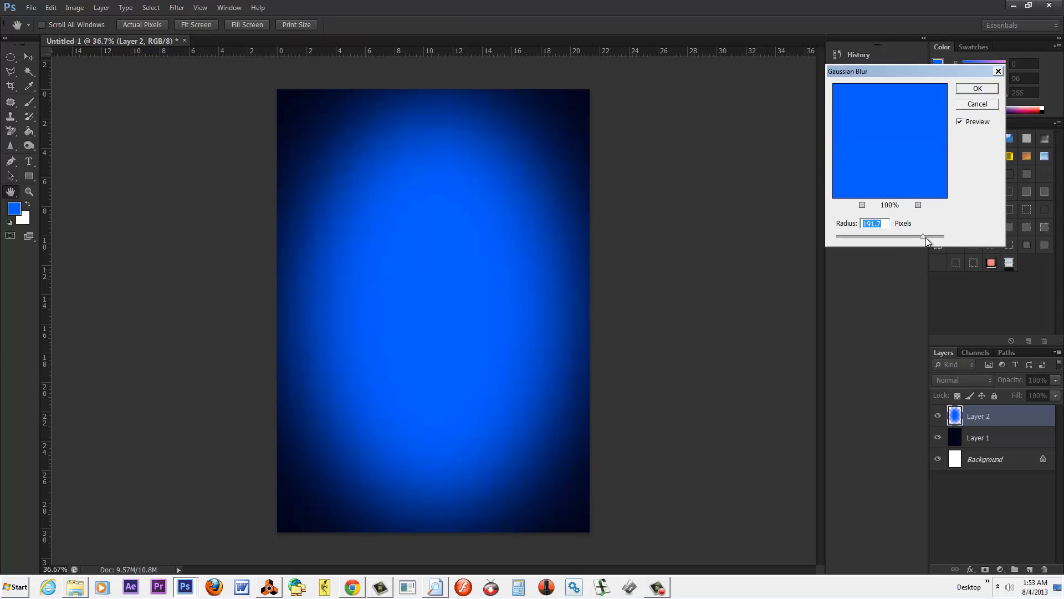
drag(923, 237, 940, 236)
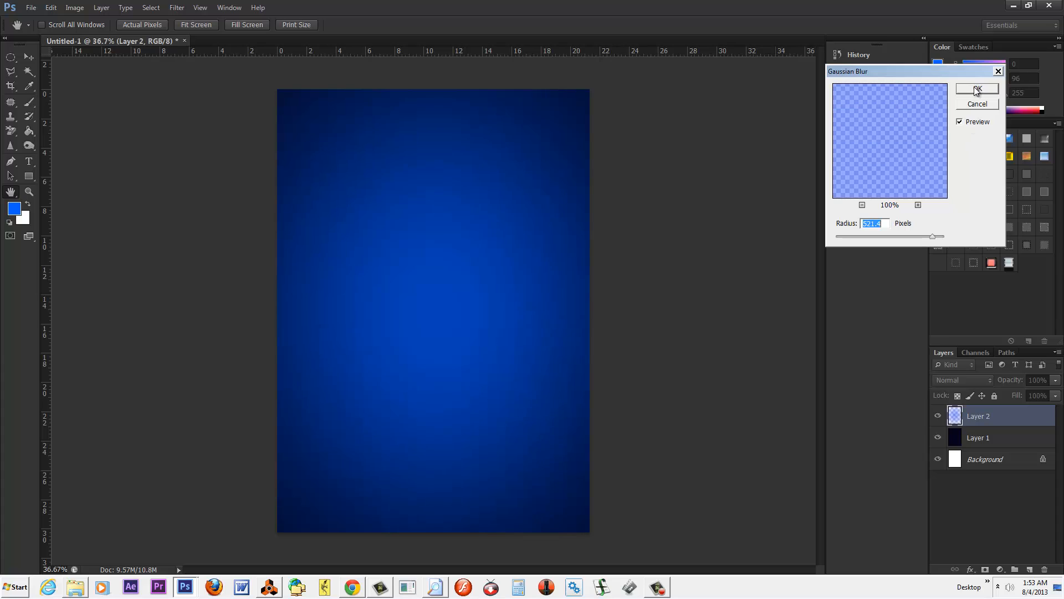
click(977, 89)
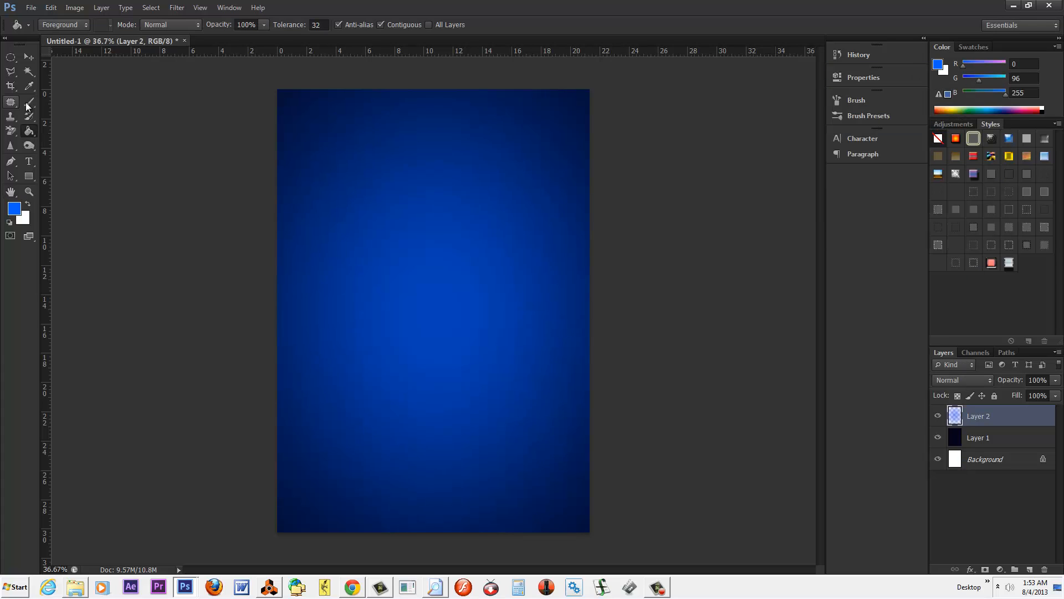
Step: Browse a folder of texture images in the Open dialog, then close it without opening any
click(30, 7)
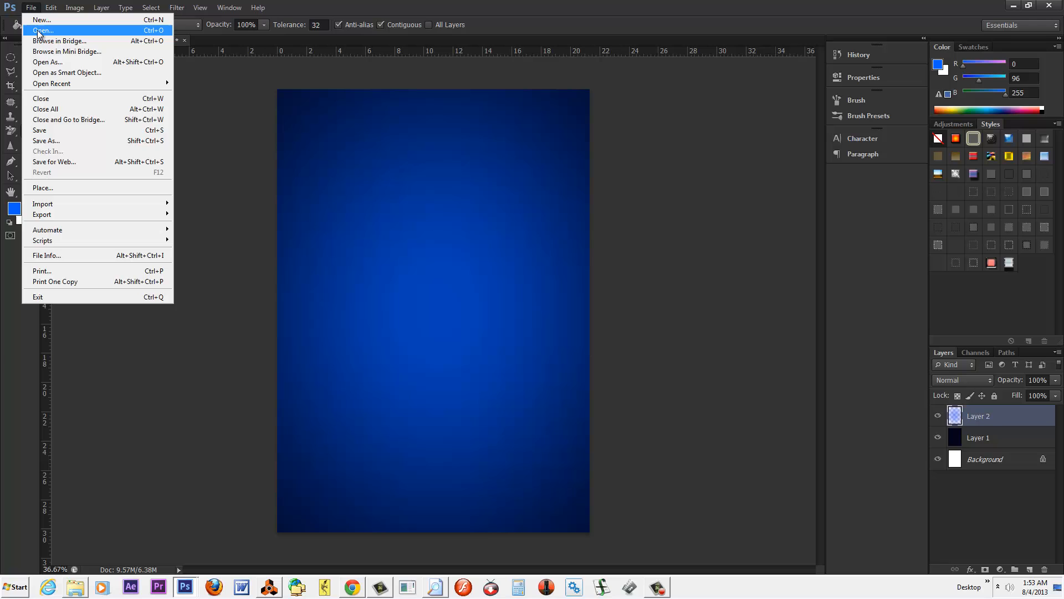
click(31, 7)
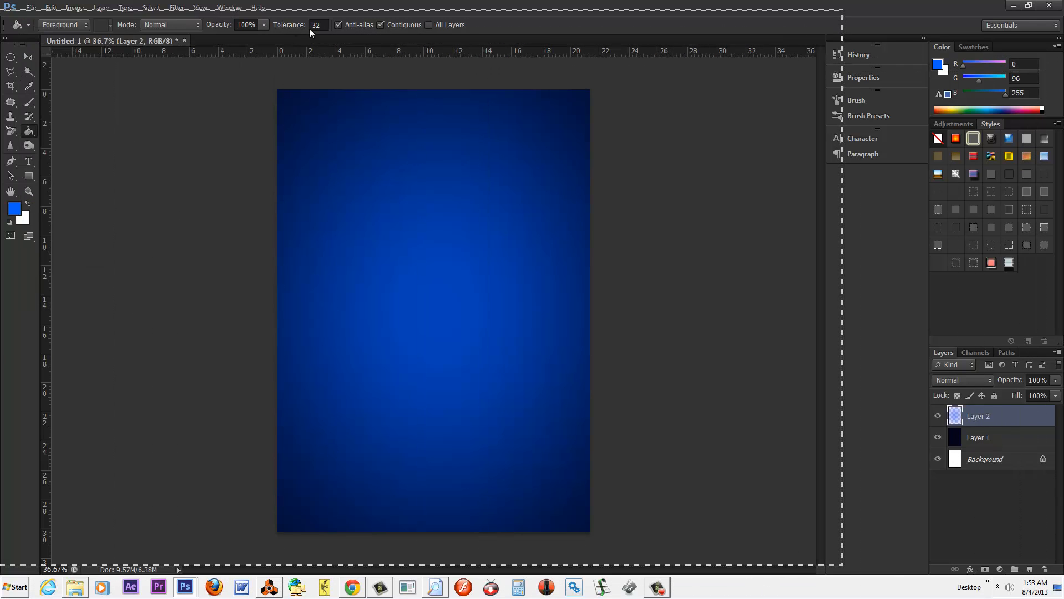
click(31, 7)
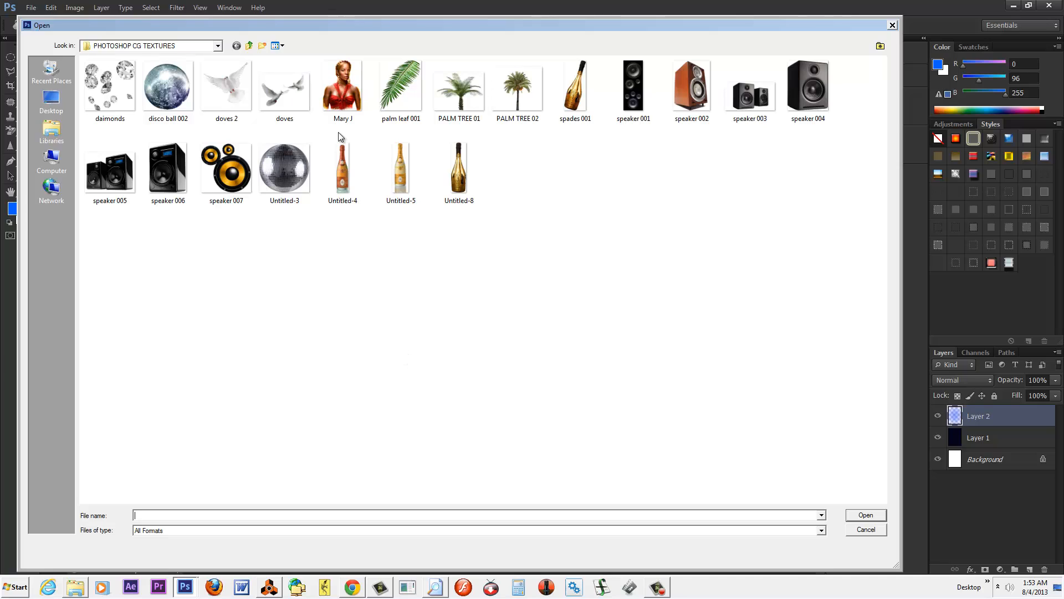
mouse_move(342, 167)
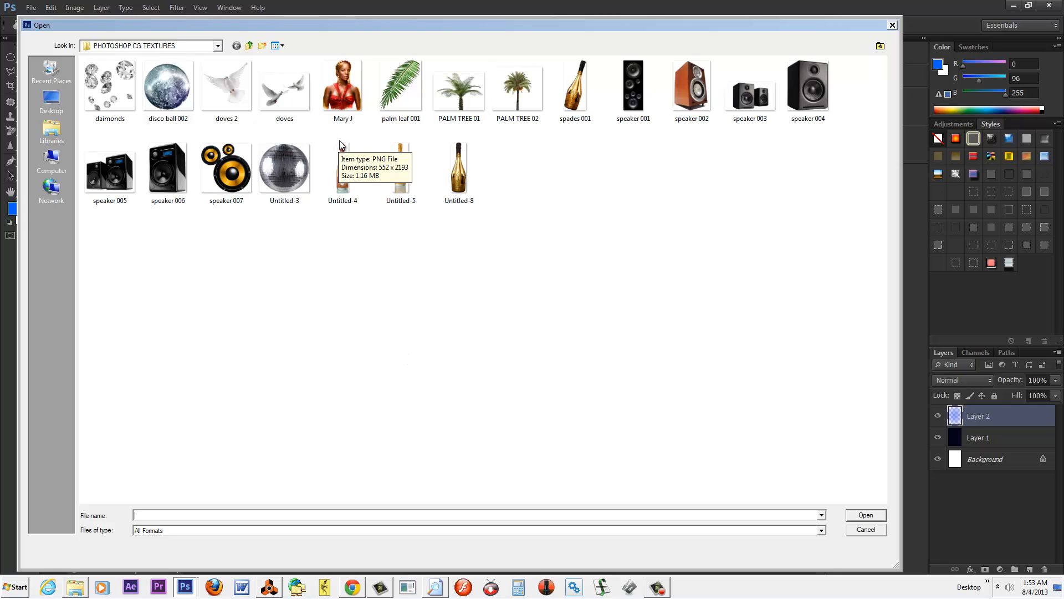
mouse_move(343, 138)
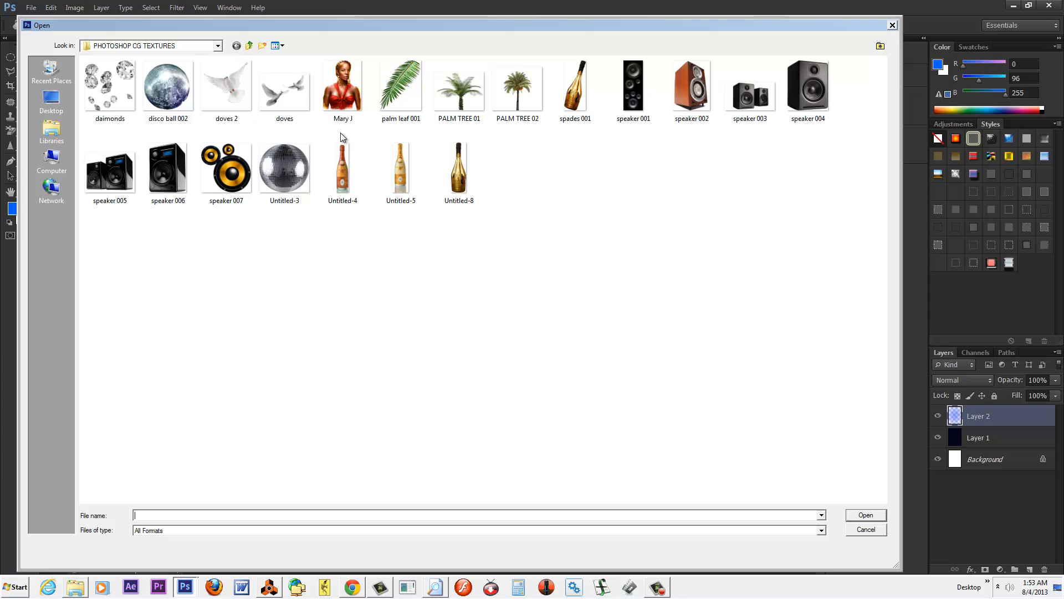
mouse_move(336, 143)
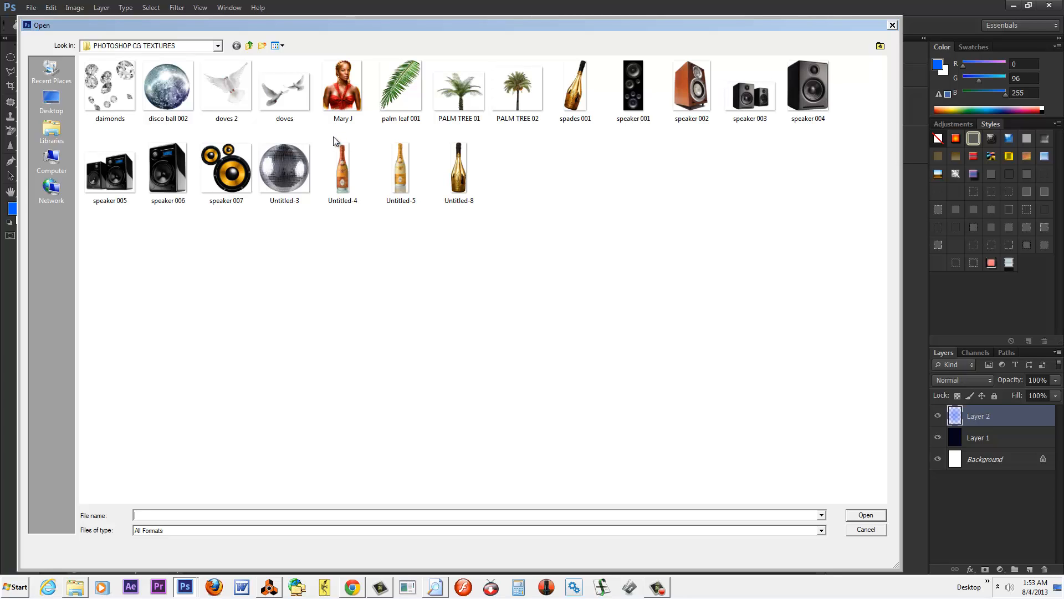
mouse_move(333, 133)
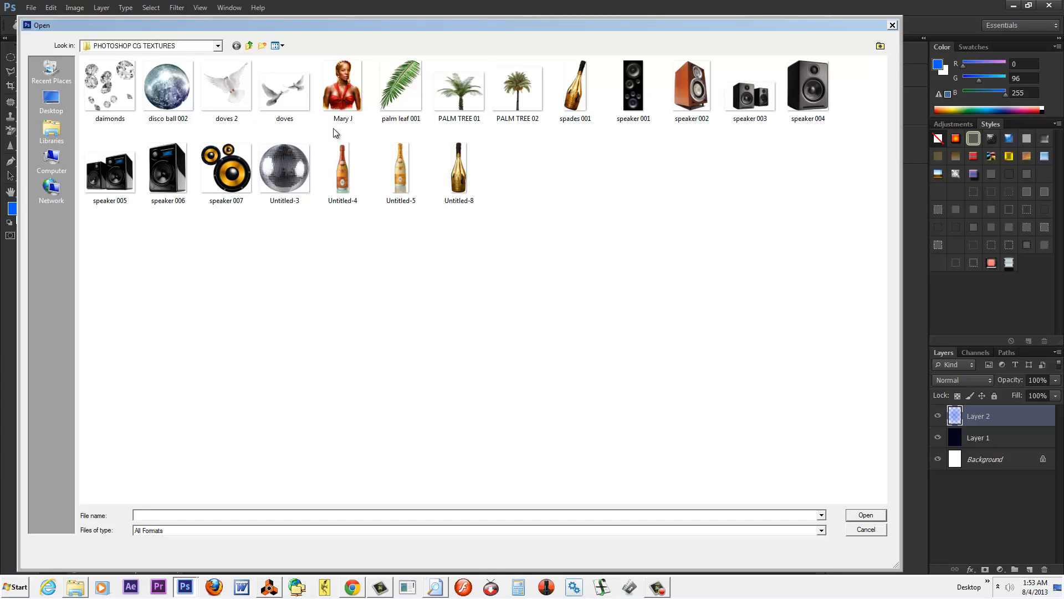
click(475, 514)
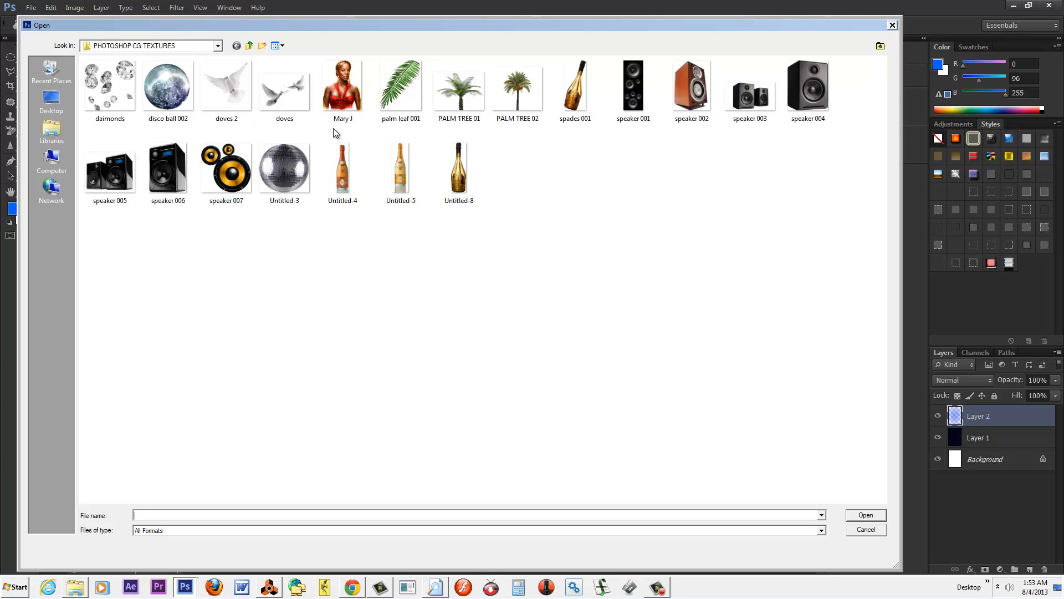
mouse_move(675, 166)
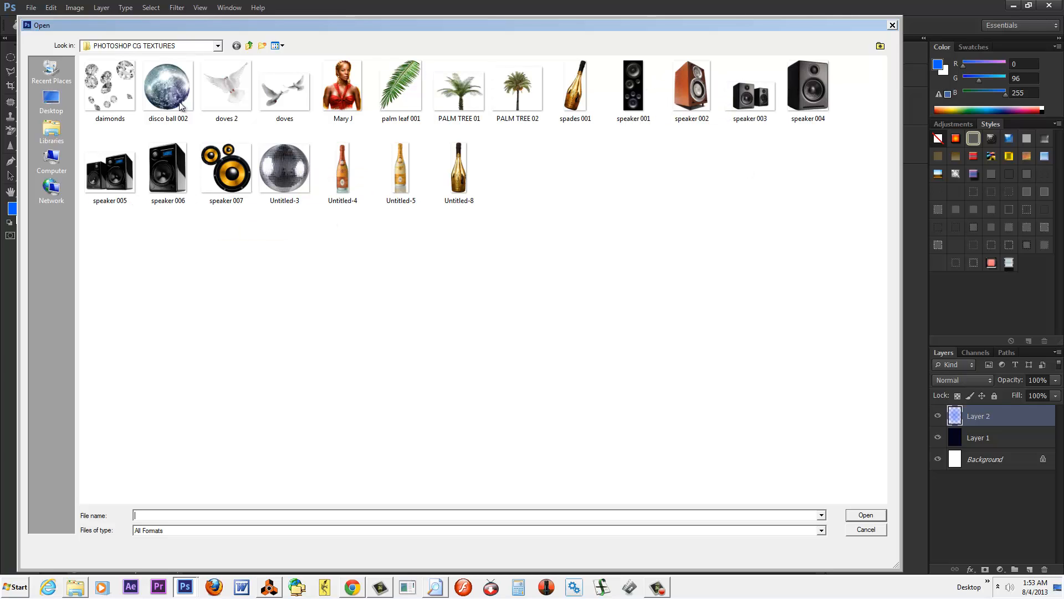
mouse_move(229, 130)
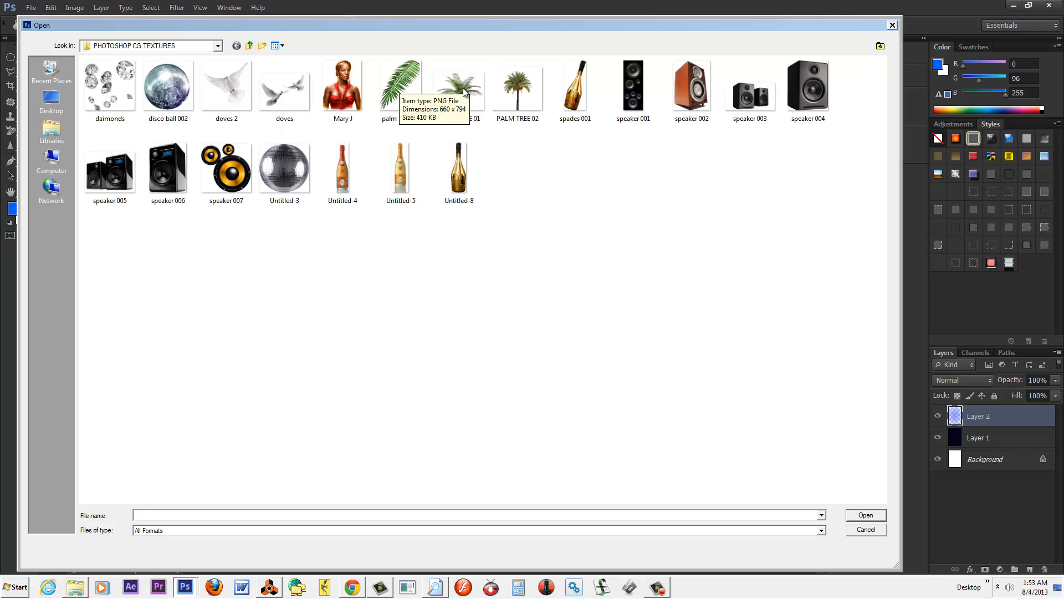
mouse_move(578, 106)
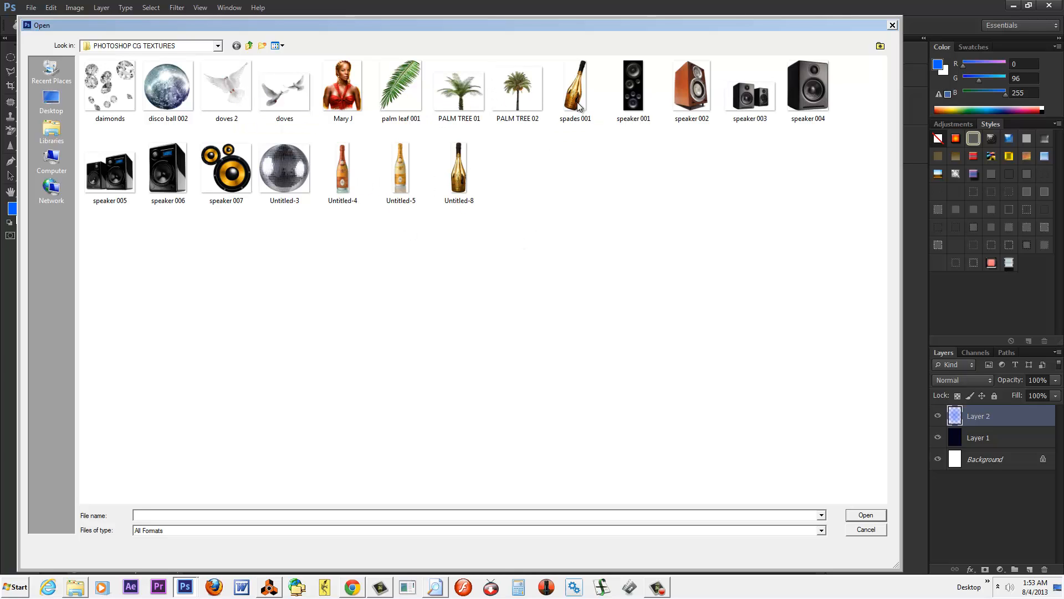
mouse_move(576, 92)
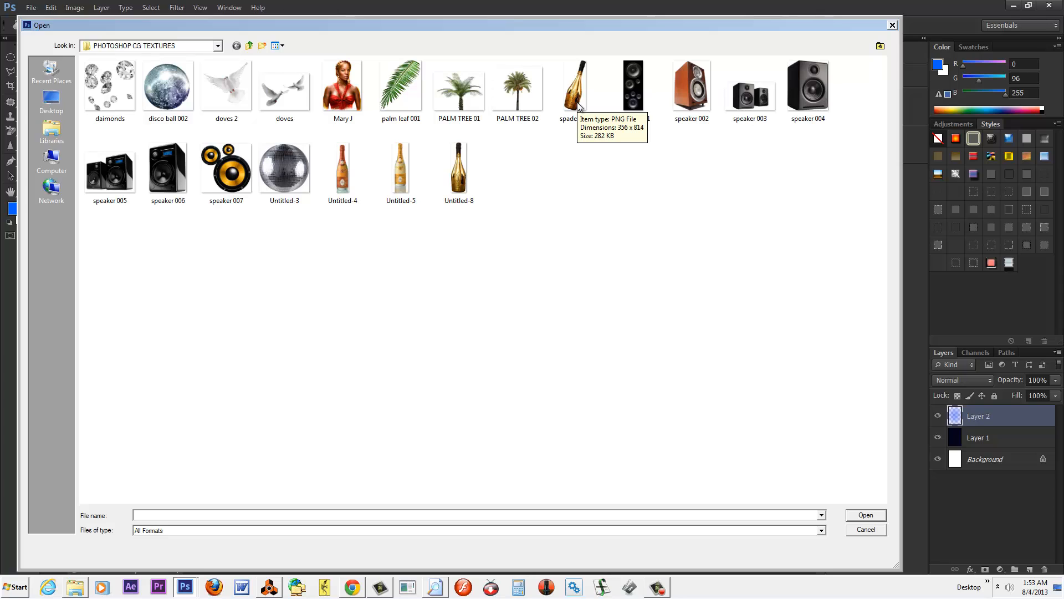
mouse_move(578, 109)
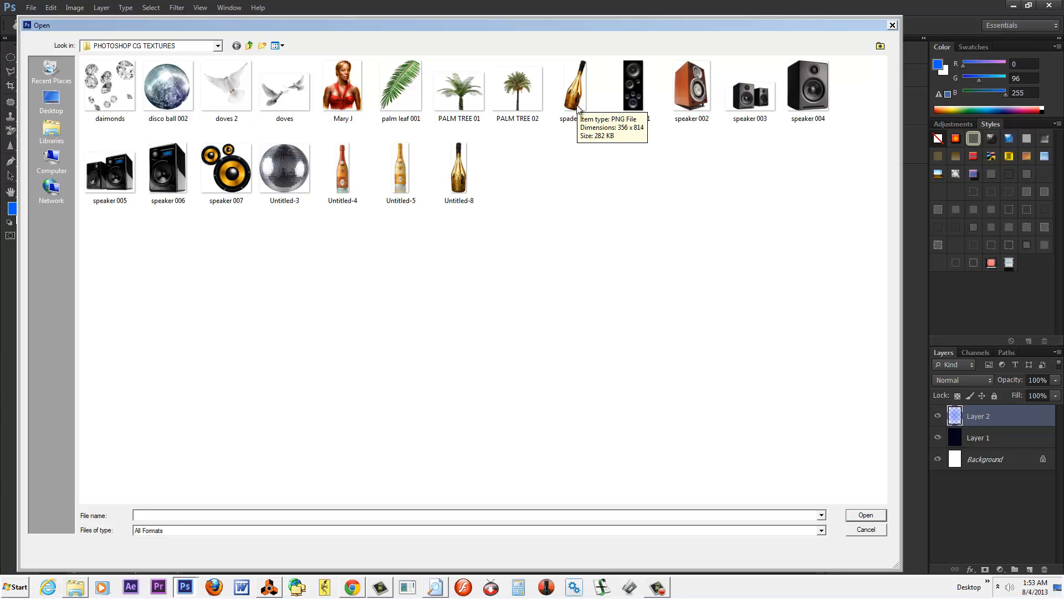
click(475, 515)
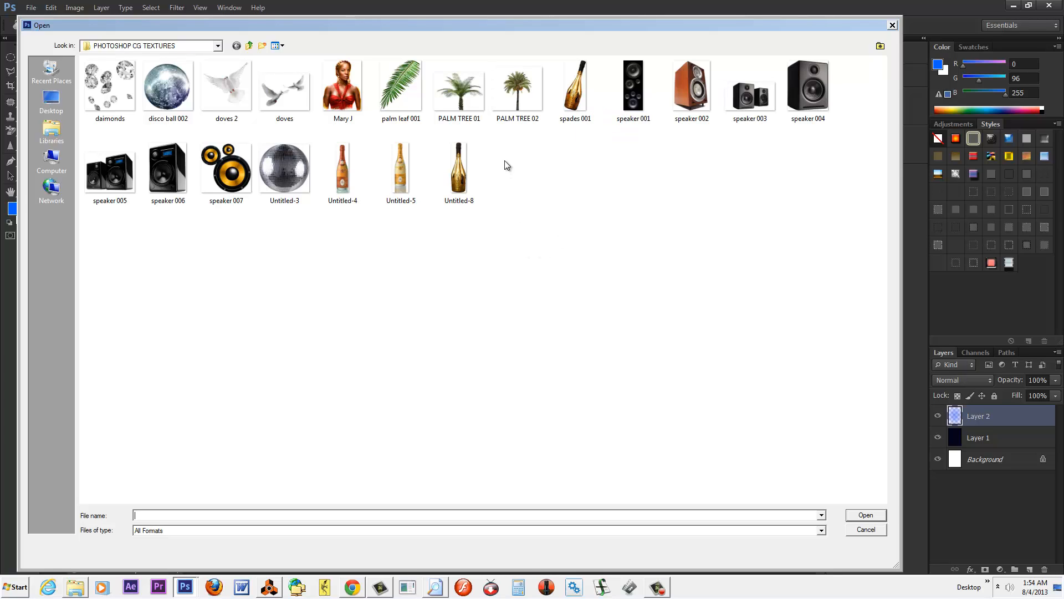
mouse_move(514, 172)
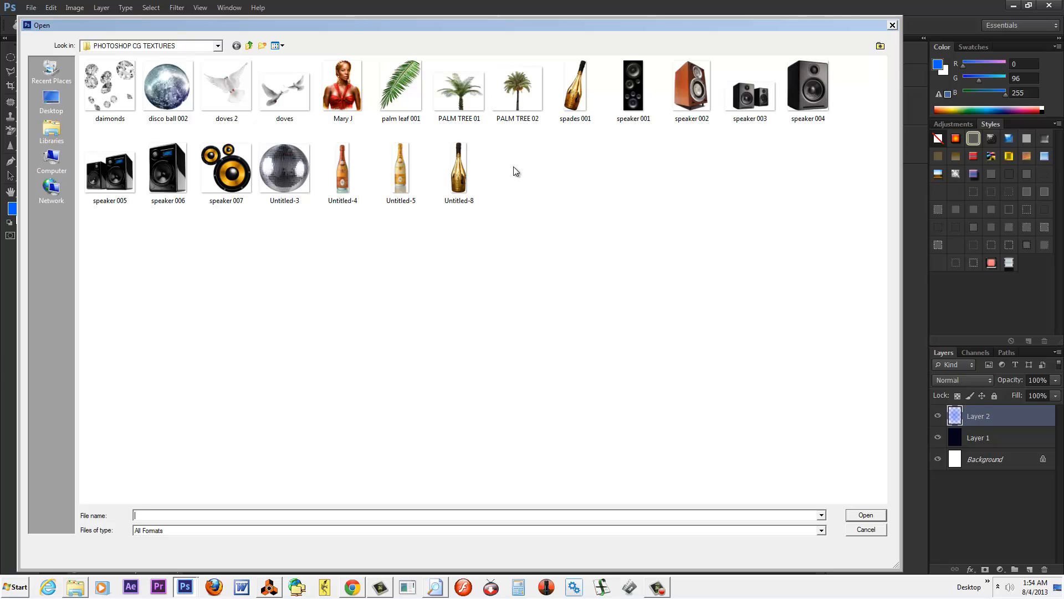
mouse_move(353, 80)
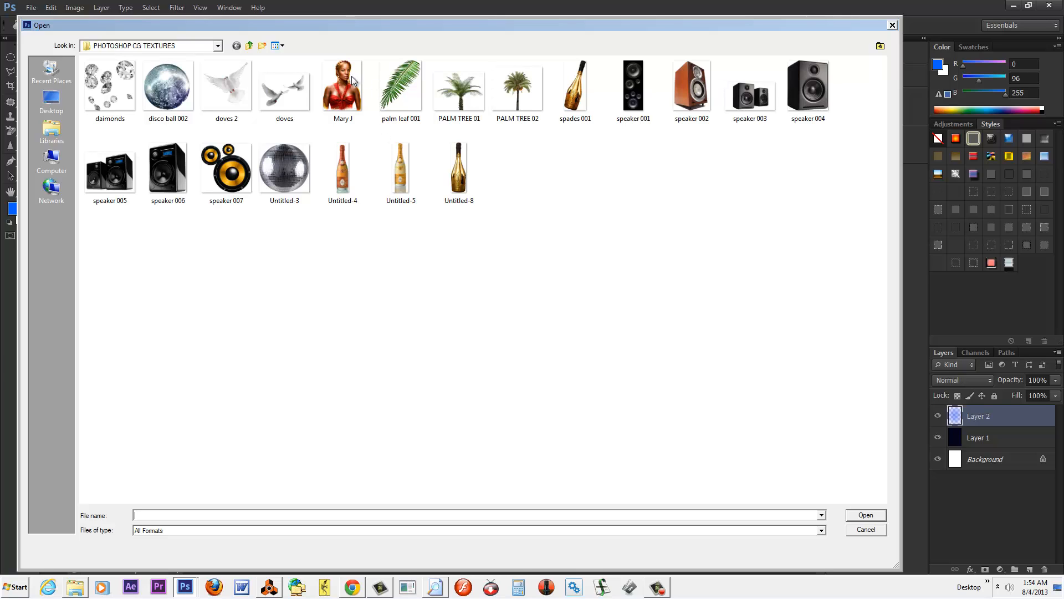
click(865, 529)
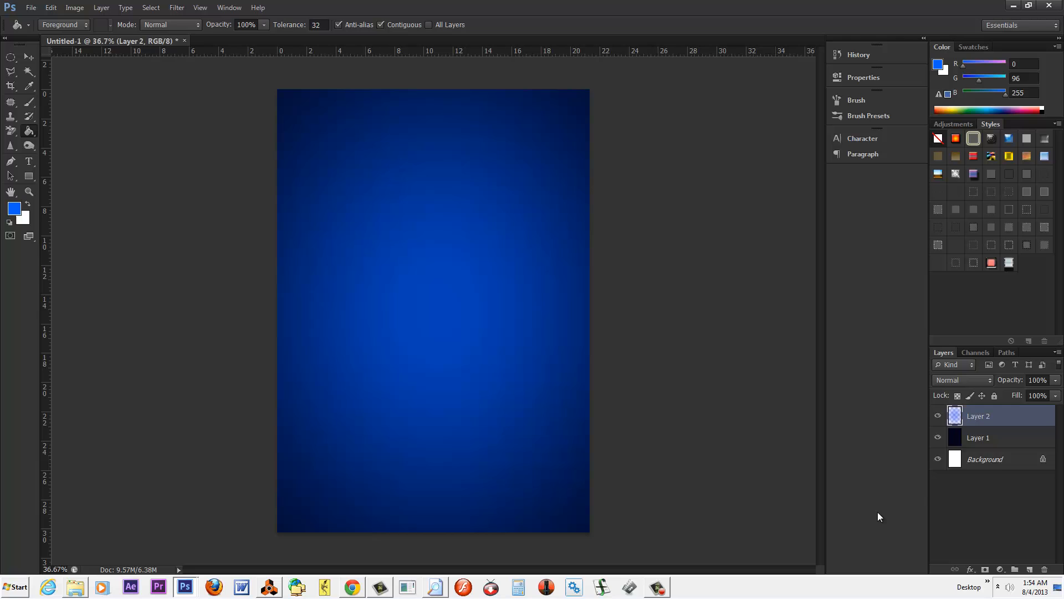
Step: Bring the woman image in as Layer 3 near the top of the canvas
click(258, 40)
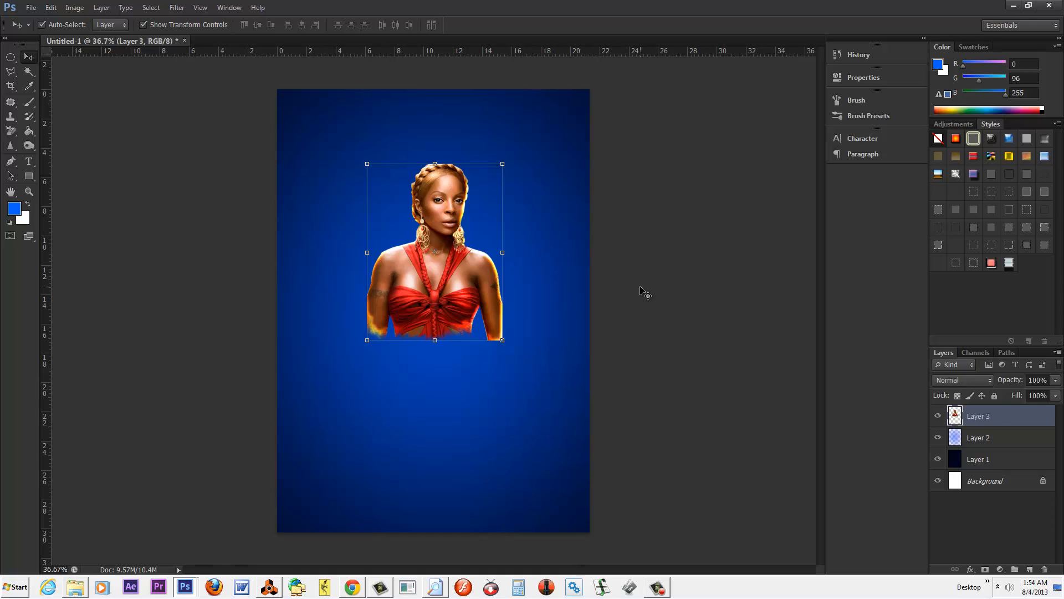
mouse_move(581, 241)
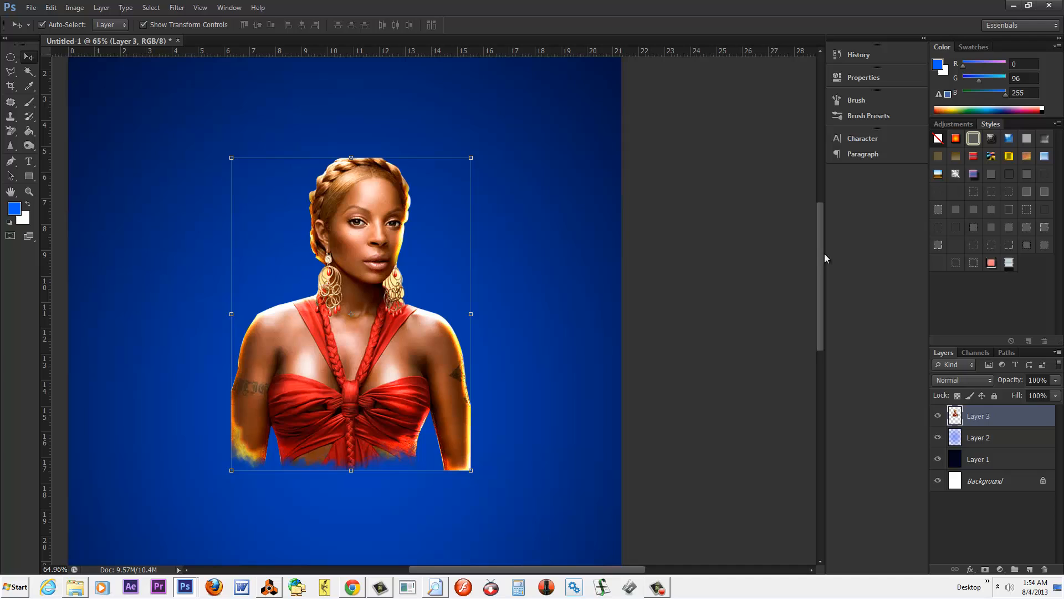
mouse_move(447, 324)
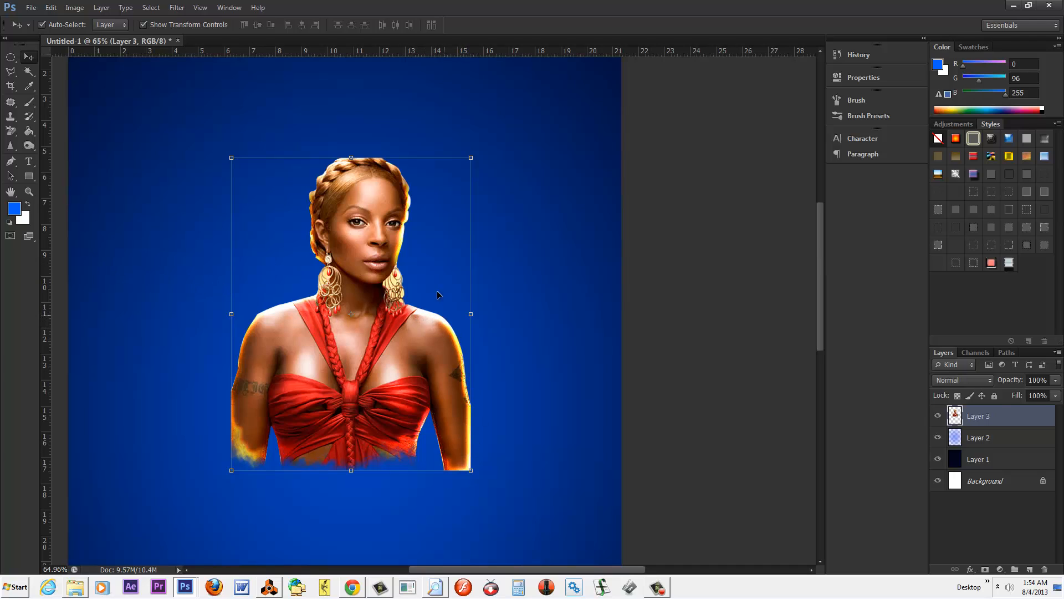
mouse_move(409, 190)
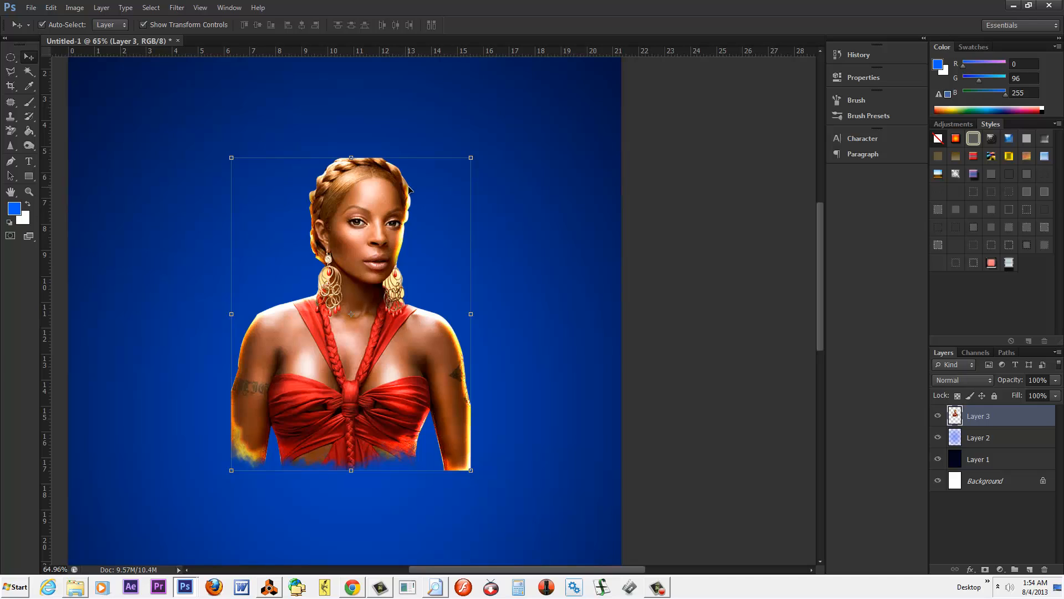
mouse_move(432, 325)
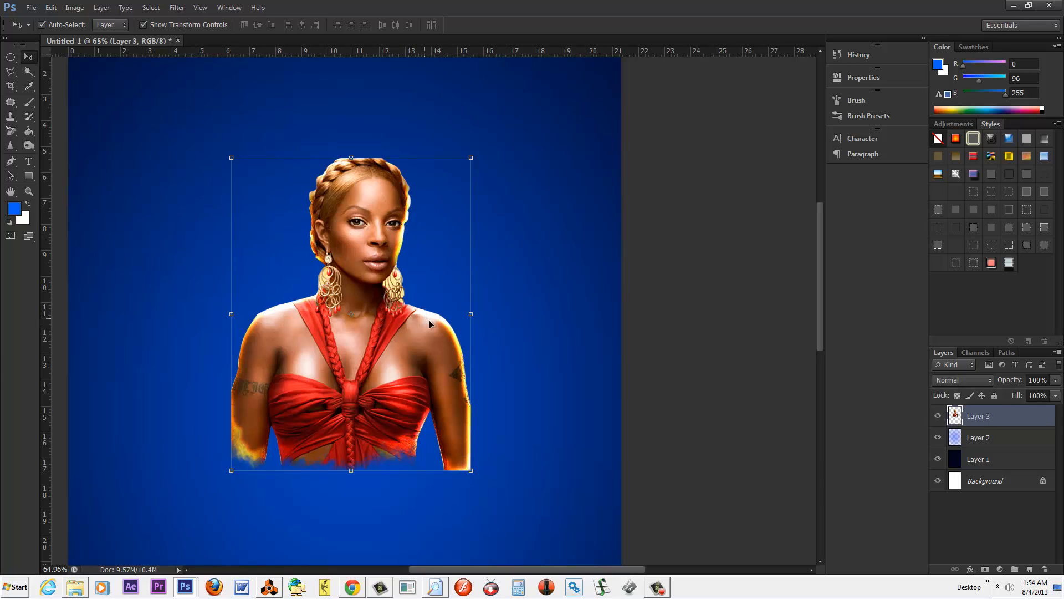
mouse_move(348, 206)
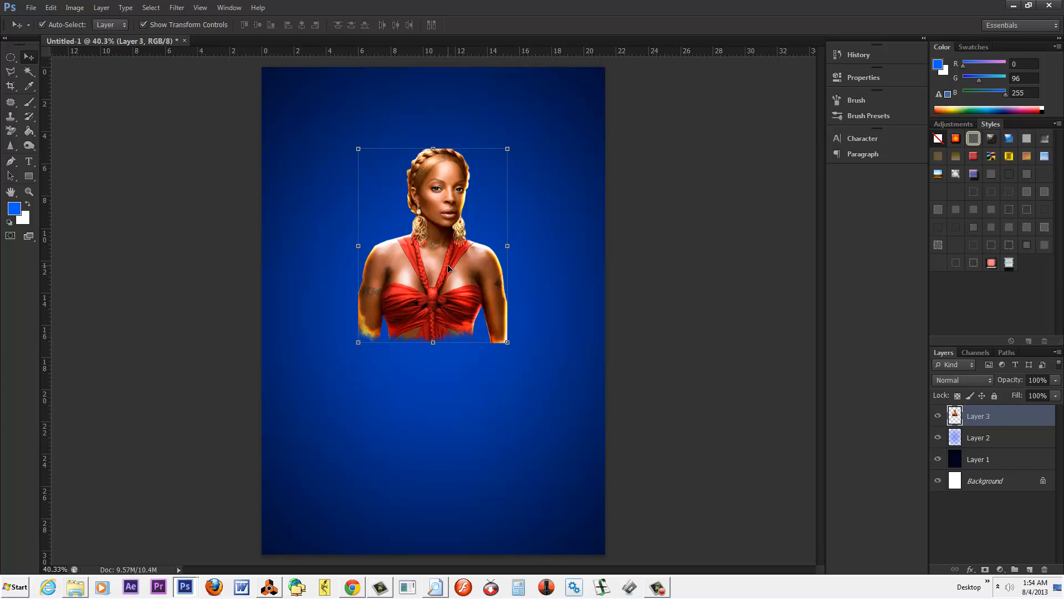
mouse_move(116, 145)
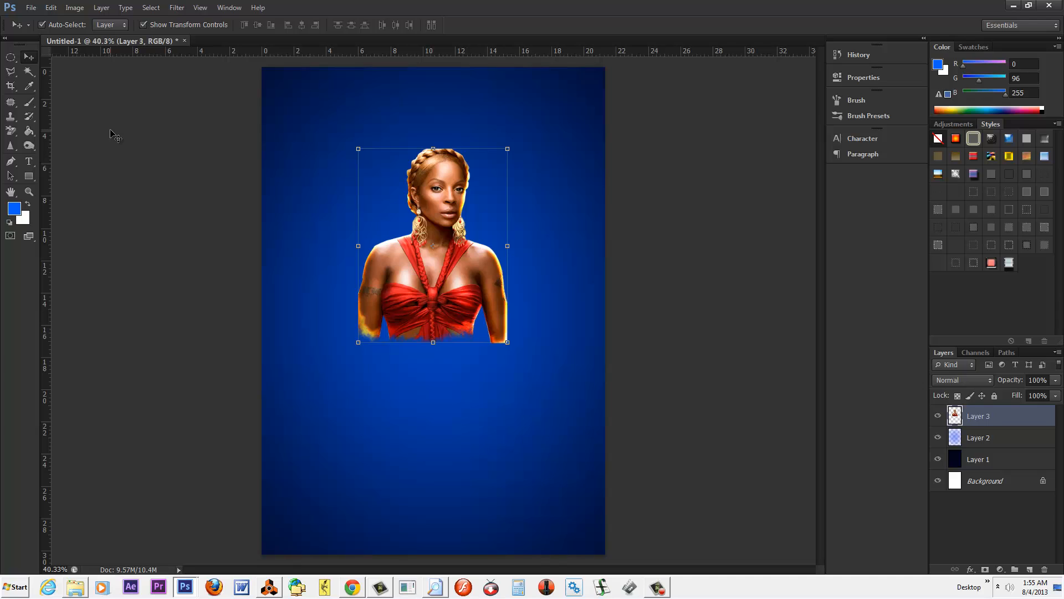
mouse_move(109, 143)
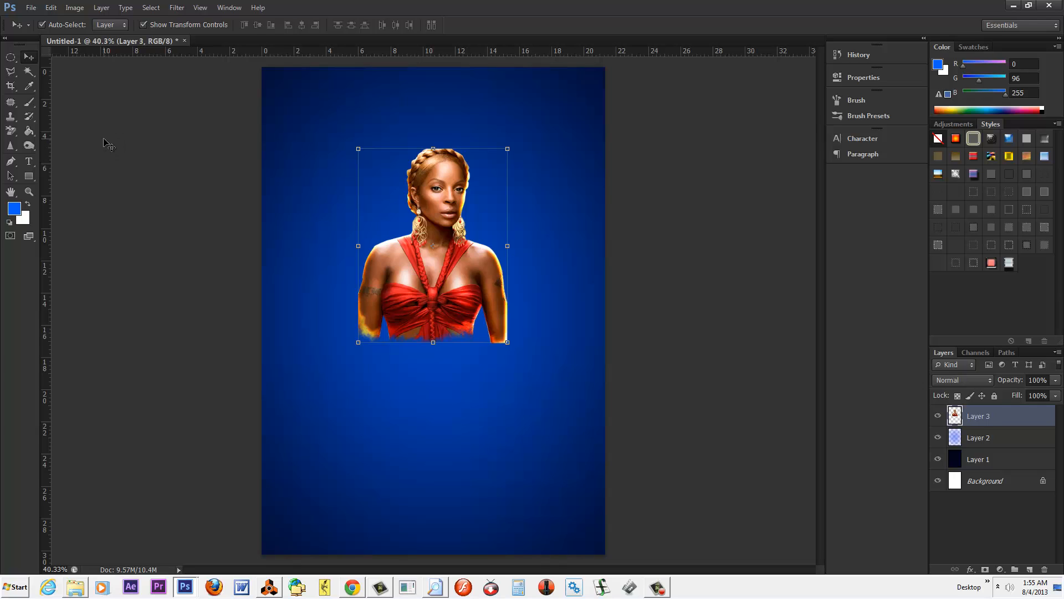
mouse_move(483, 250)
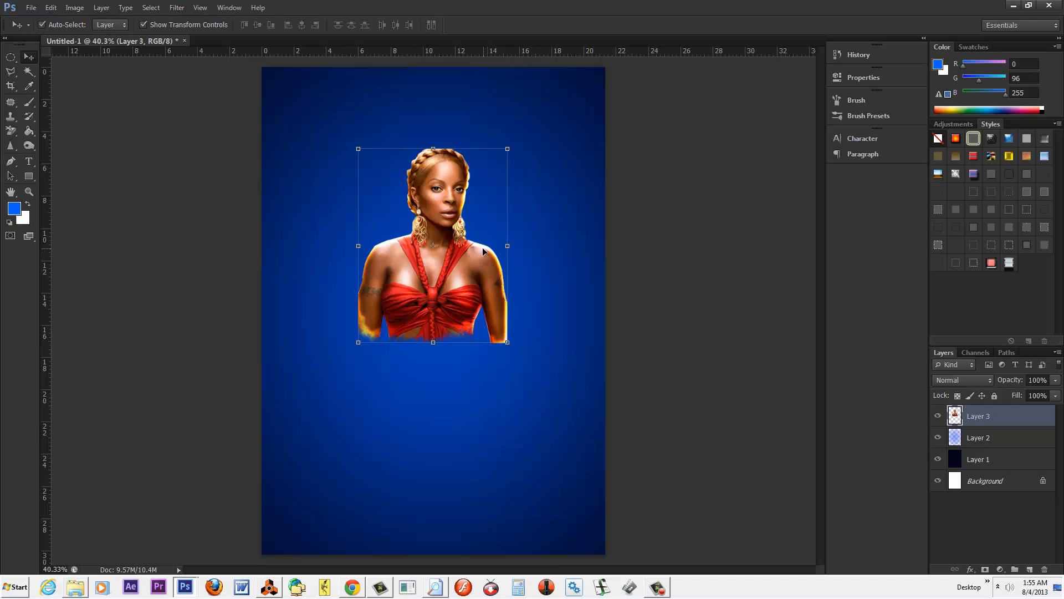
mouse_move(491, 244)
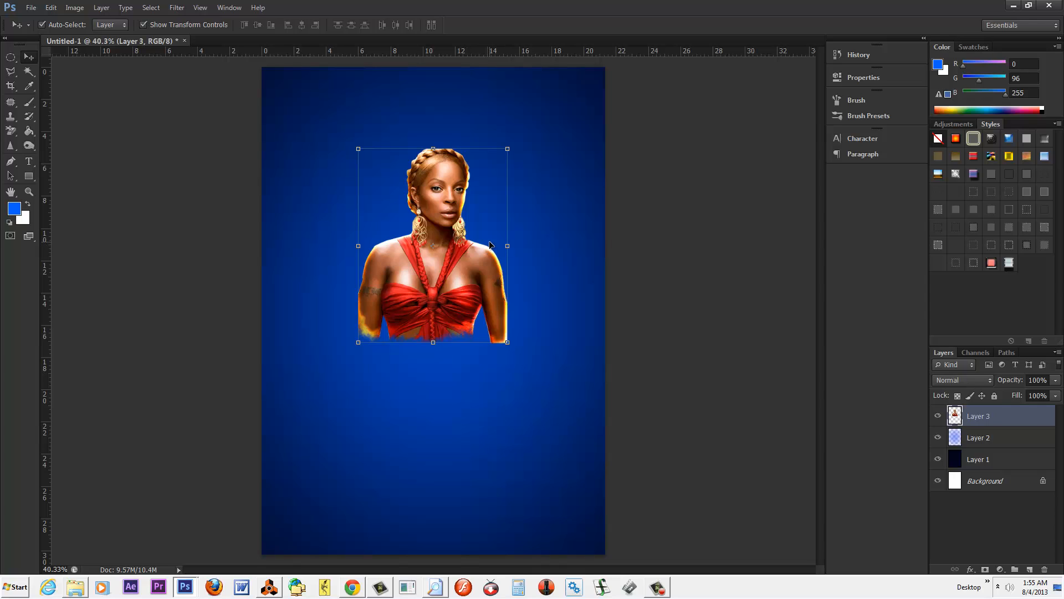
mouse_move(1013, 441)
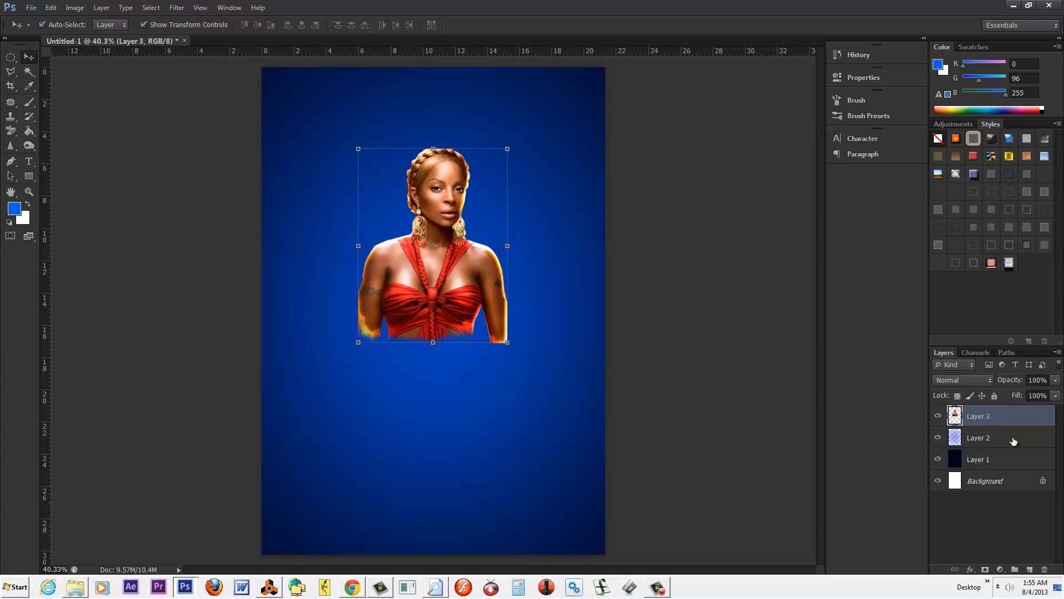
Step: Select the blue glow layer and add an empty layer above it, beneath the woman
click(979, 438)
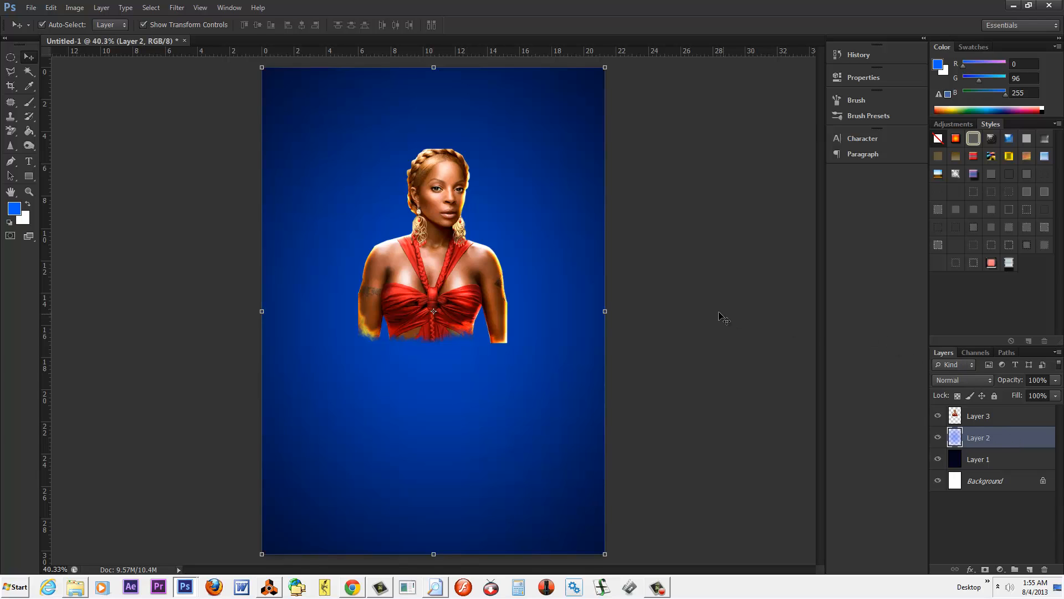
mouse_move(693, 267)
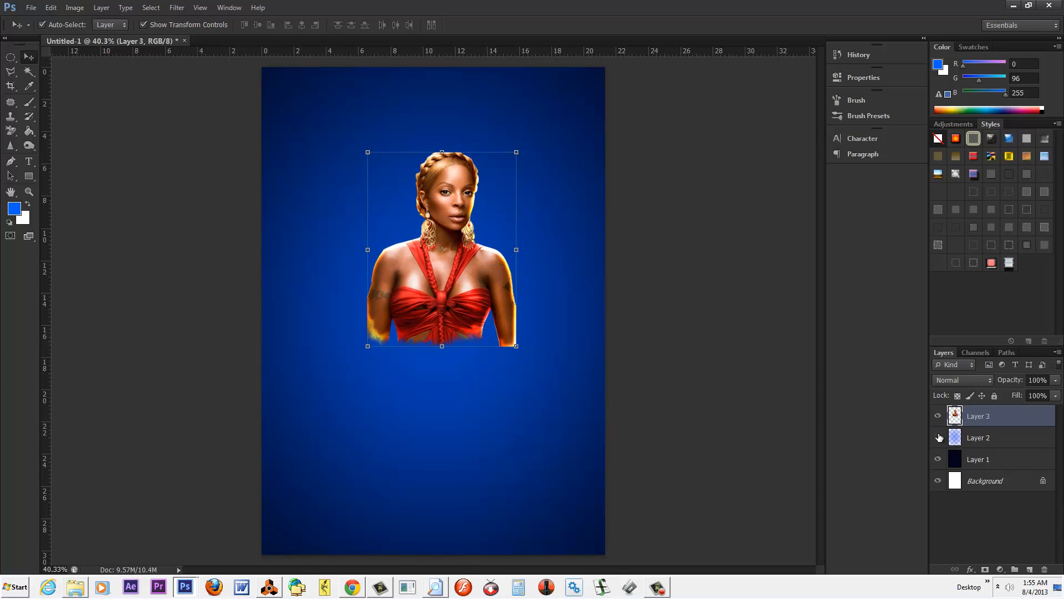
click(978, 459)
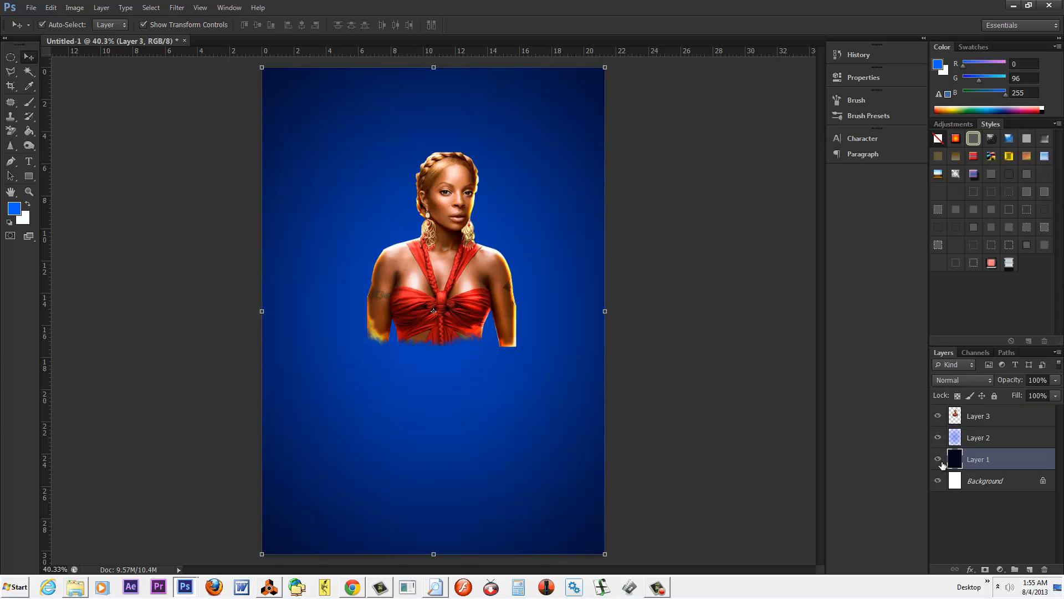
click(978, 459)
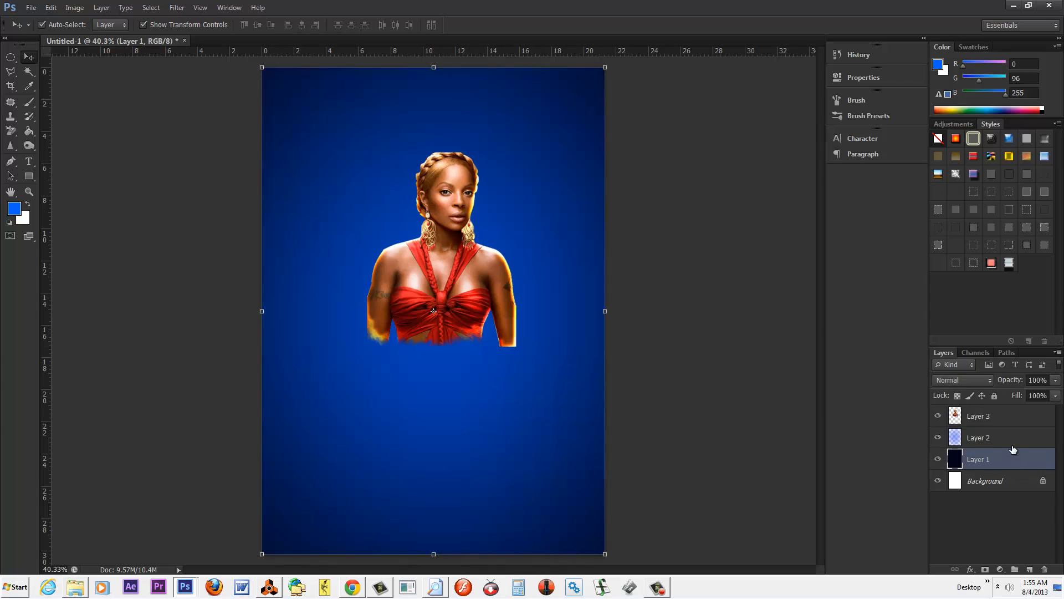
click(978, 438)
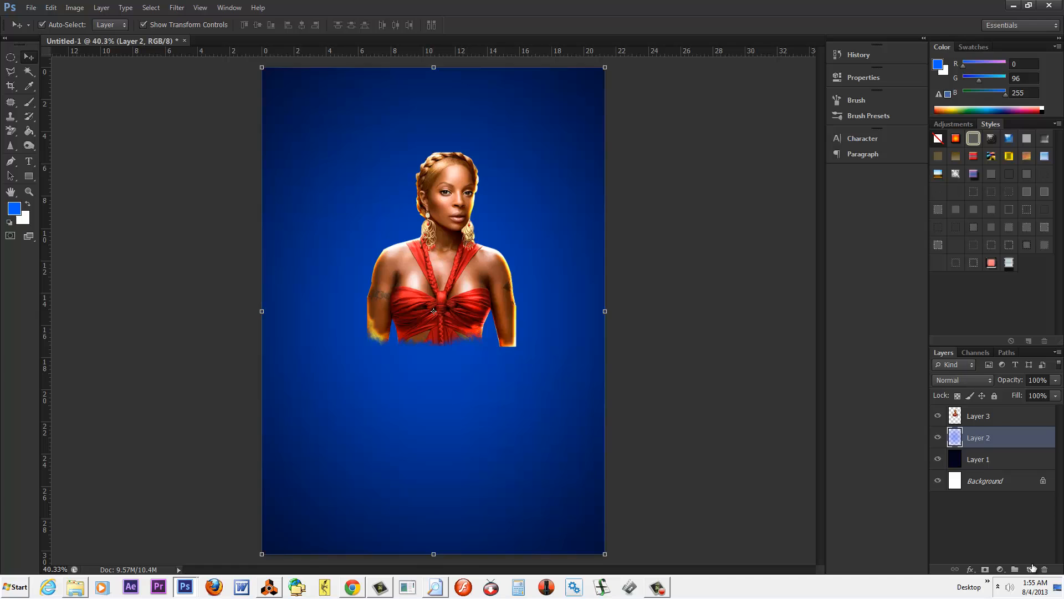
click(1016, 569)
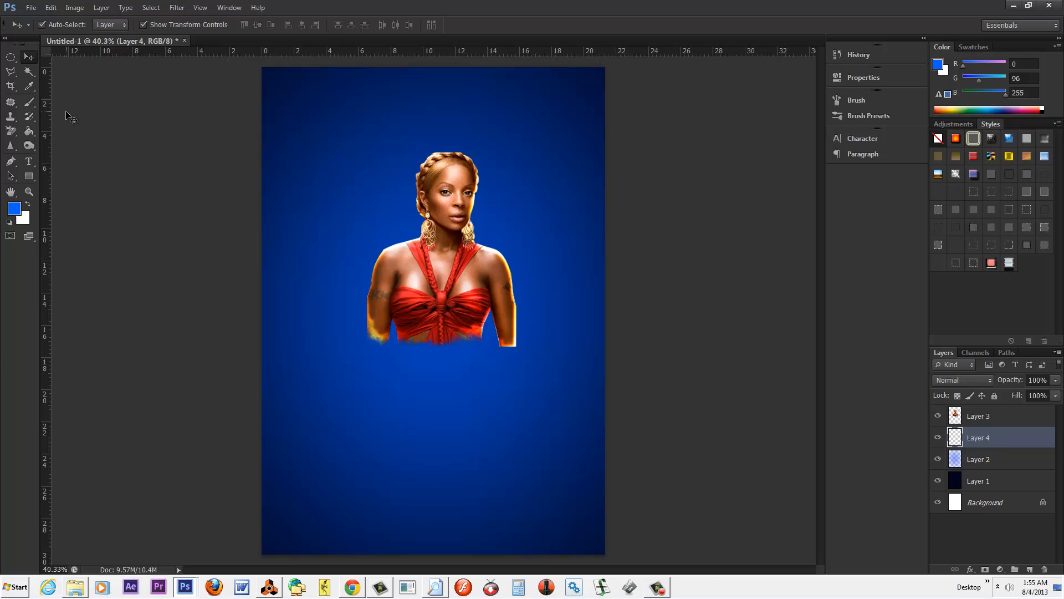
mouse_move(85, 118)
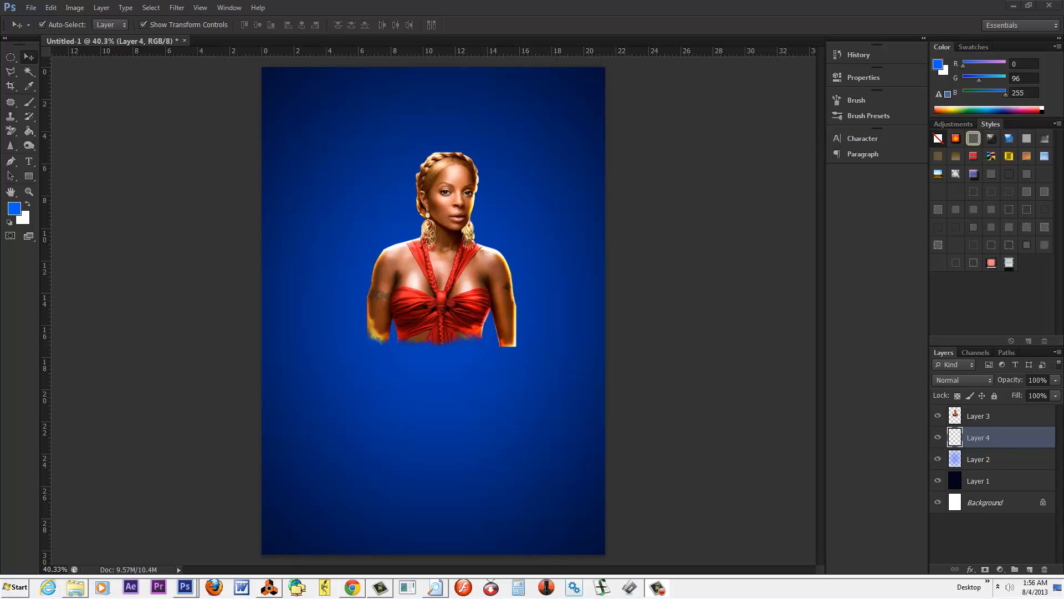
mouse_move(600, 306)
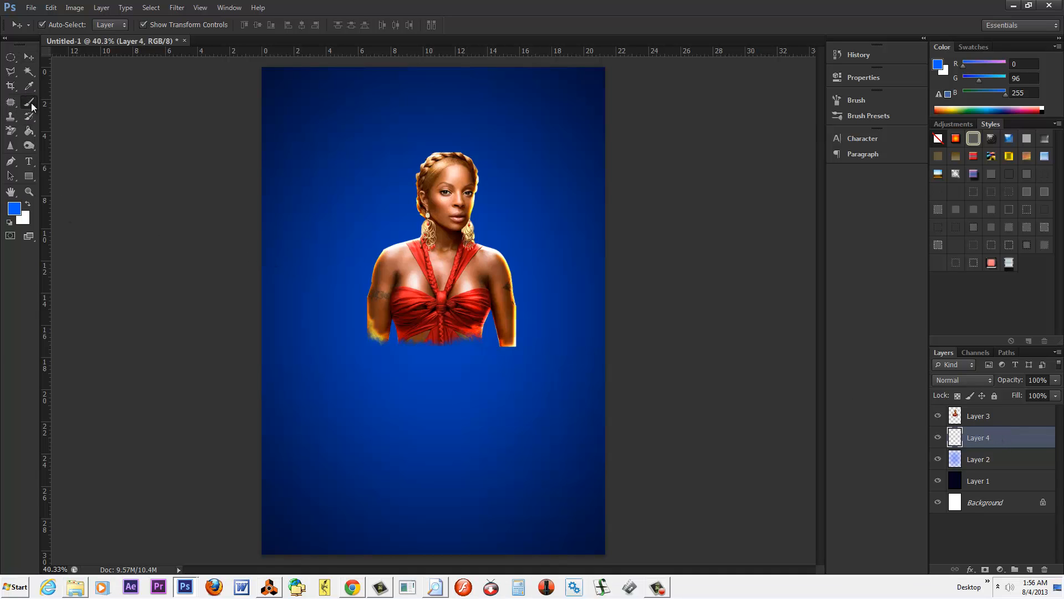
Step: Choose a cloud brush preset in light grey #cdcdcd and stamp clouds on Layer 4
click(29, 112)
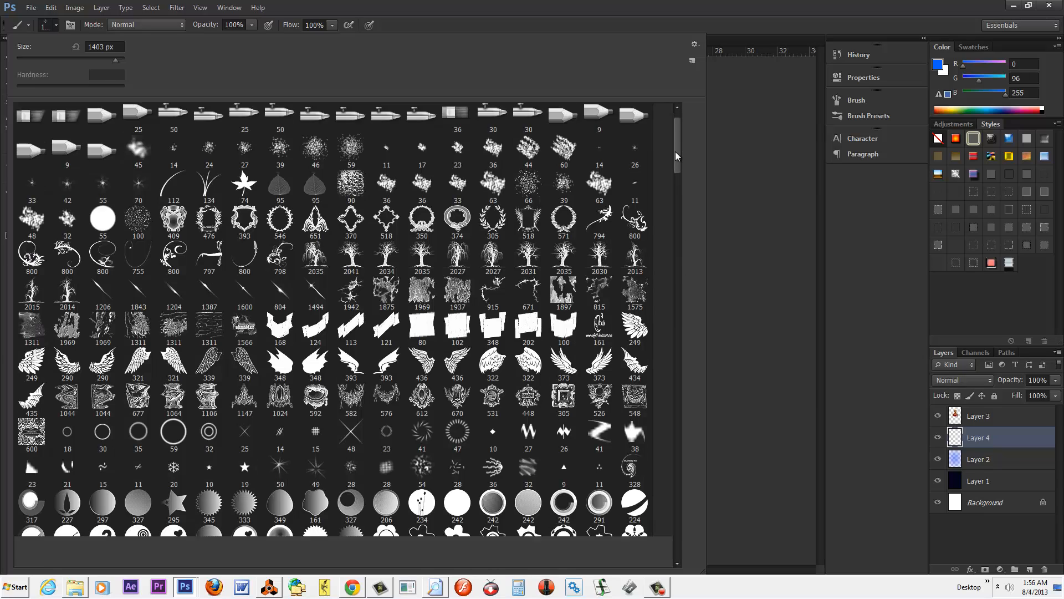
scroll(down, 3)
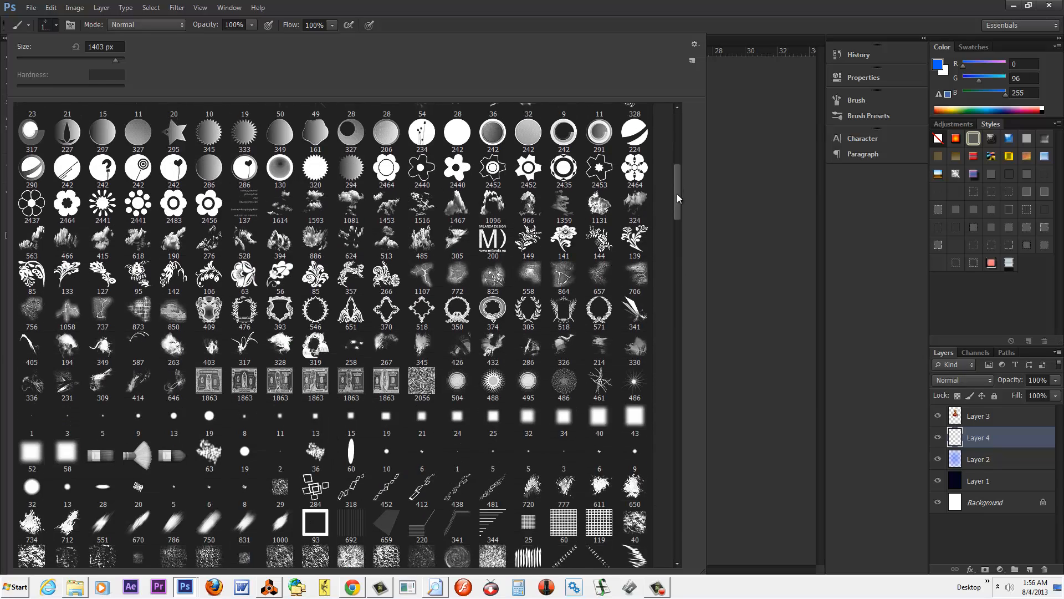
scroll(down, 3)
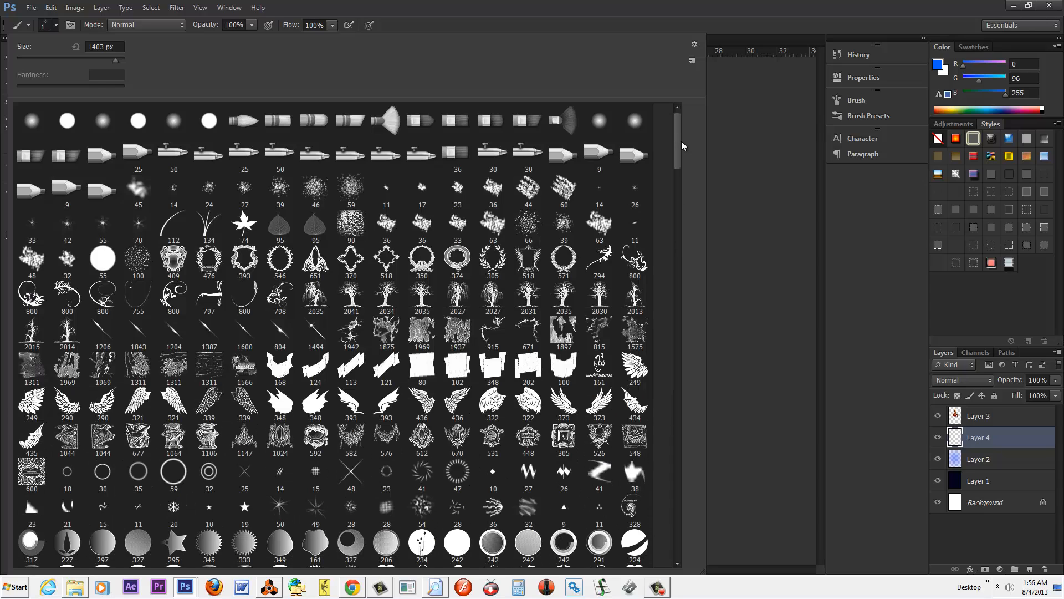
scroll(down, 3)
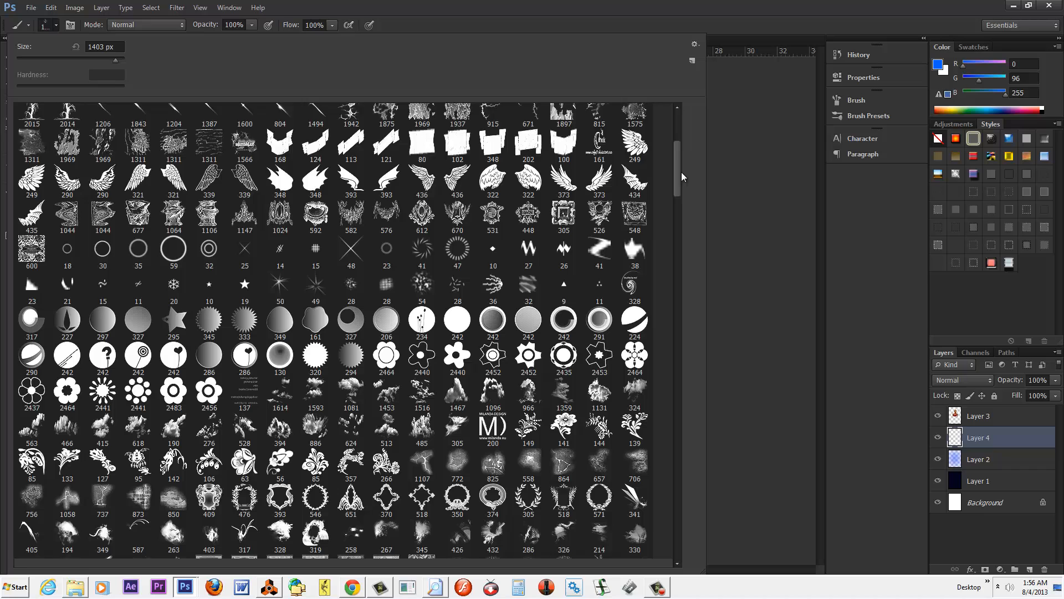
scroll(down, 3)
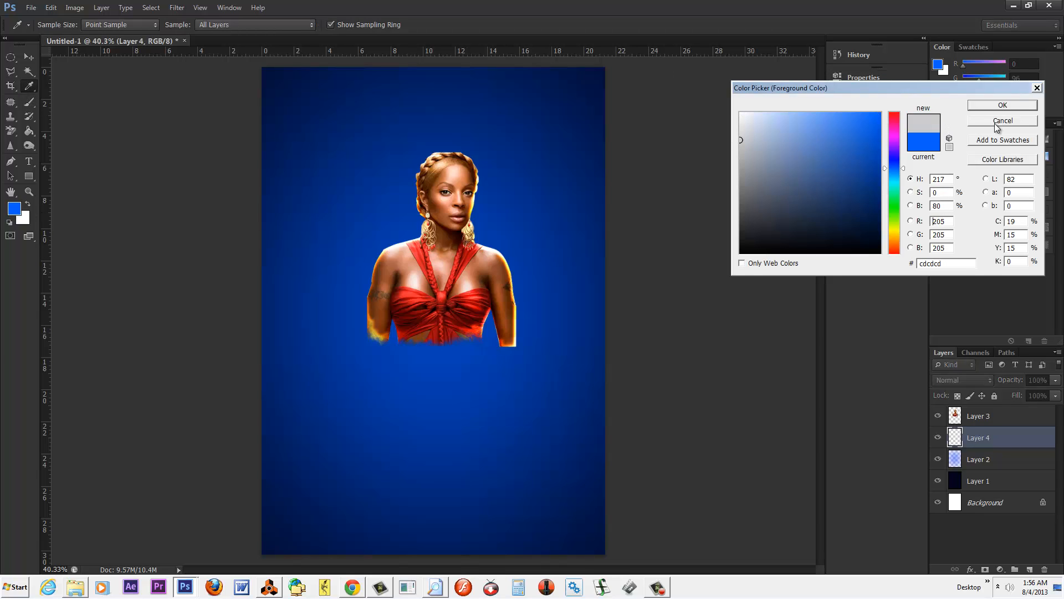
click(1001, 105)
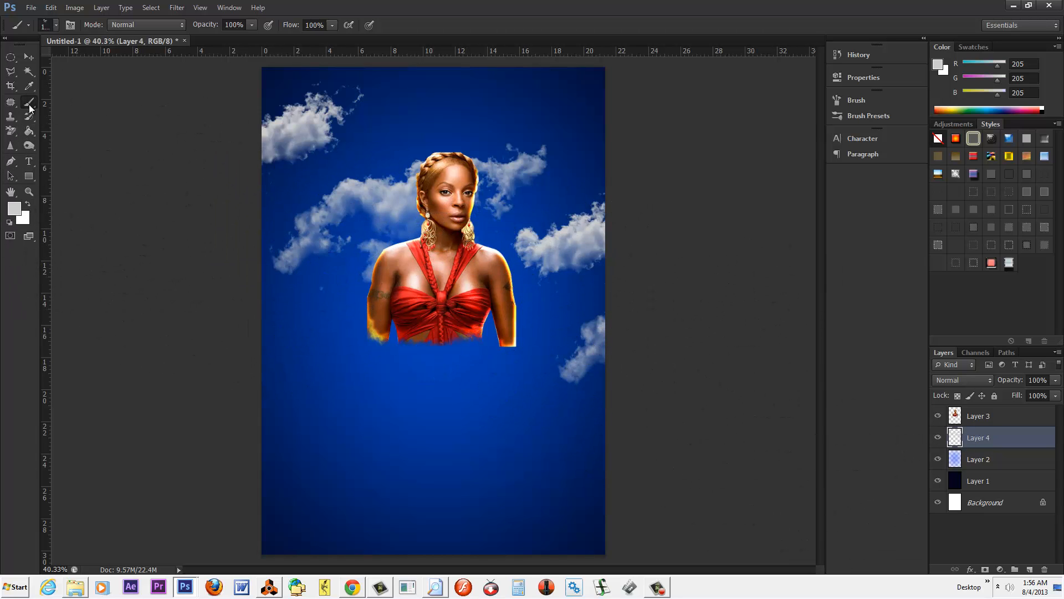
Step: Erase part of the cloud beside the woman and blur the top-left cloud edges
click(11, 116)
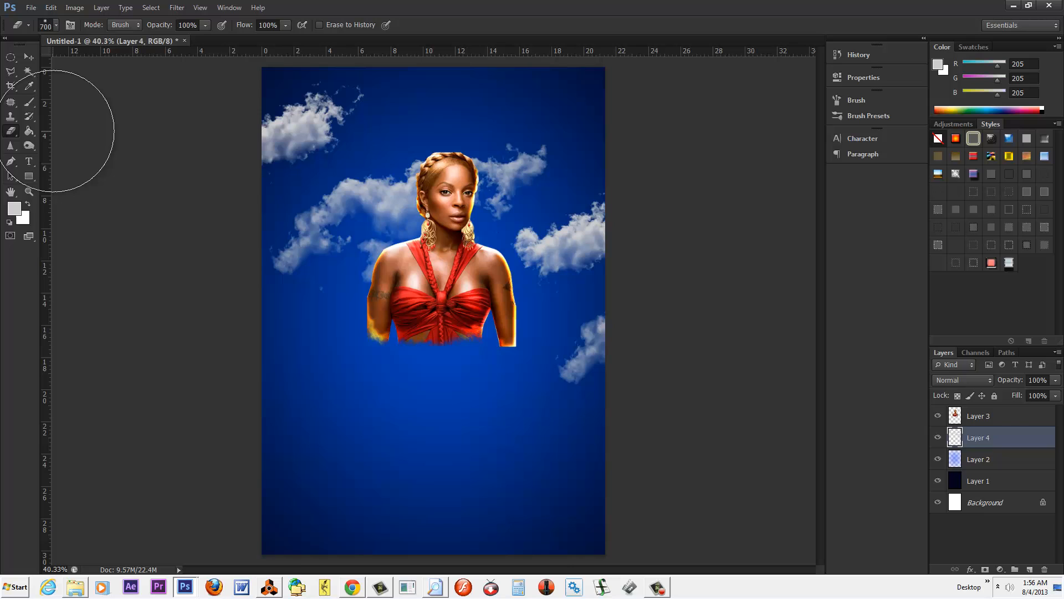
mouse_move(654, 402)
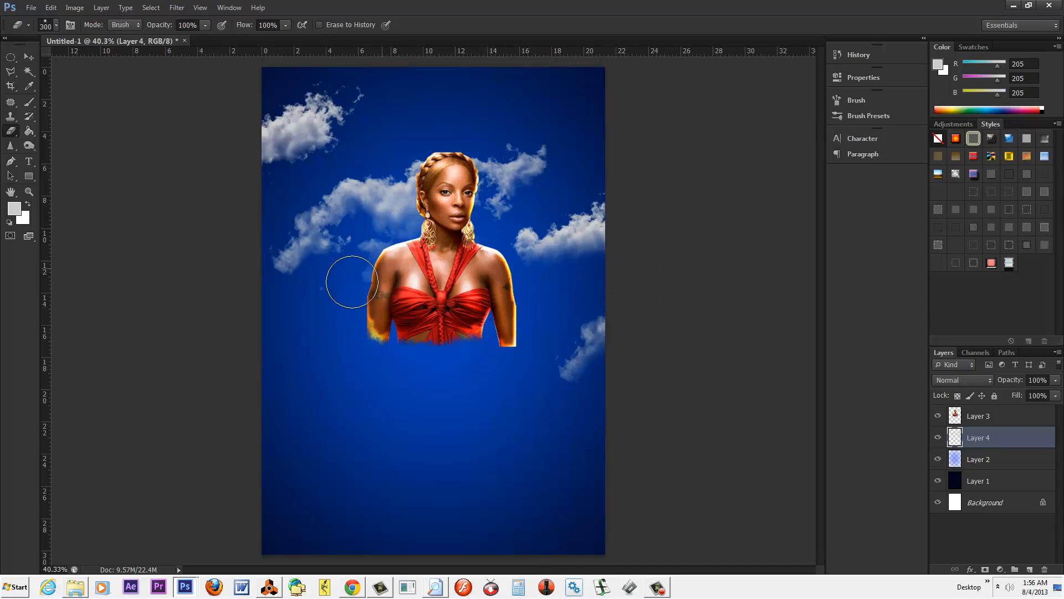
drag(351, 281, 279, 188)
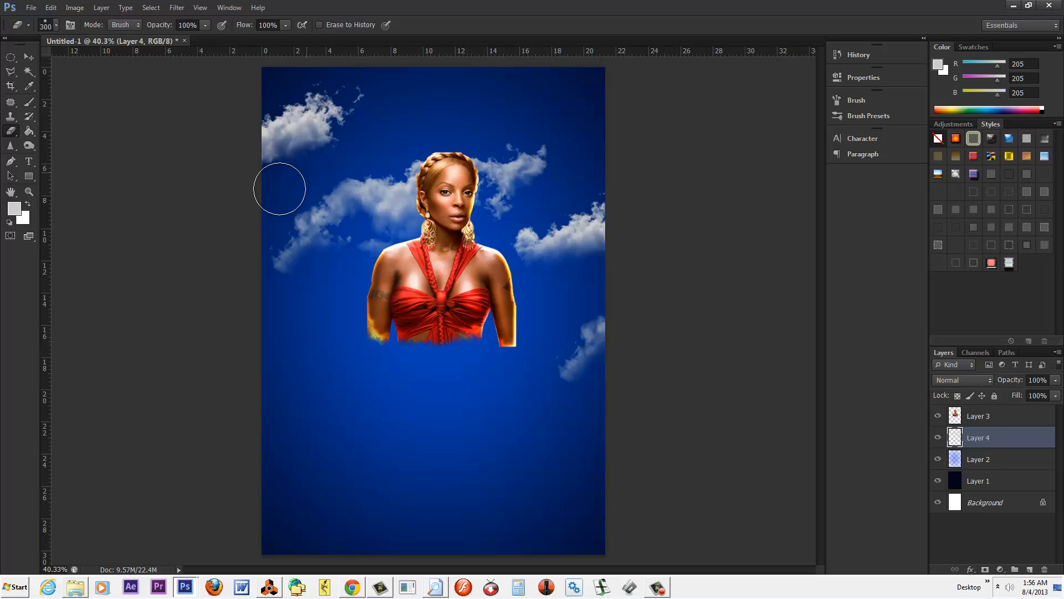
click(28, 131)
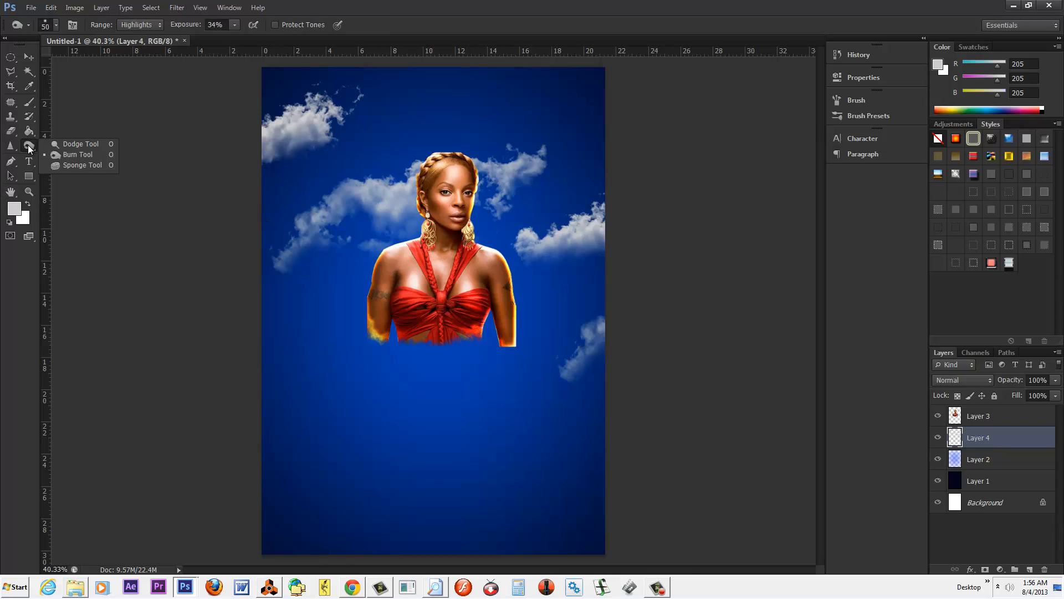
click(11, 144)
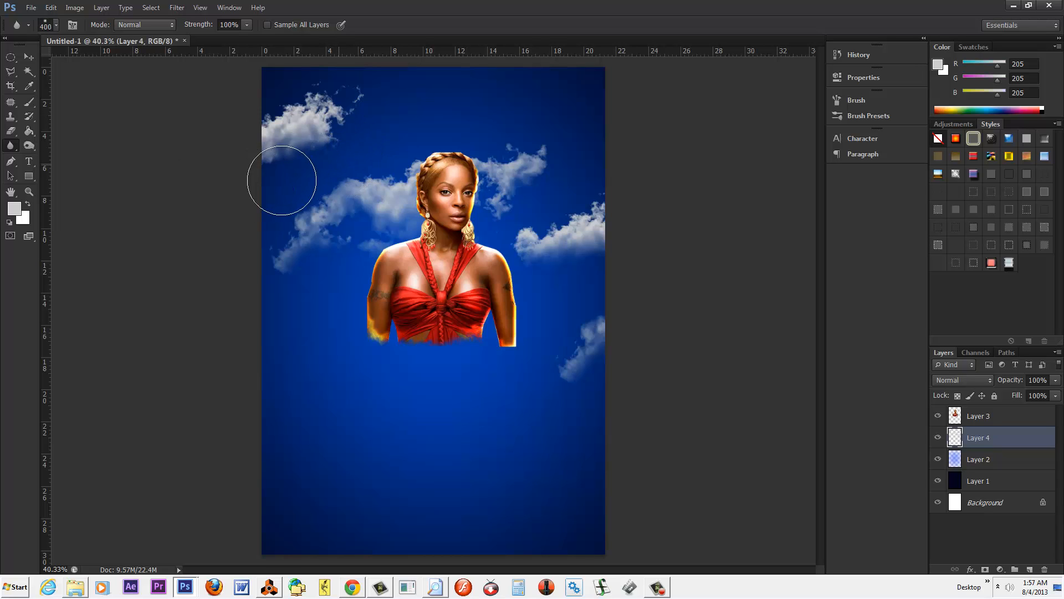
drag(282, 180, 294, 149)
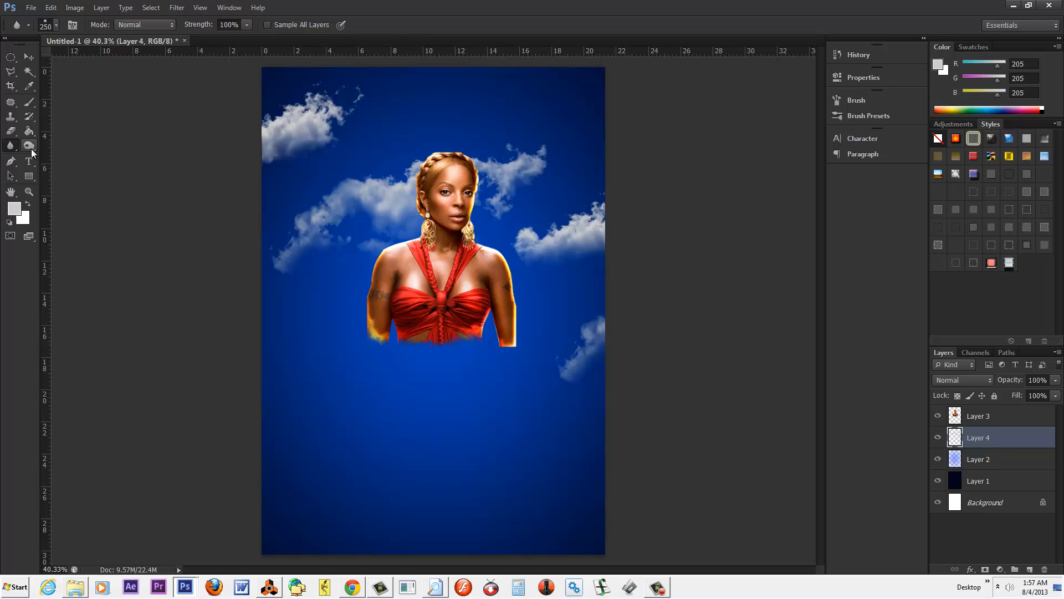
Step: Smudge the cloud wisps into the surrounding blue sky at 50% strength
click(11, 145)
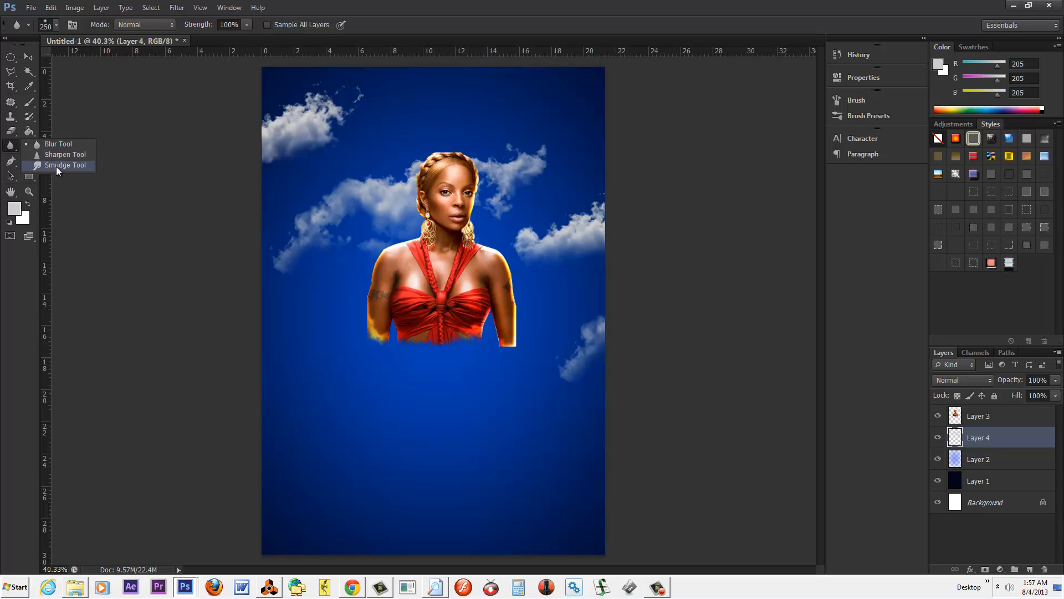
click(64, 165)
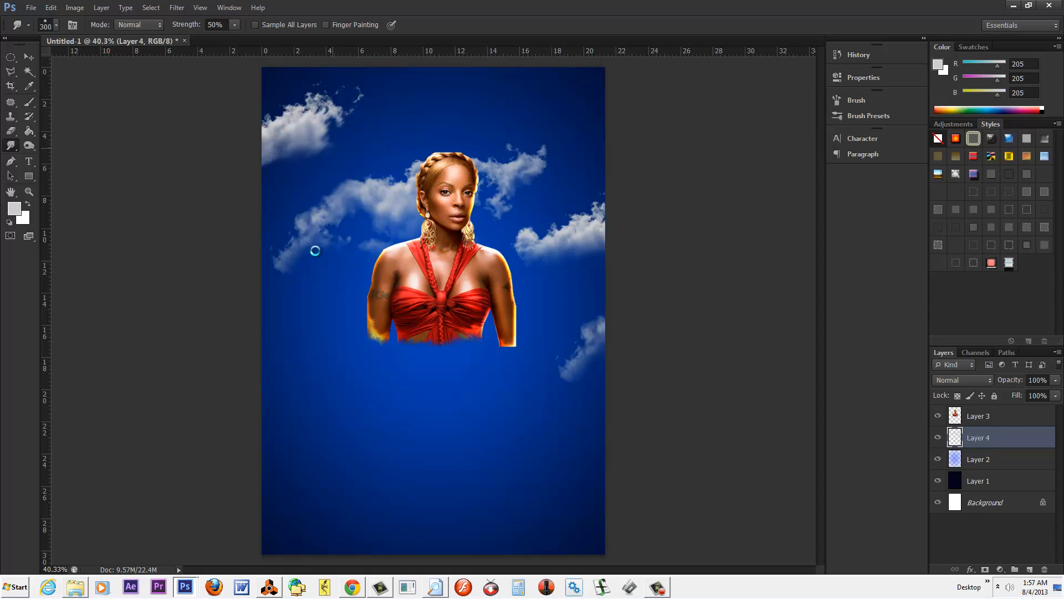
mouse_move(323, 281)
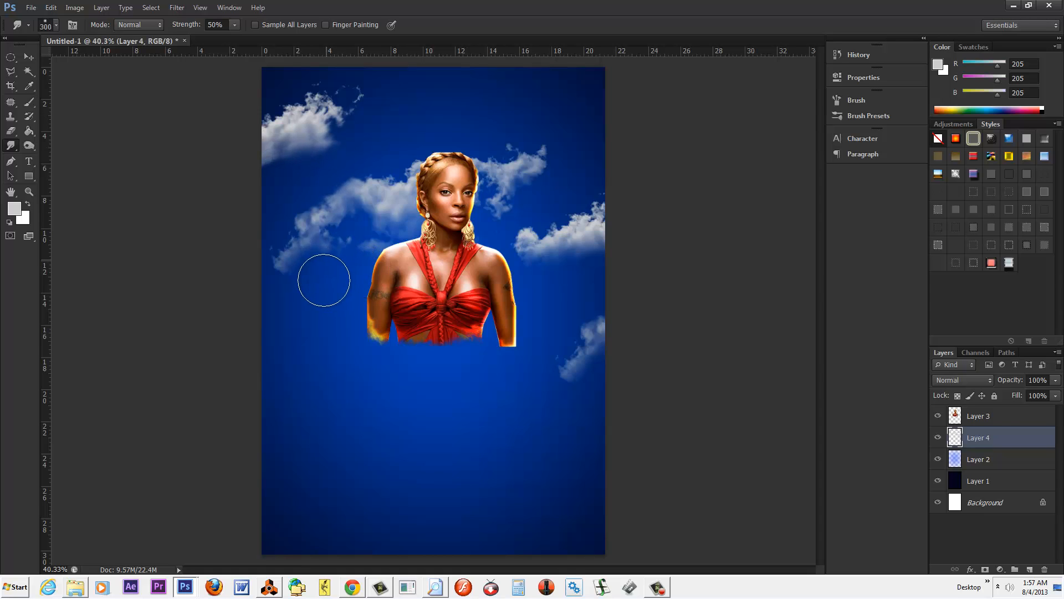
drag(323, 280, 590, 261)
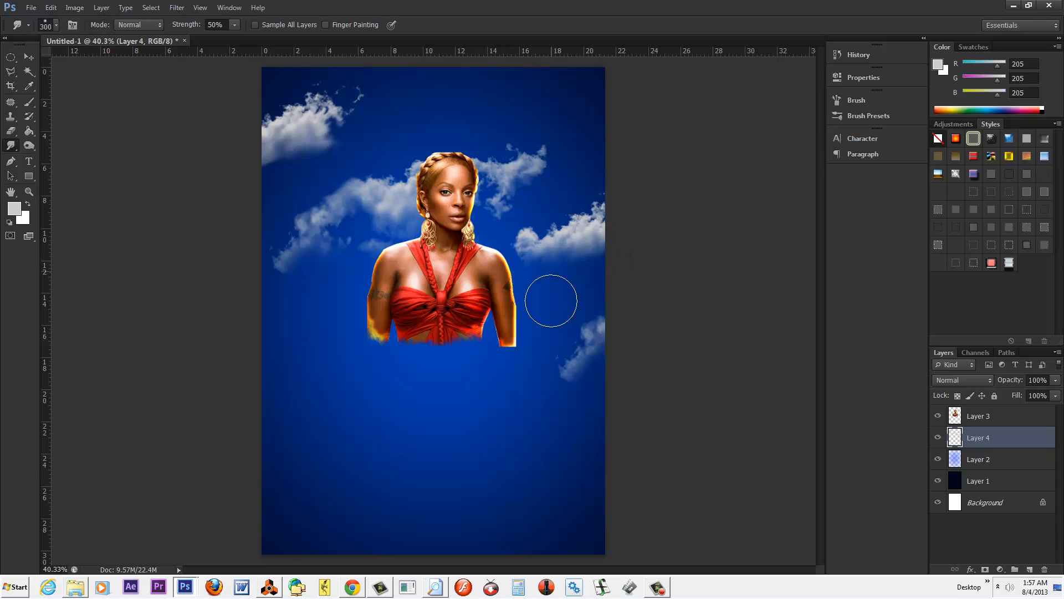
mouse_move(709, 375)
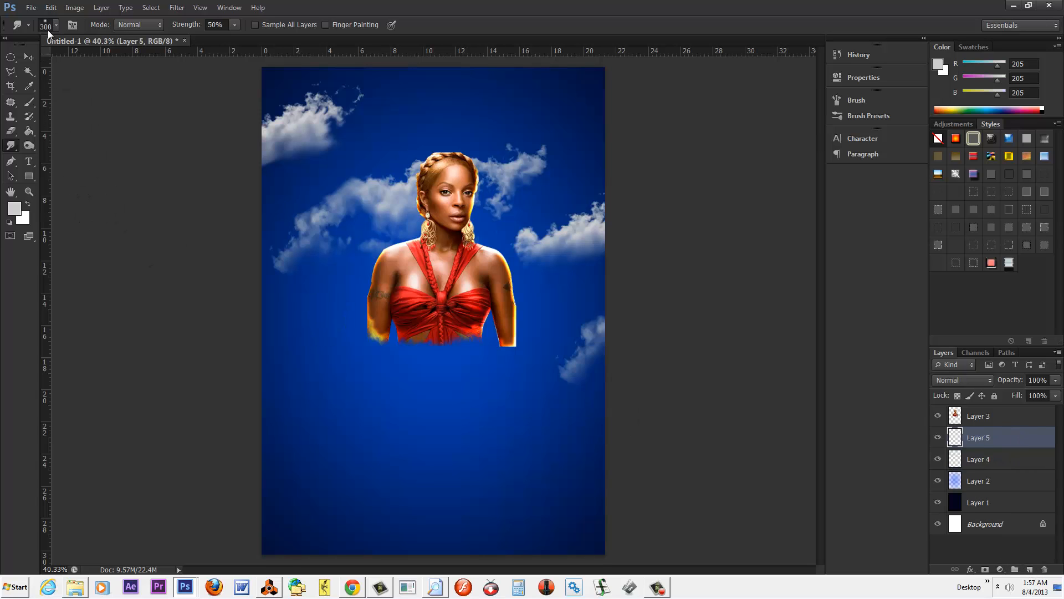
Step: Pick a large sunburst brush preset and stamp white rays behind the woman on Layer 5
click(55, 25)
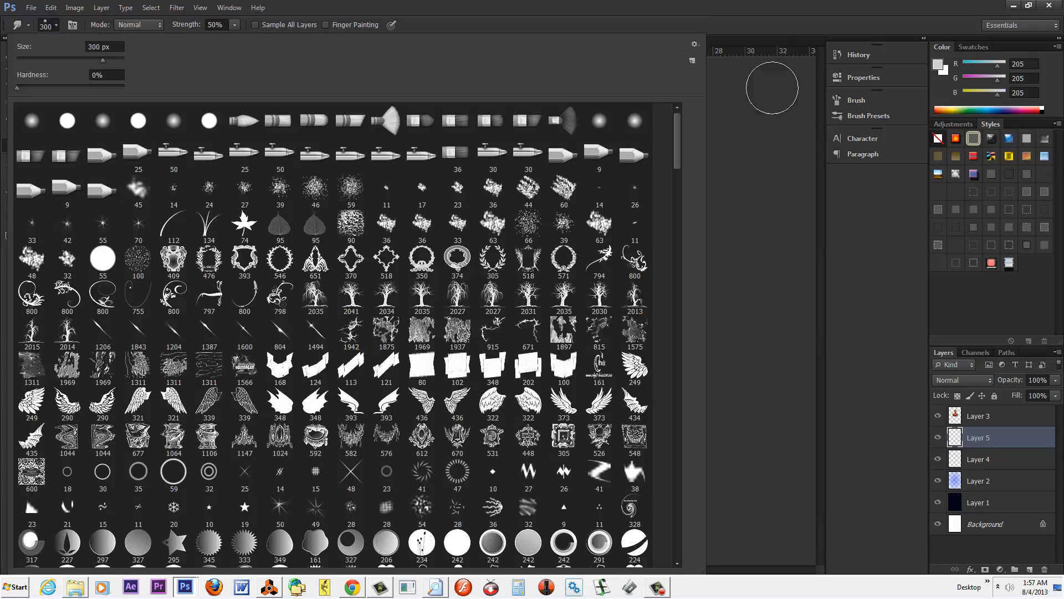
scroll(down, 3)
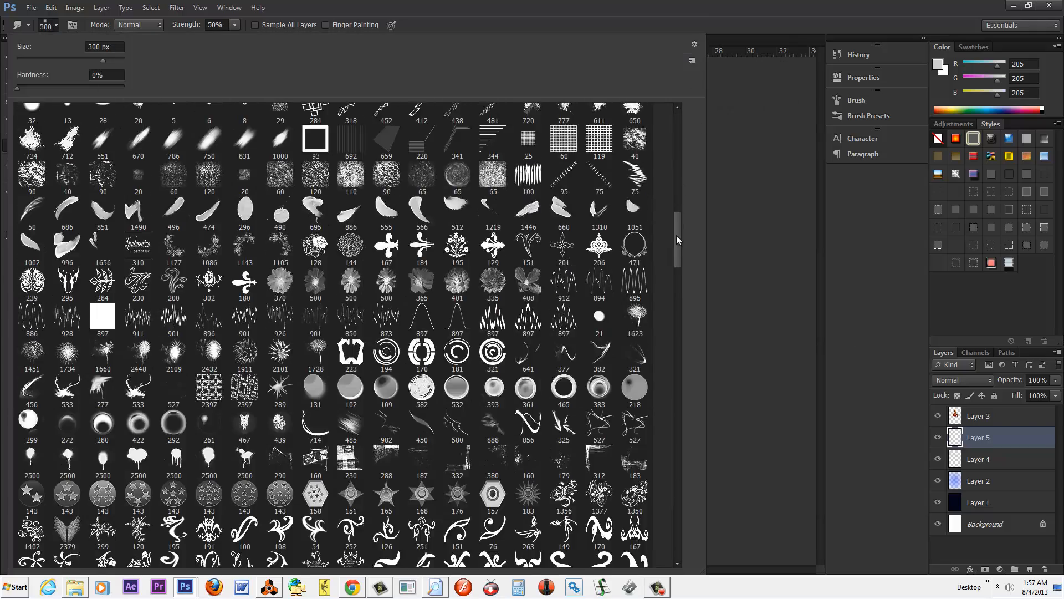
scroll(down, 3)
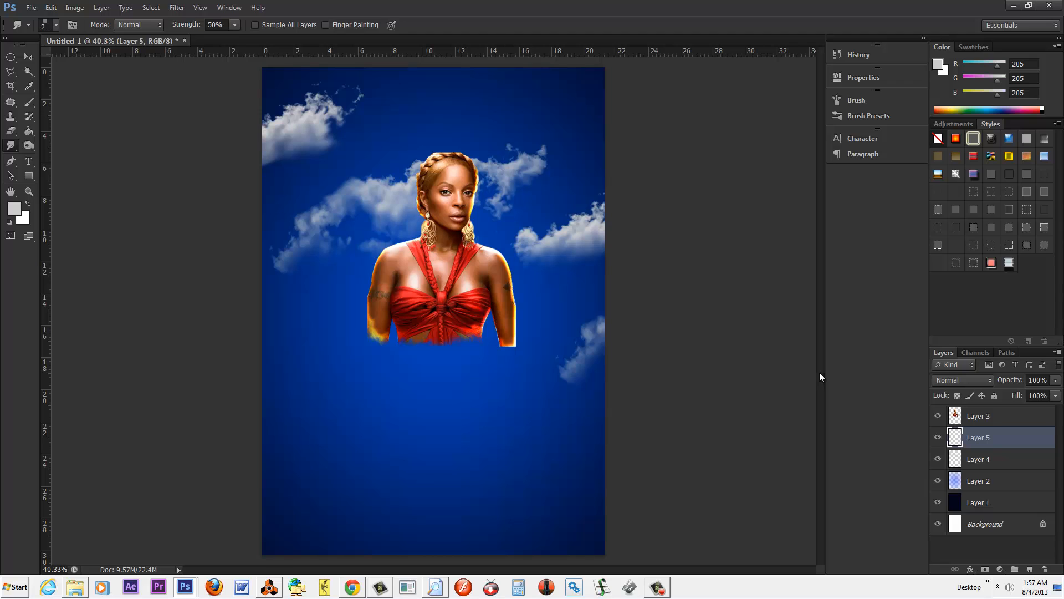
click(28, 107)
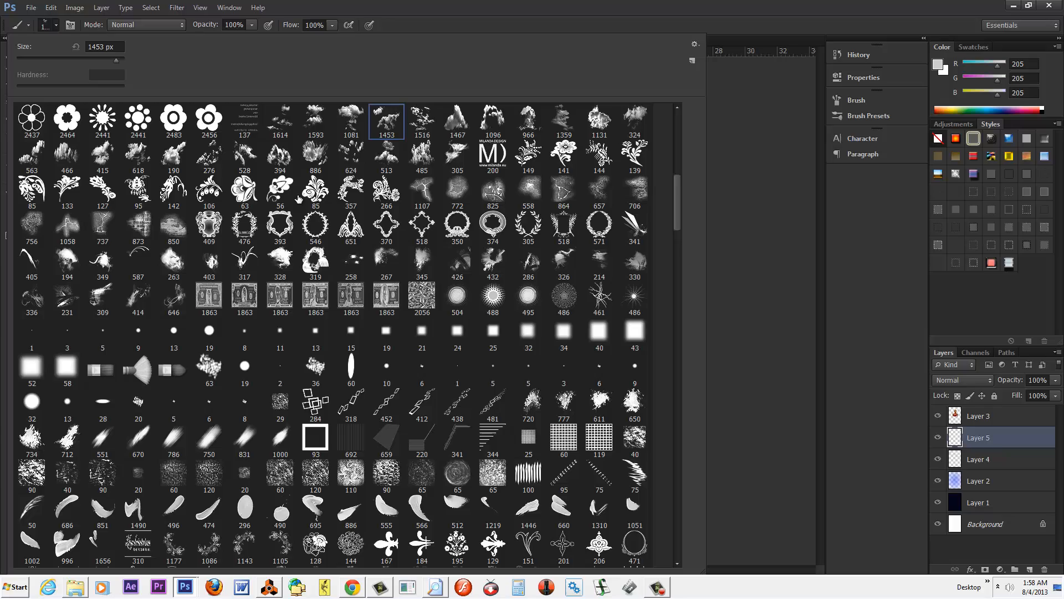
scroll(down, 3)
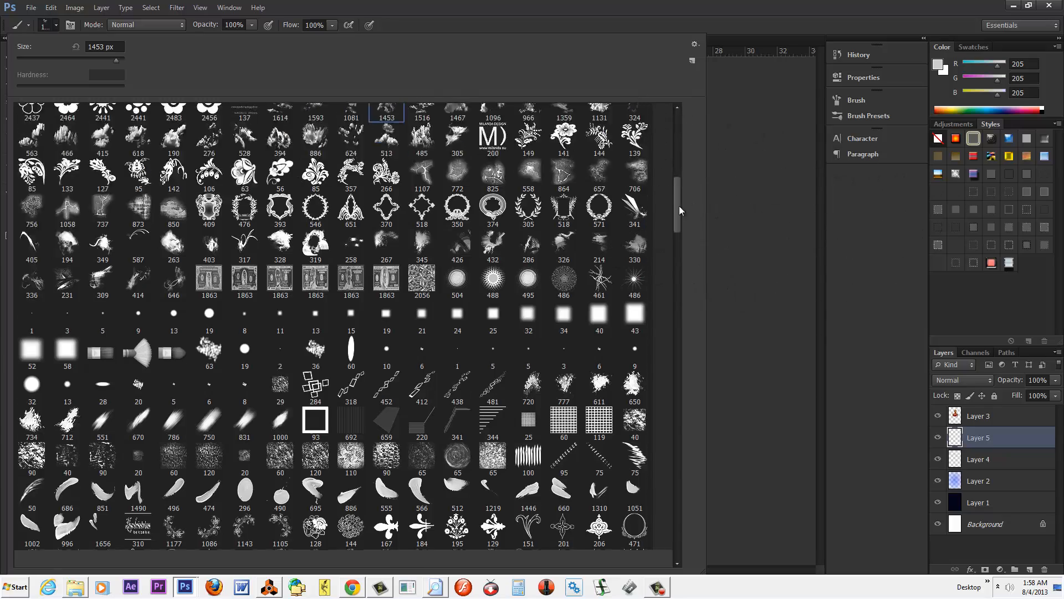
scroll(down, 3)
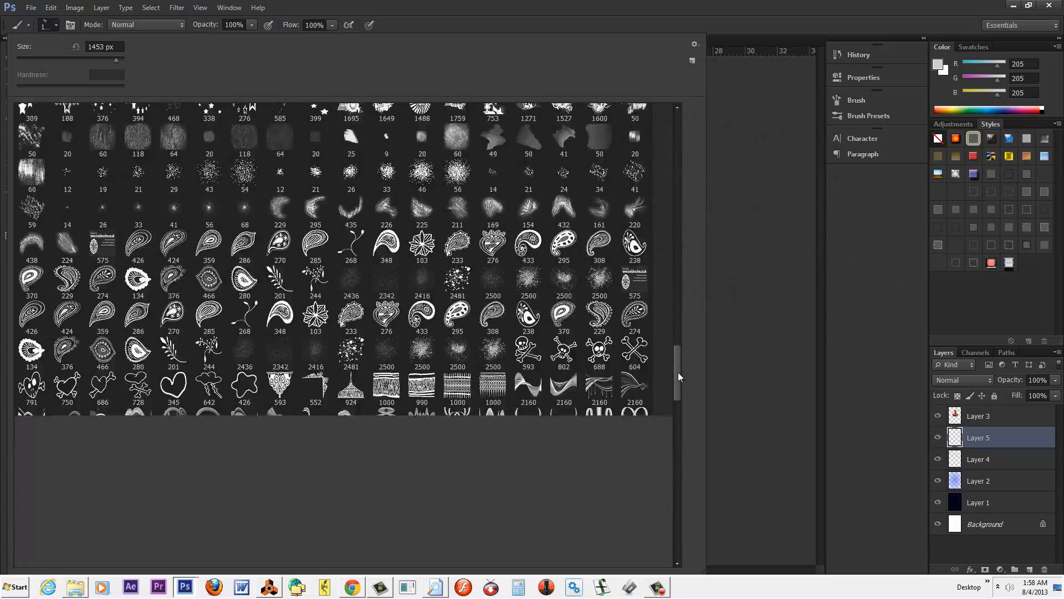
scroll(down, 3)
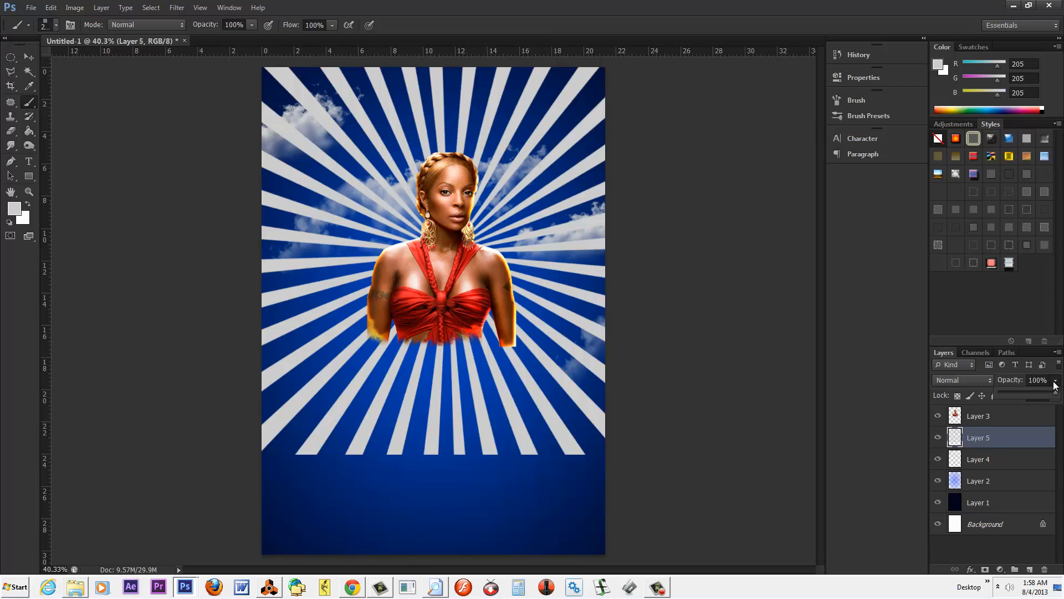
Step: Fade the Layer 5 sunrays to 10% opacity and add a new empty layer for dots
drag(1057, 387, 1019, 396)
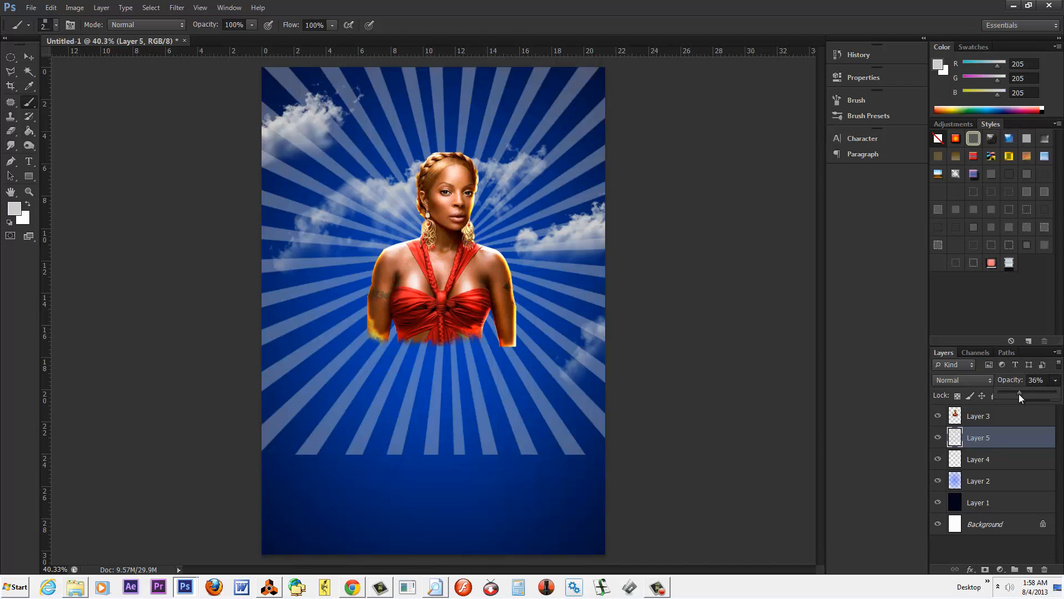
drag(1018, 396, 998, 396)
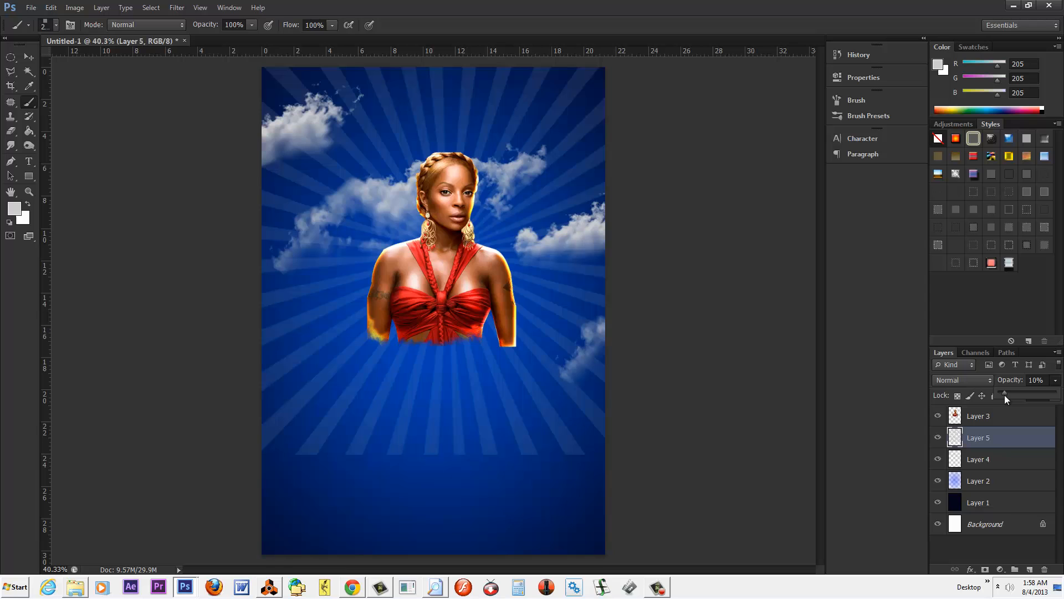
mouse_move(30, 112)
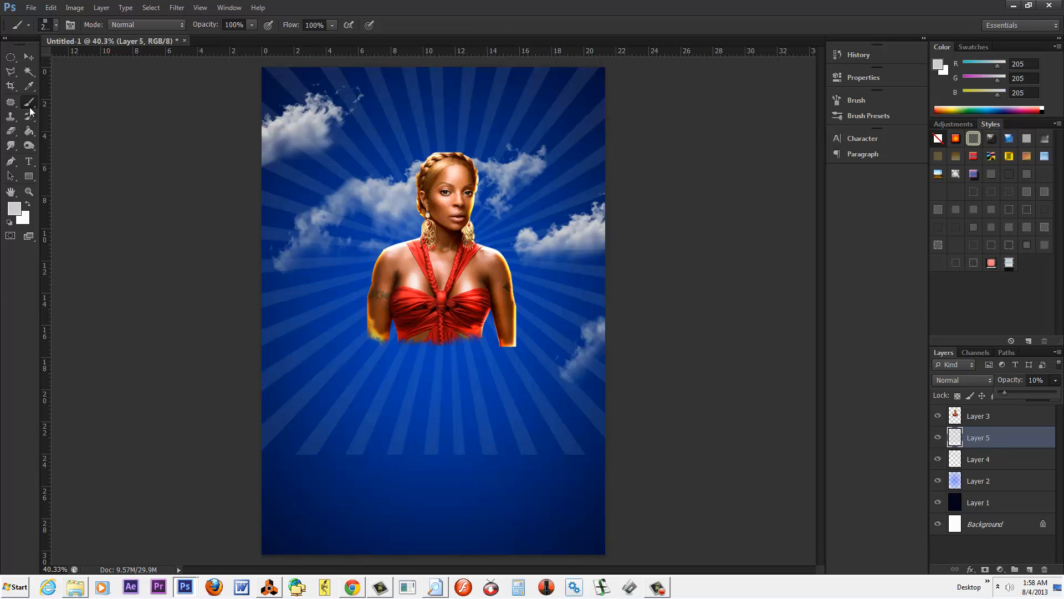
click(10, 117)
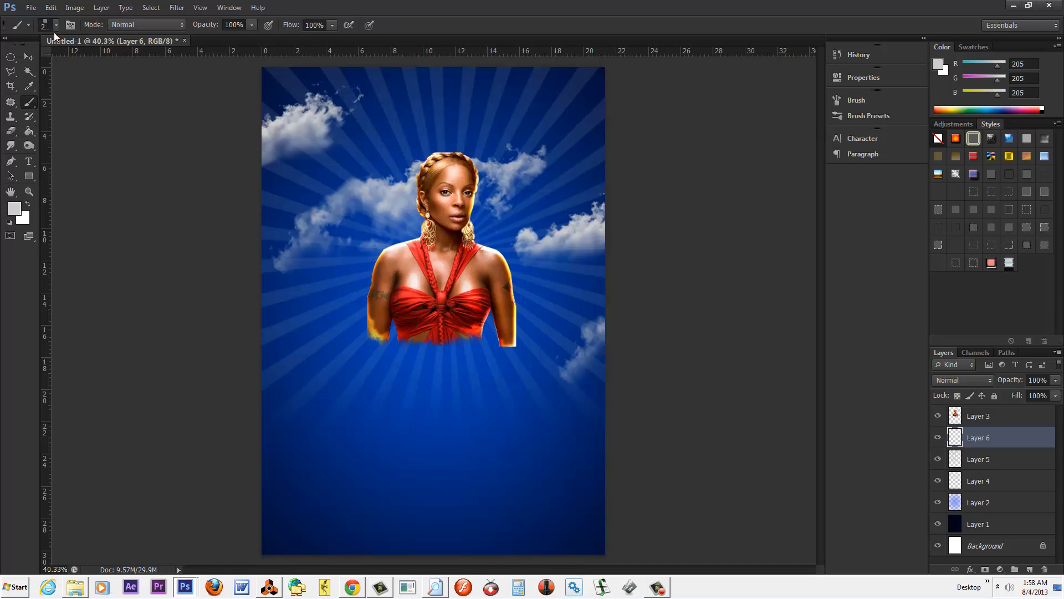
click(54, 25)
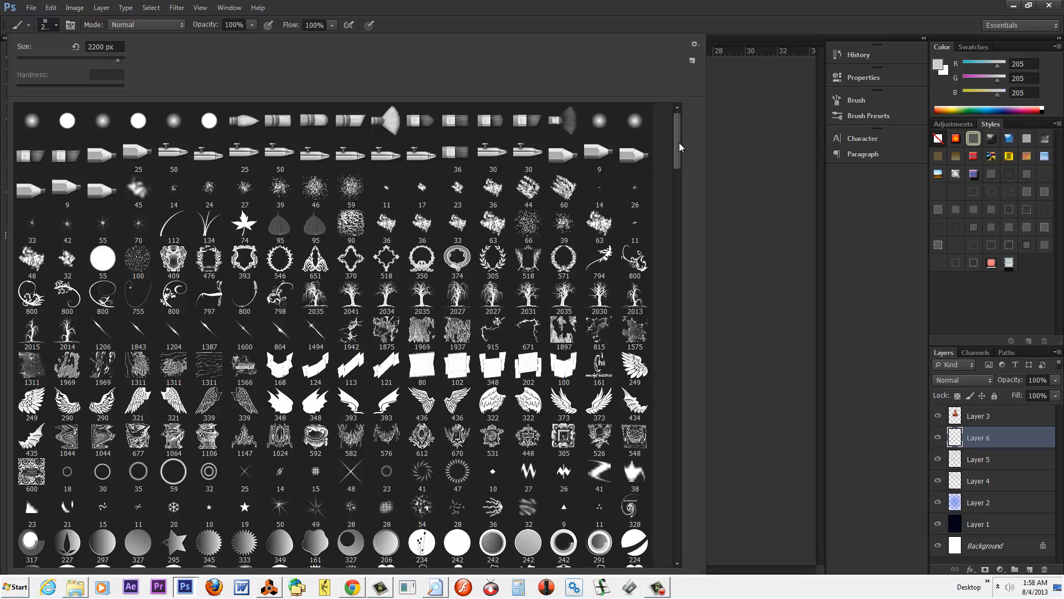
Step: Scroll the brush presets to the halftone brushes and stamp dots across the lower flyer
scroll(down, 3)
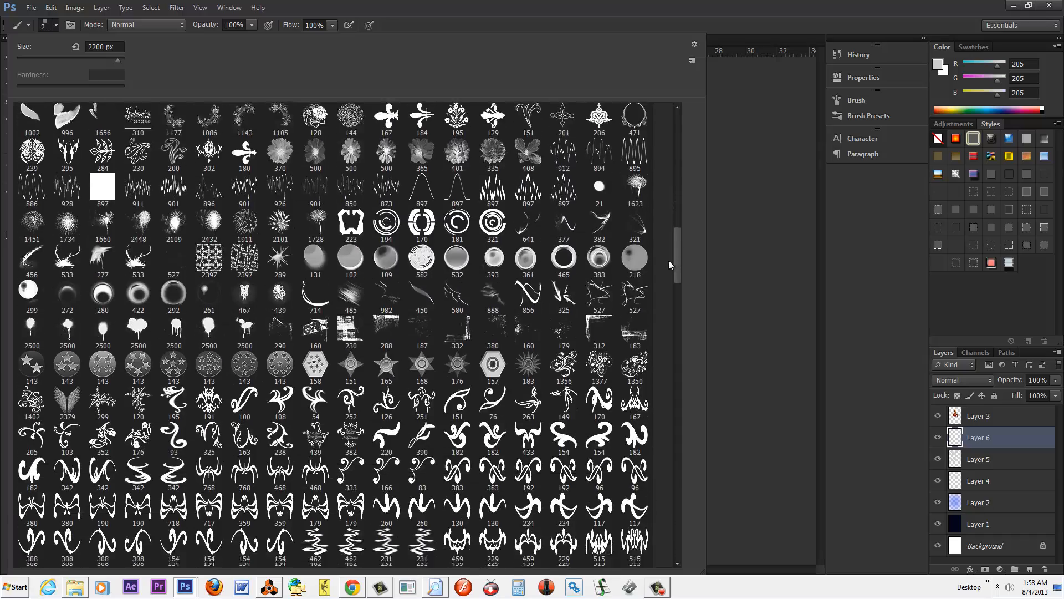
scroll(down, 3)
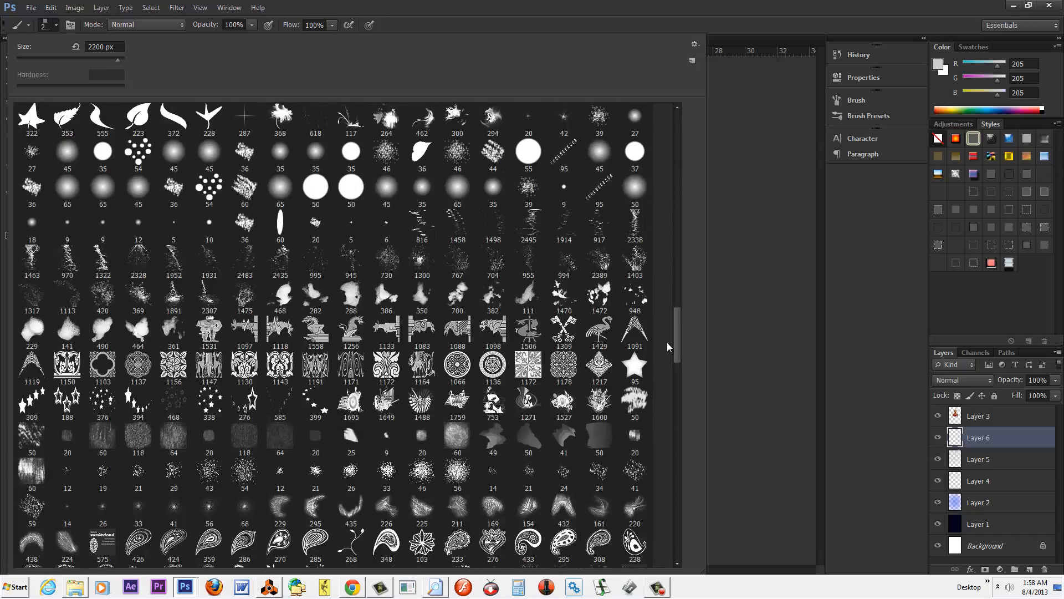
scroll(down, 3)
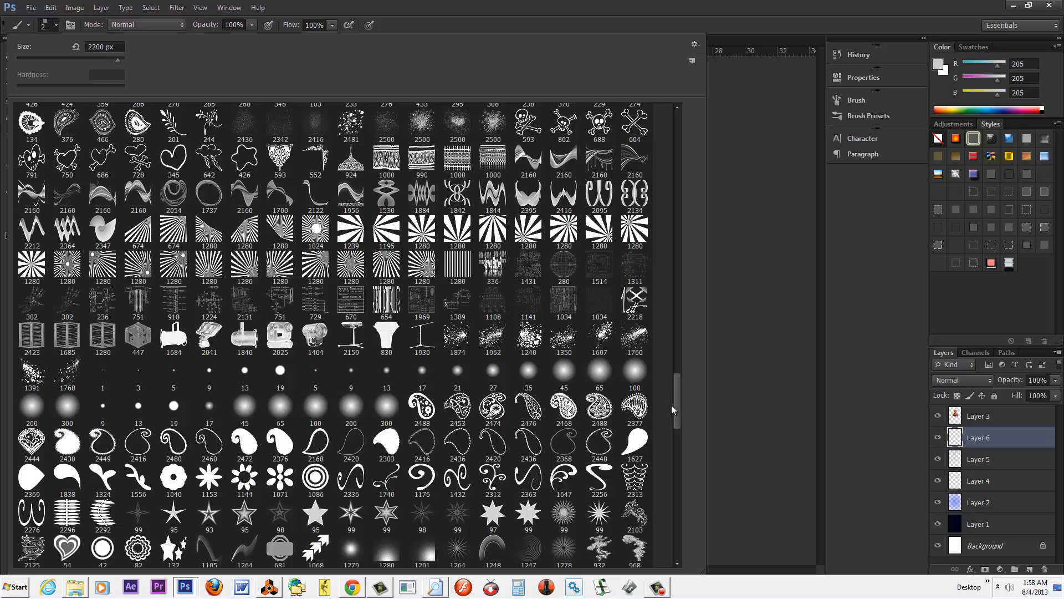
scroll(down, 3)
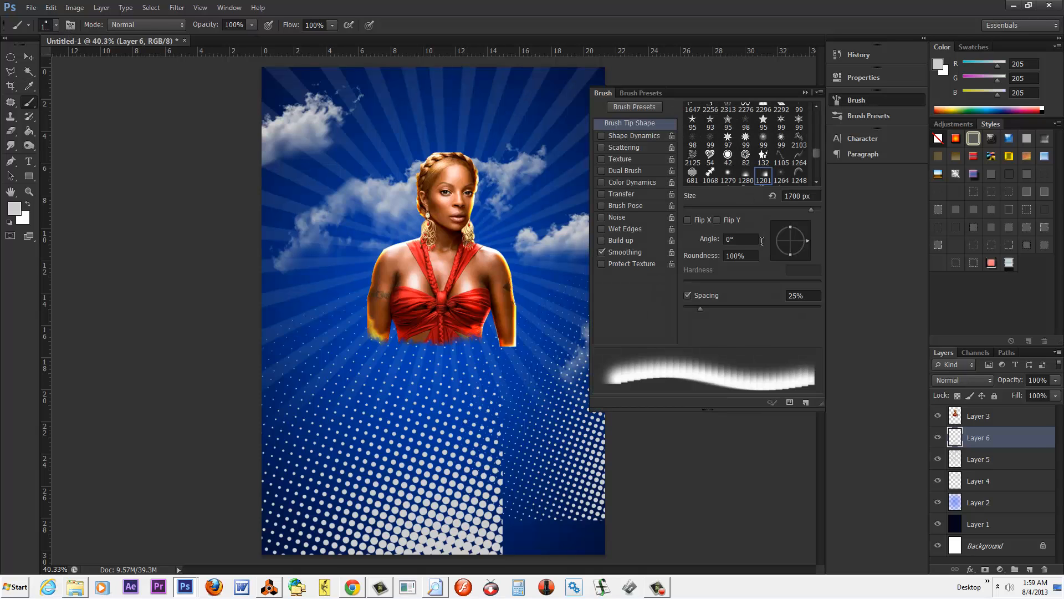
Step: Change the dot brush angle in the Brush panel, then close the brush settings
drag(792, 231, 784, 256)
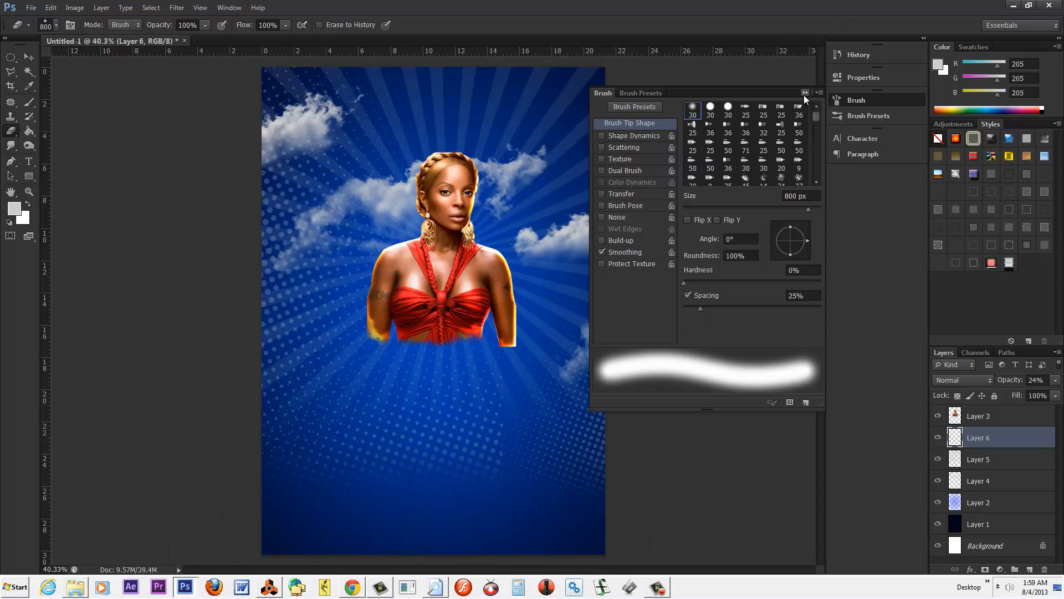
click(807, 93)
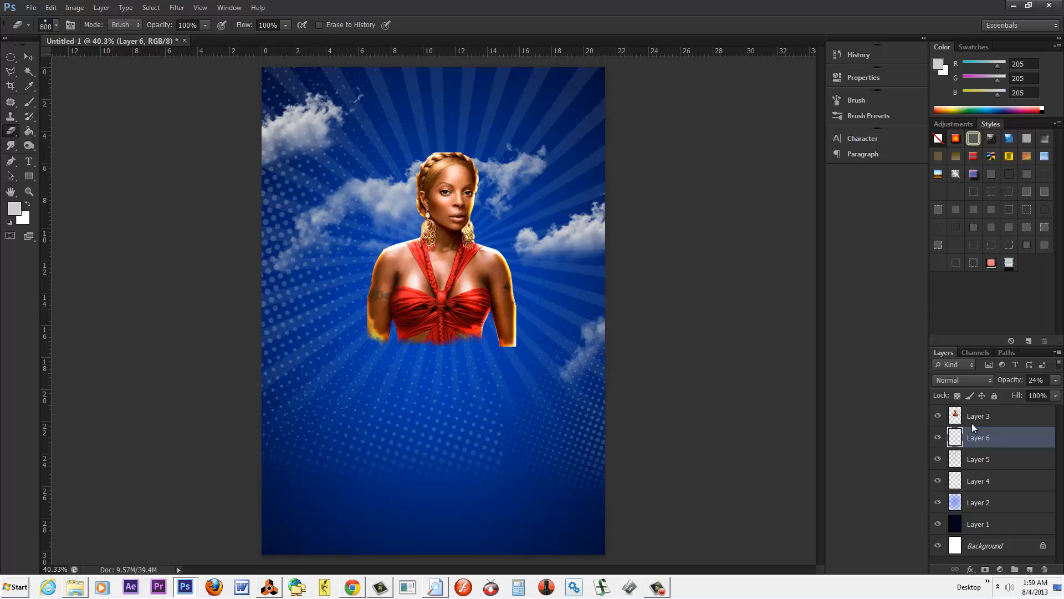
mouse_move(1010, 444)
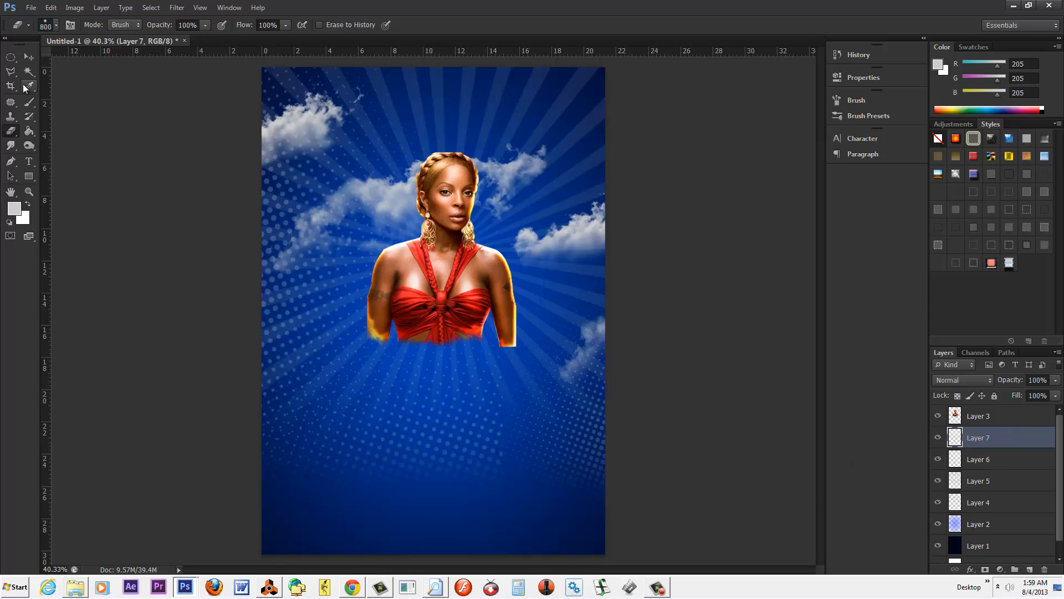
Step: Open the white-backed disco ball image and drag it behind the woman's head
click(30, 7)
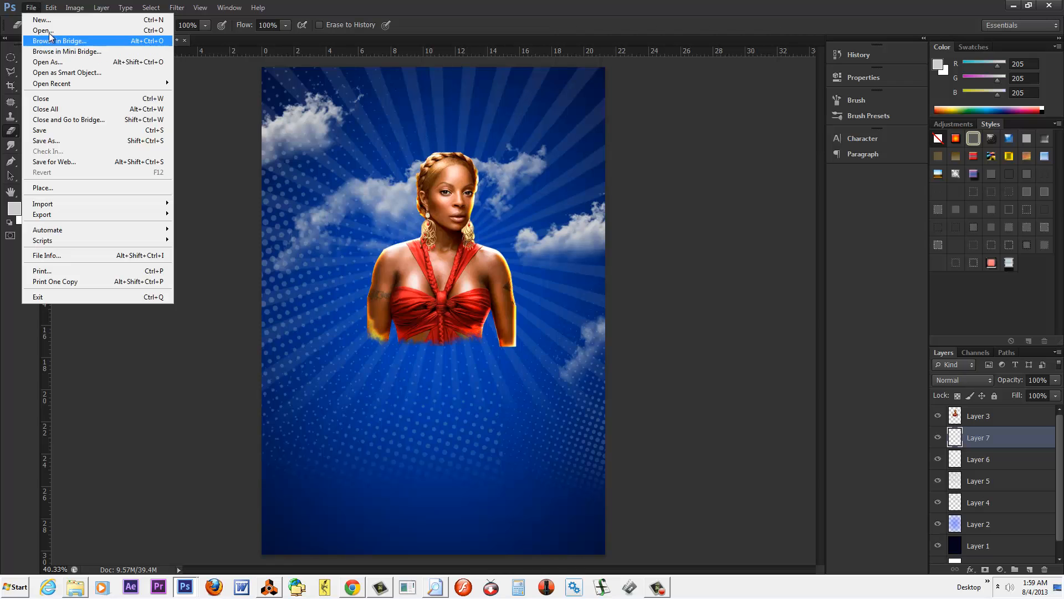
click(43, 30)
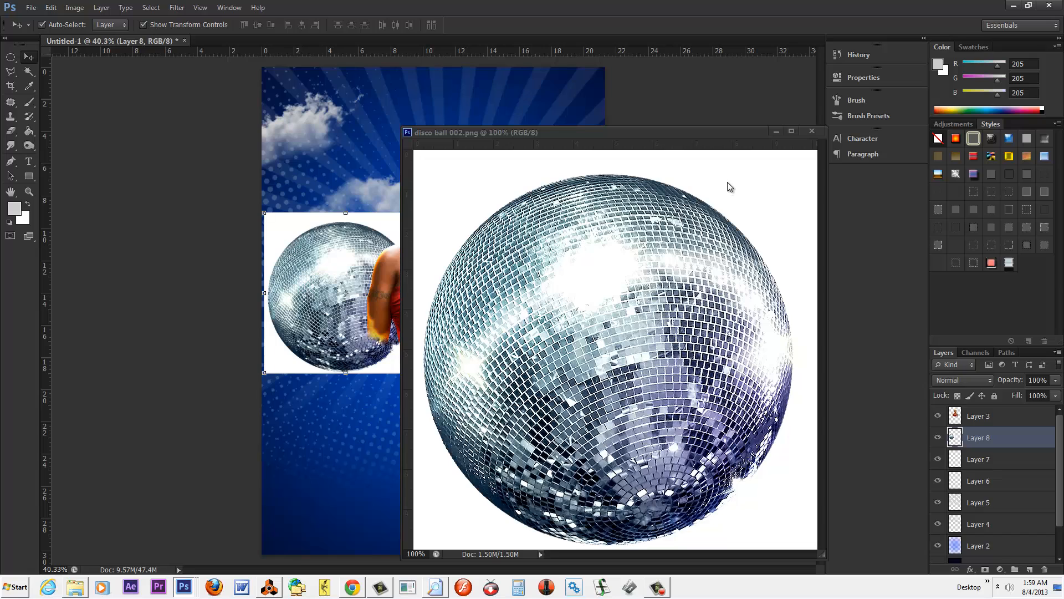
mouse_move(735, 234)
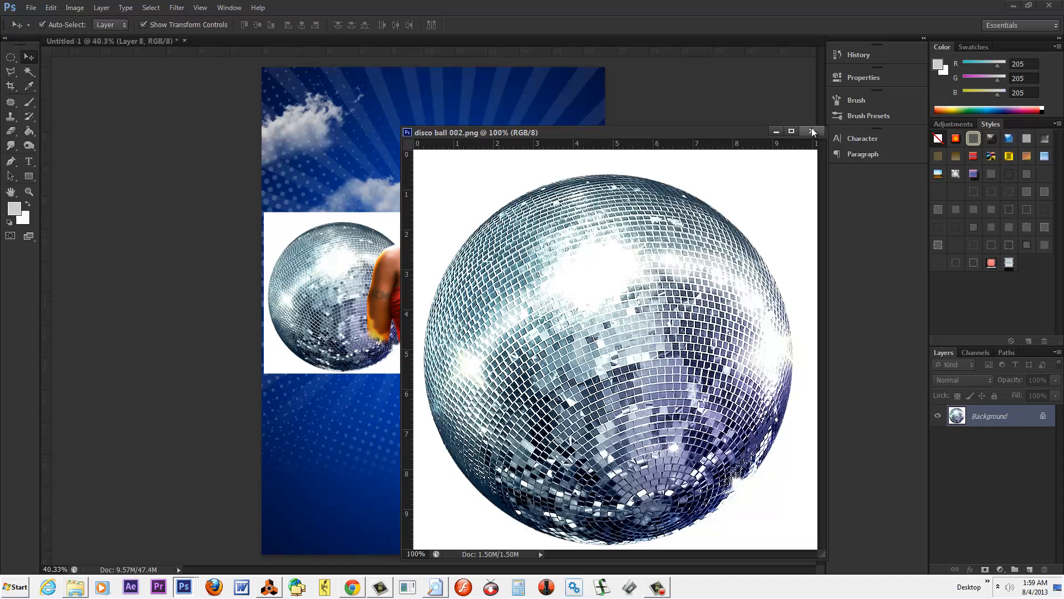
click(811, 131)
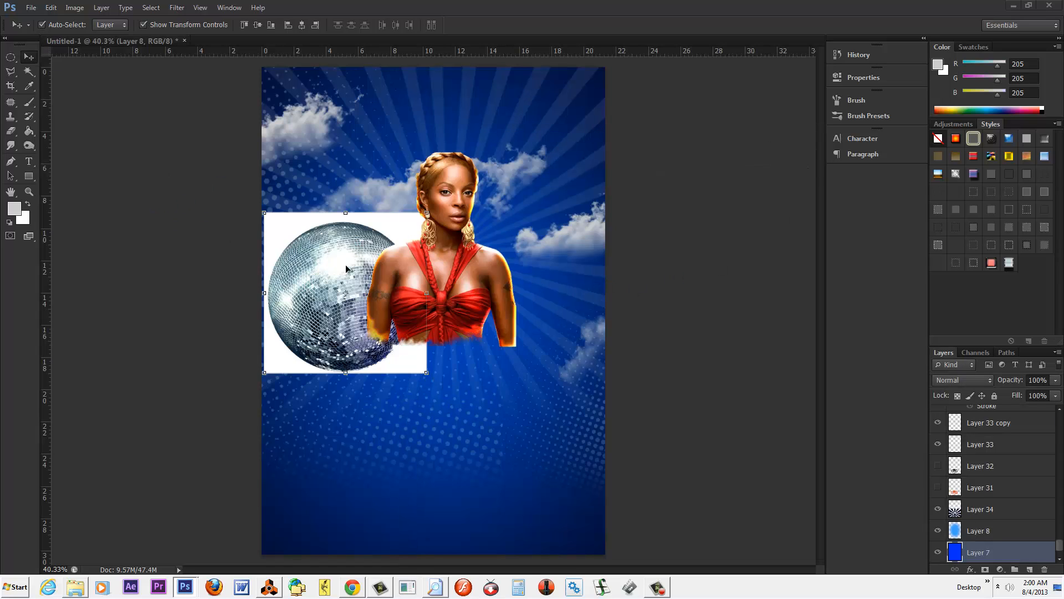
drag(345, 294, 447, 173)
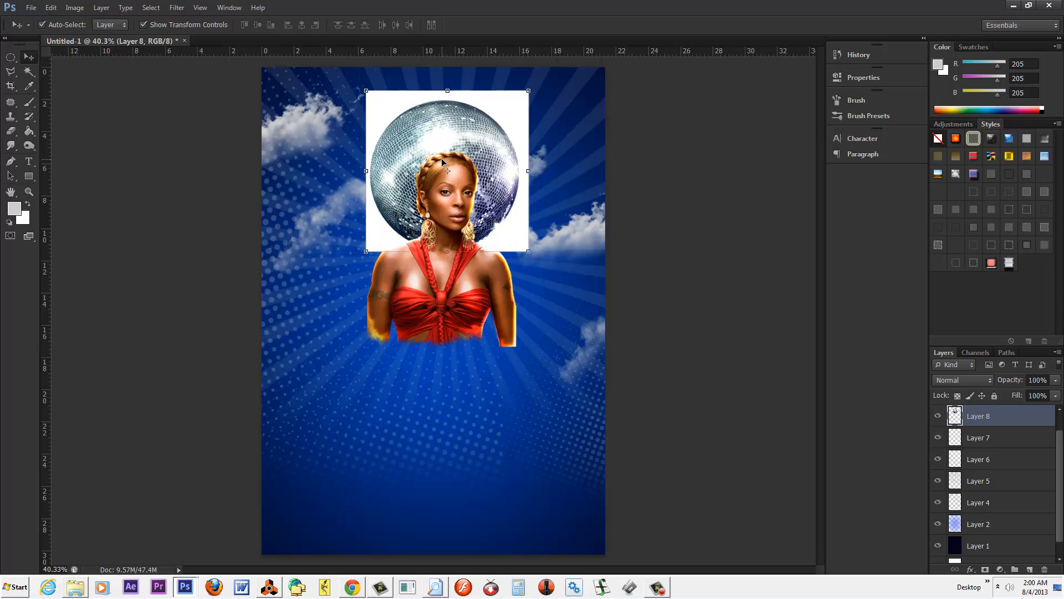
mouse_move(592, 307)
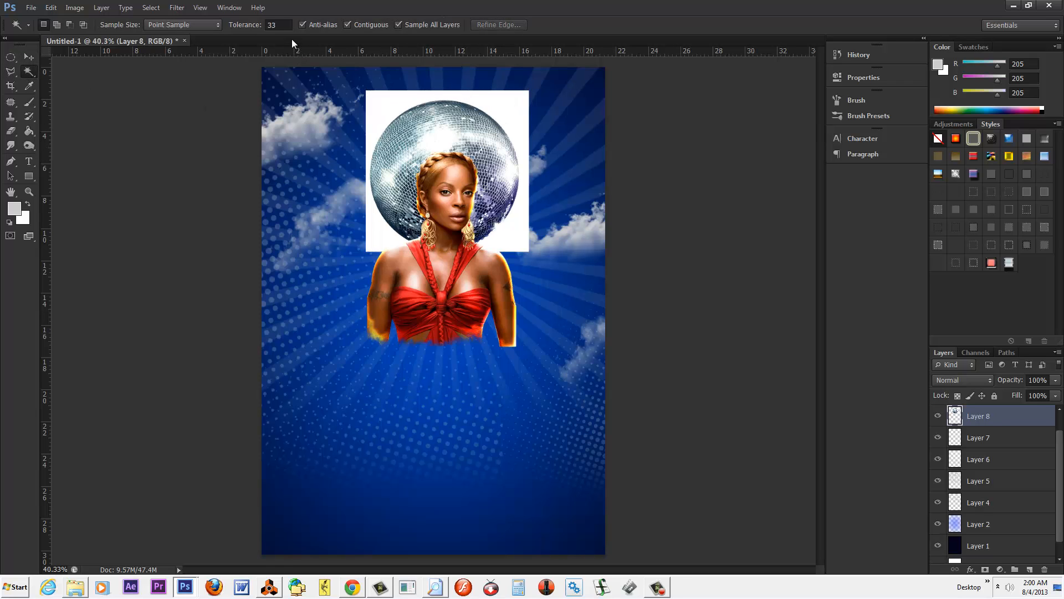
Step: Delete the white-backed disco ball layer, Layer 8
text(11)
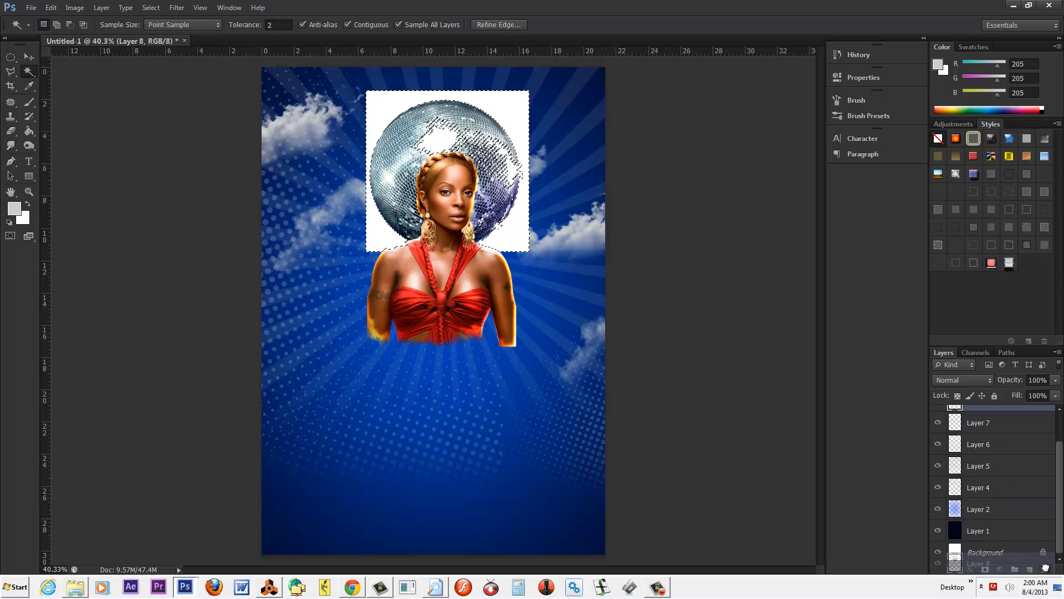
click(151, 7)
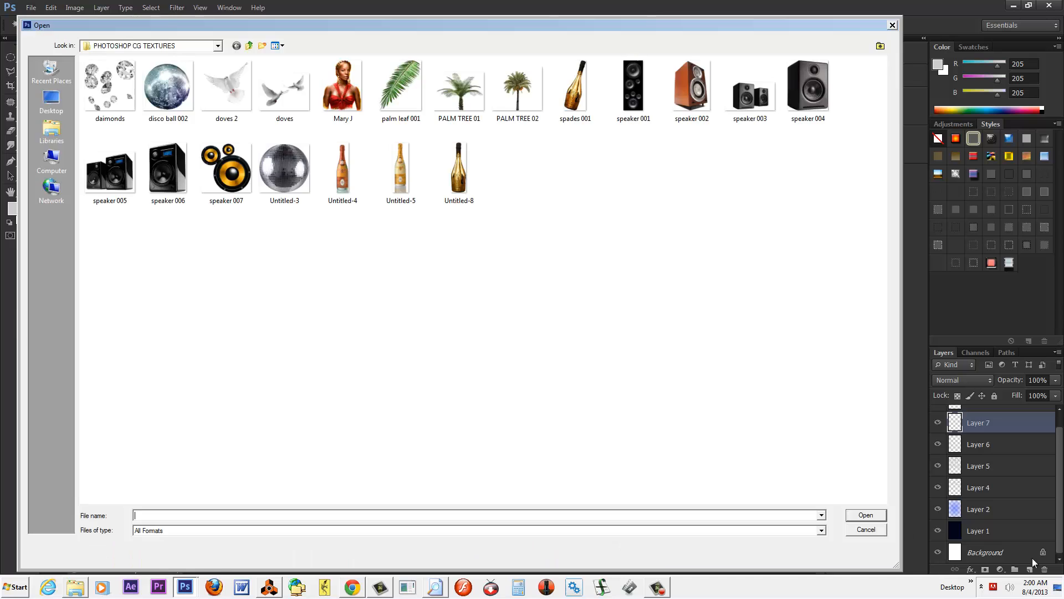
Step: Import the transparent disco ball Untitled-3 and shrink it behind her head
click(284, 167)
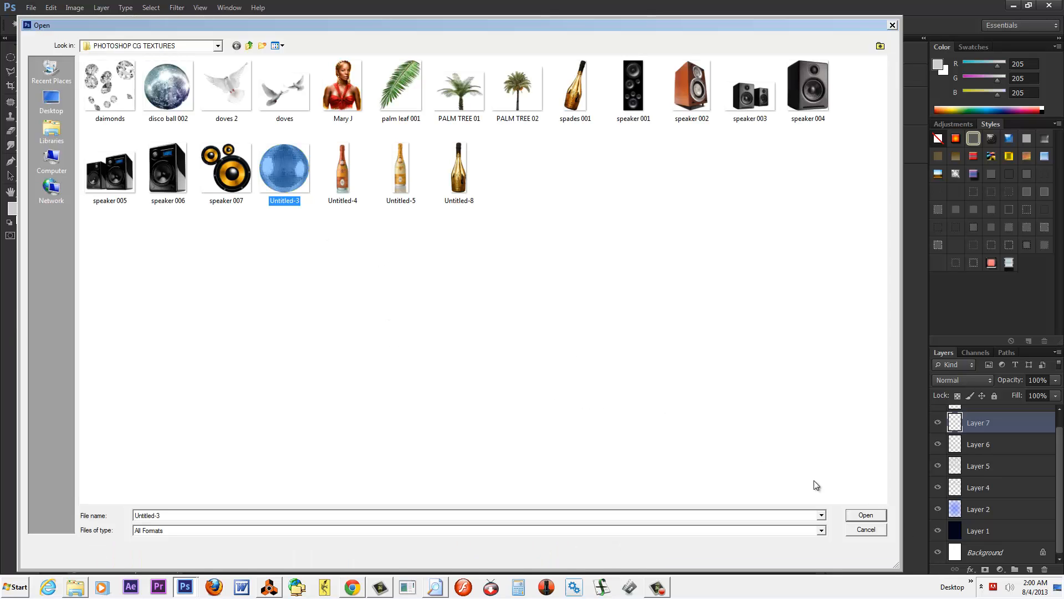
click(864, 514)
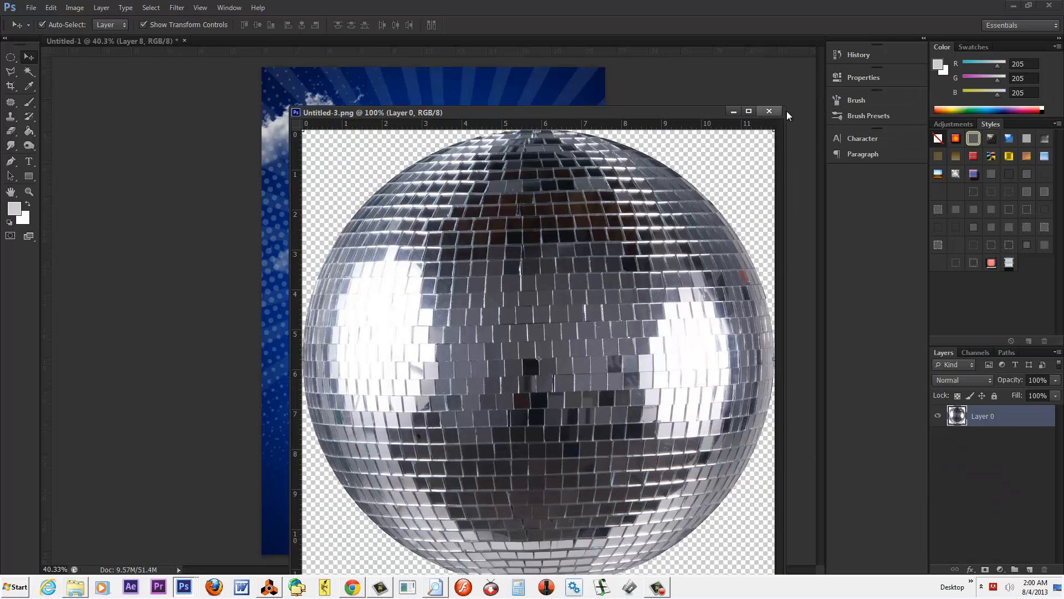
click(769, 111)
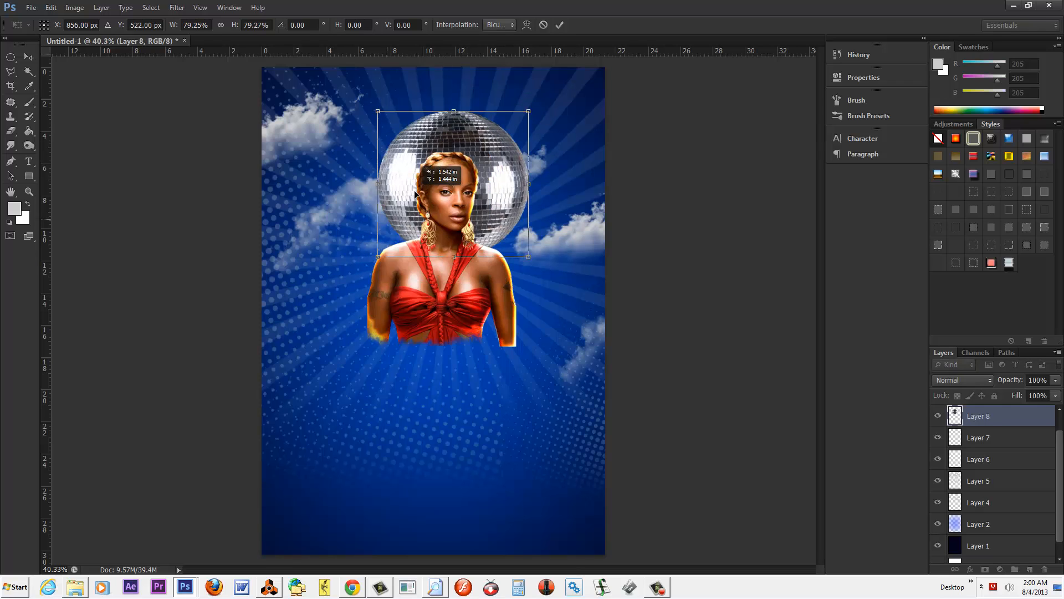
drag(454, 183, 445, 173)
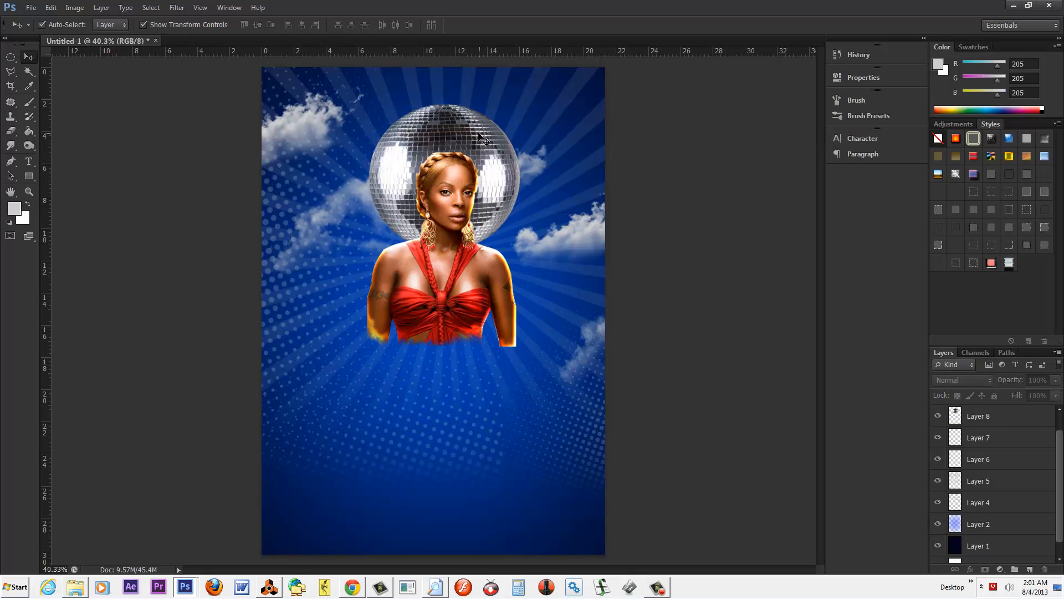
click(75, 7)
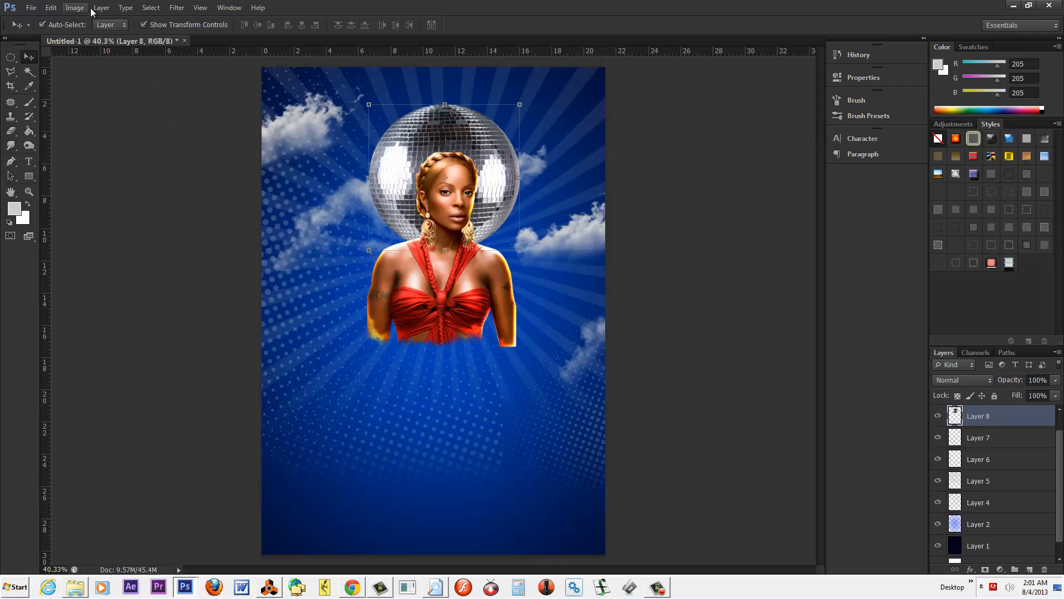
Step: Apply Levels to the disco ball with input levels around 31, 1.12, 249
click(101, 8)
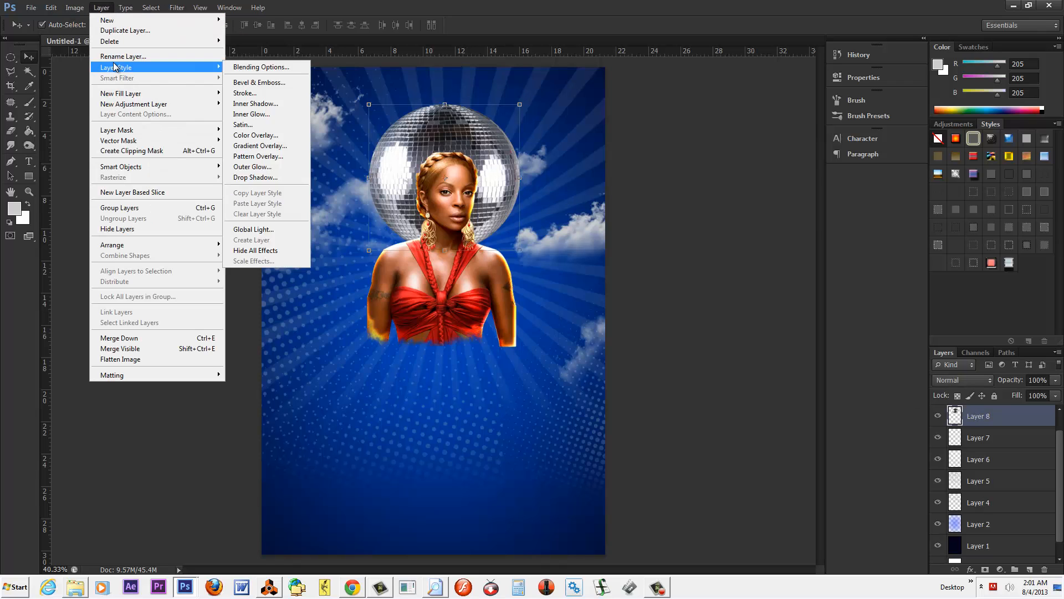
click(75, 8)
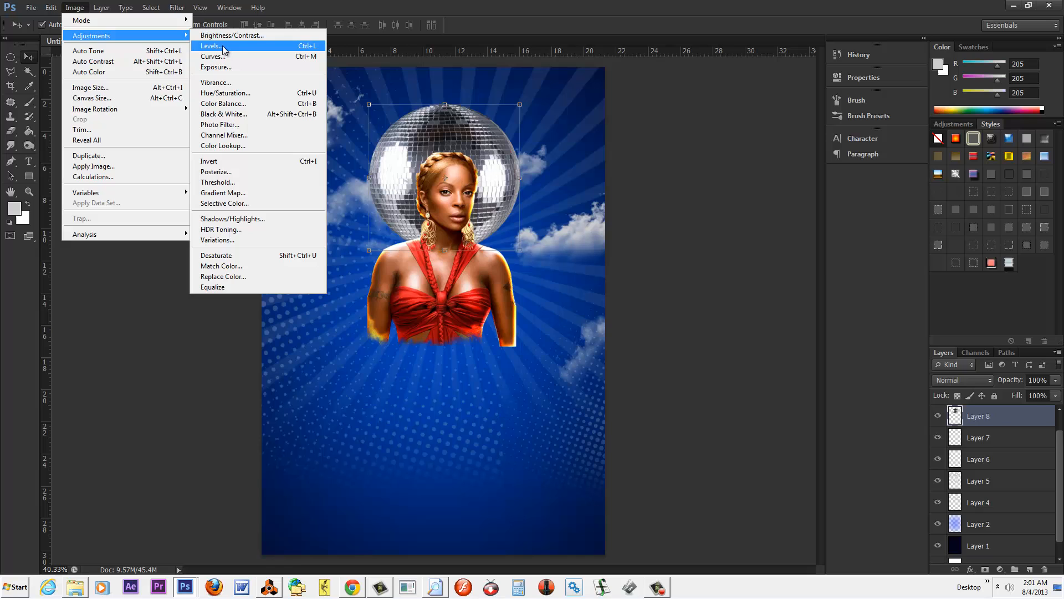
click(211, 45)
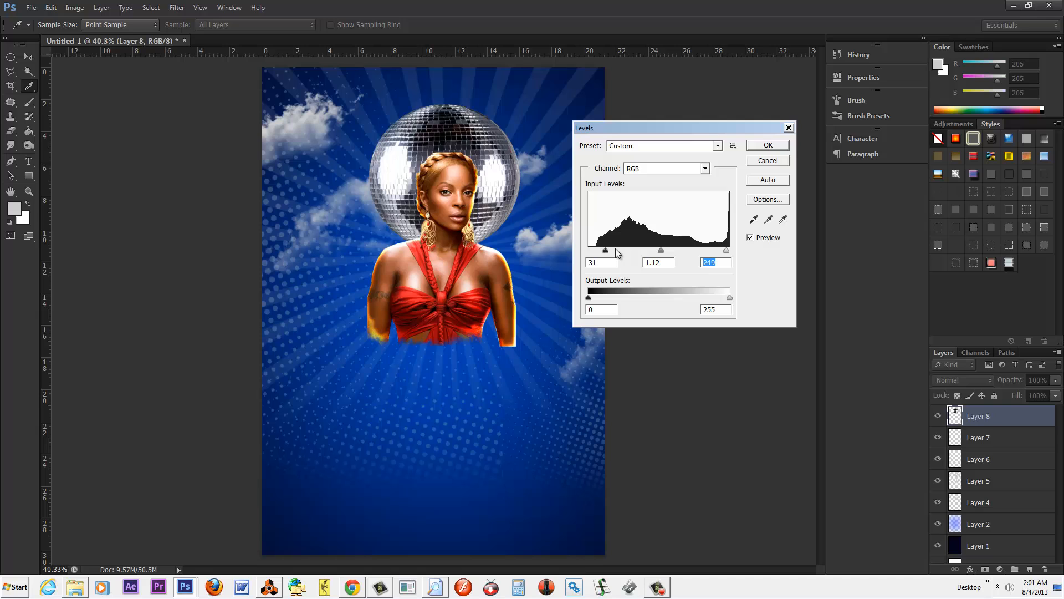
drag(605, 250, 611, 250)
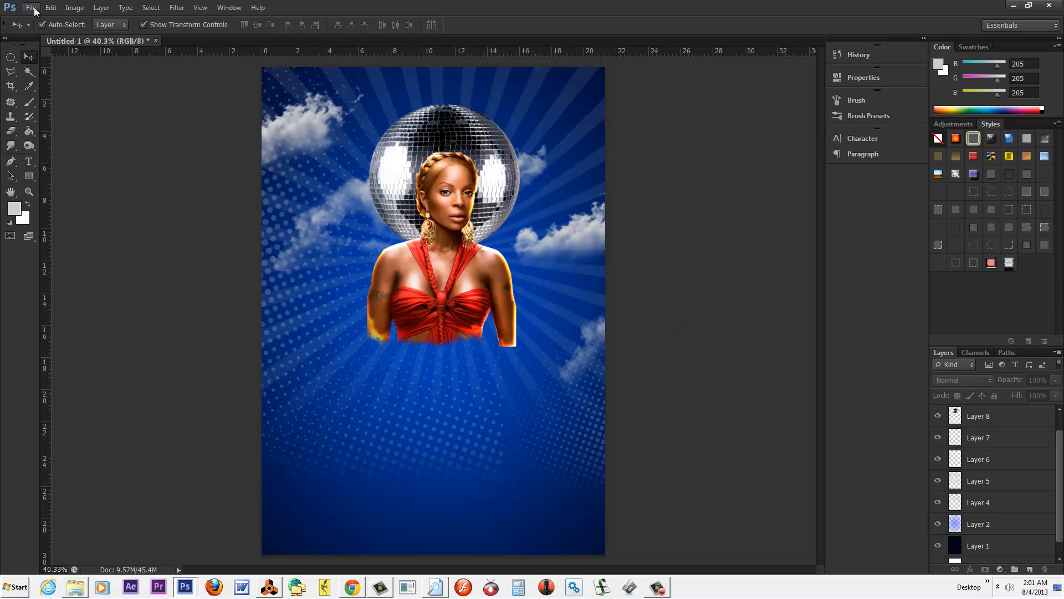
Step: Import speaker 002 and scale it small beside the disco ball's upper right
click(31, 7)
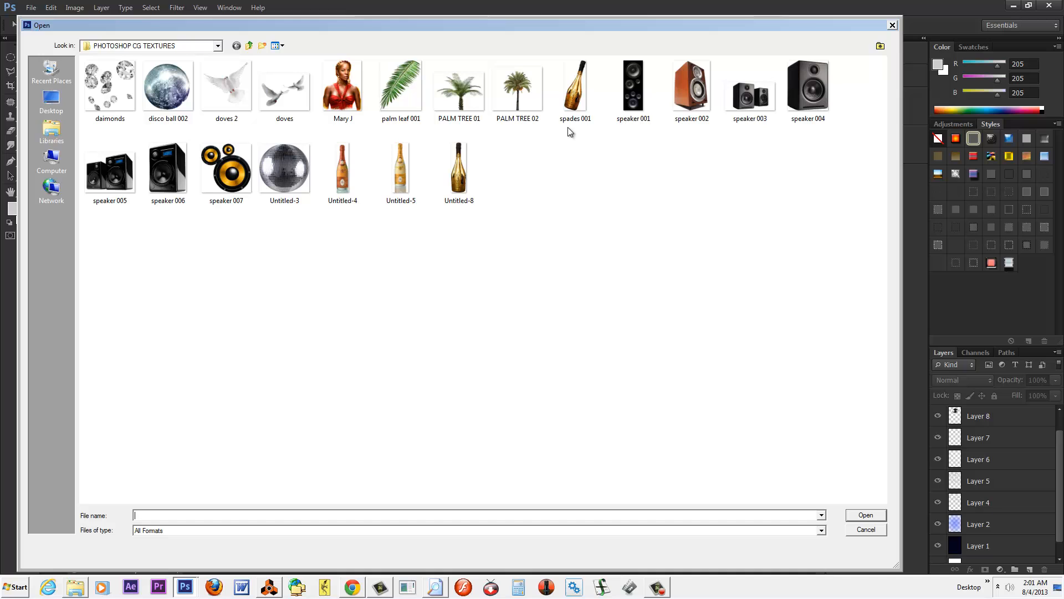
click(690, 87)
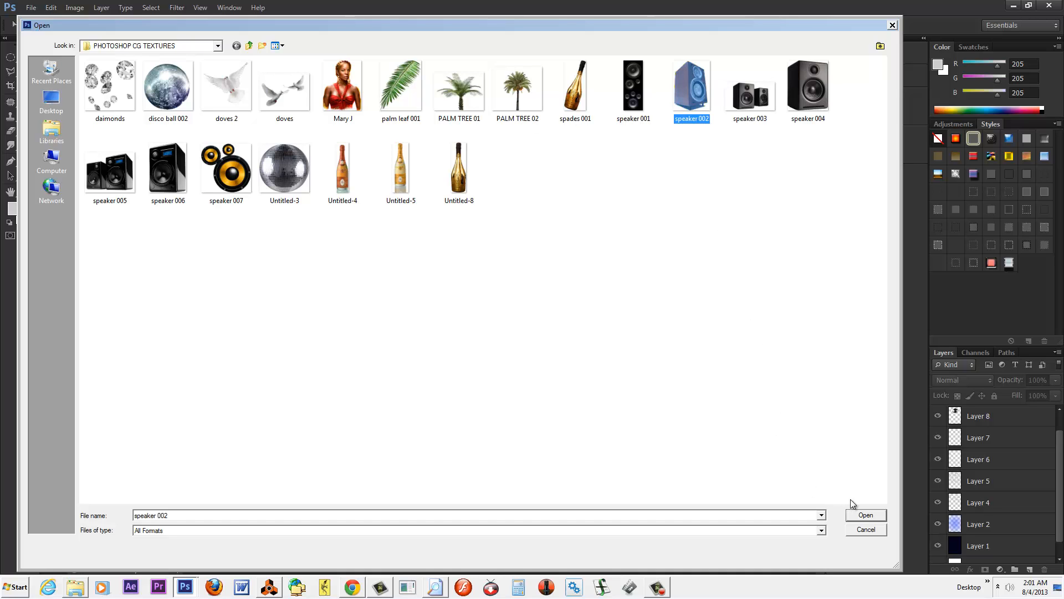
click(865, 515)
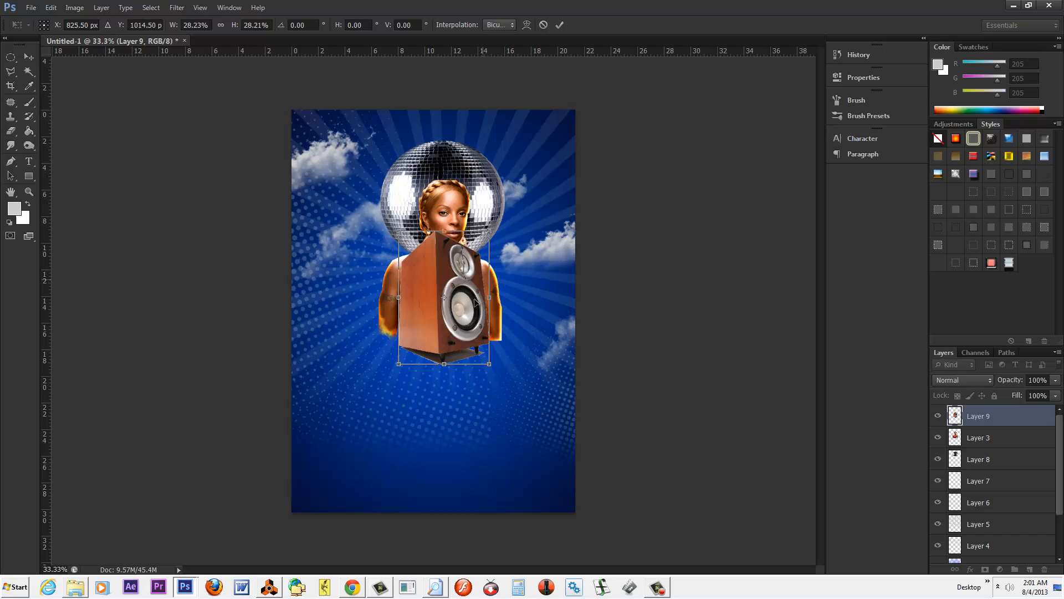
drag(441, 305, 519, 173)
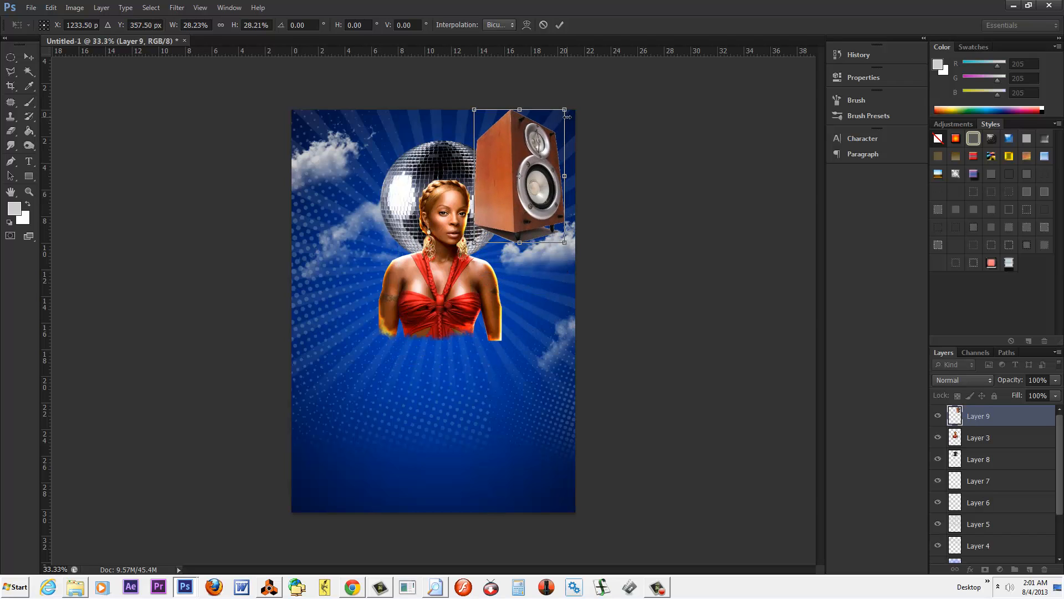
drag(566, 110, 536, 151)
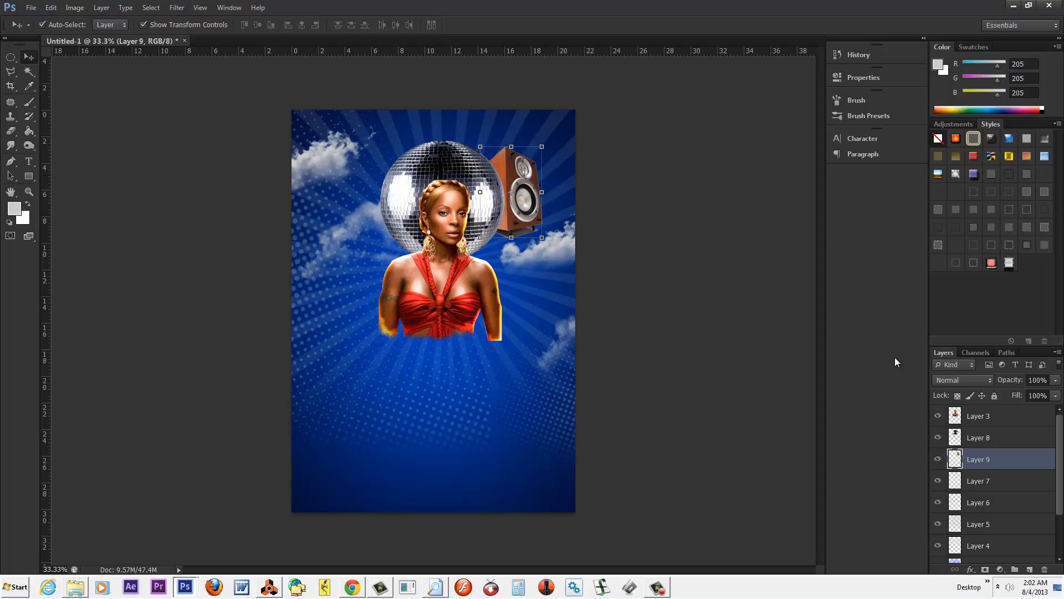
Step: Apply Levels to the speaker with the black input slider at about 40
click(75, 7)
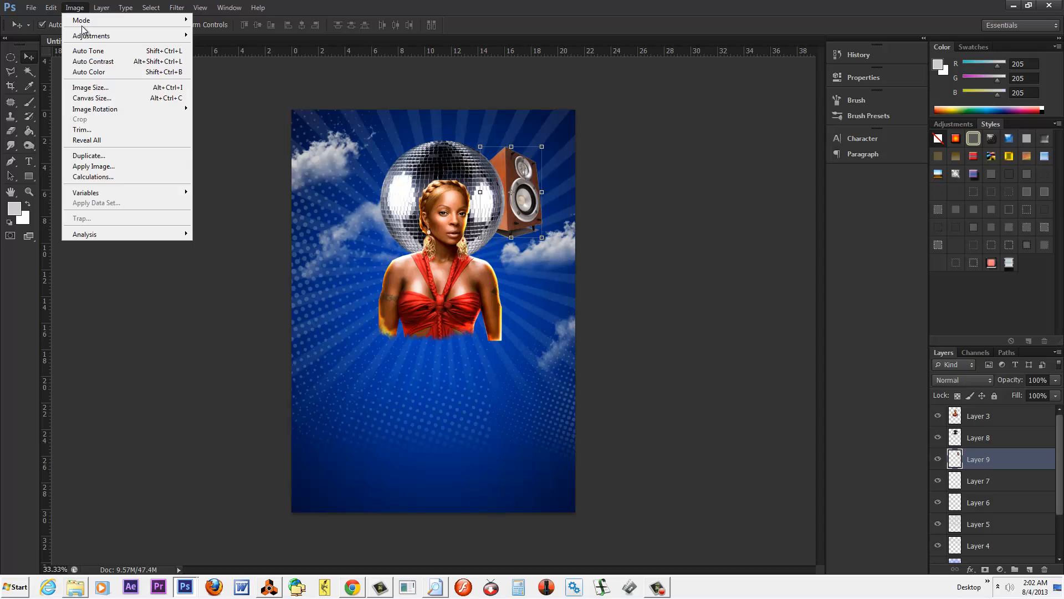
click(92, 36)
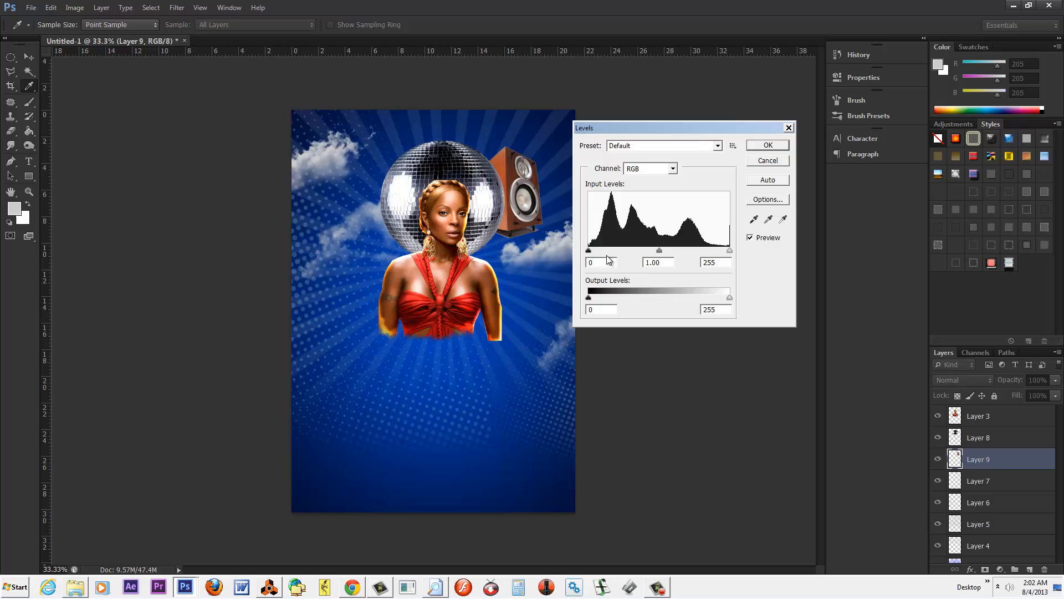
drag(589, 250, 608, 250)
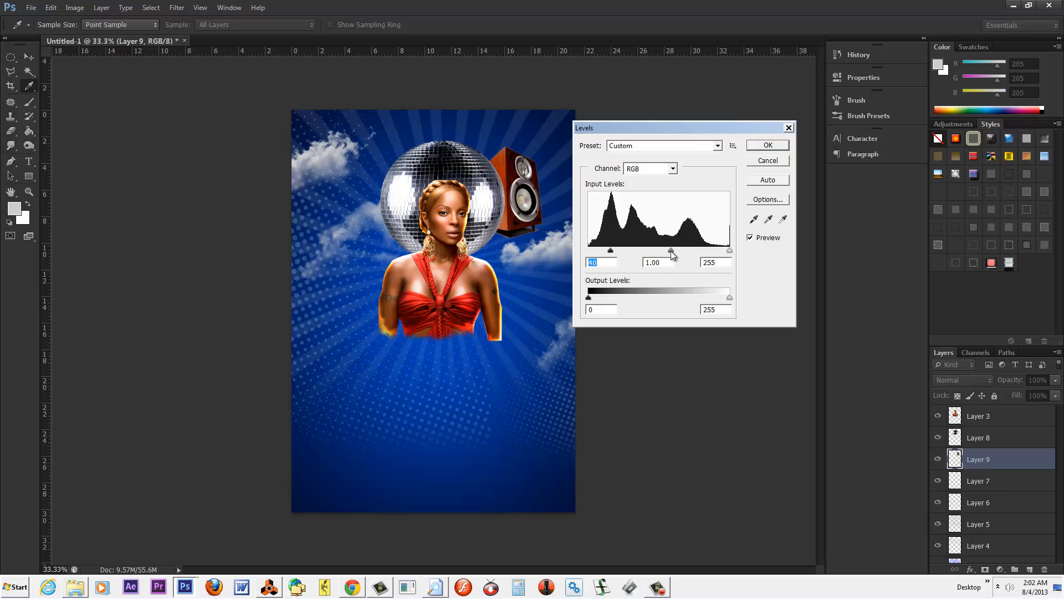
click(766, 145)
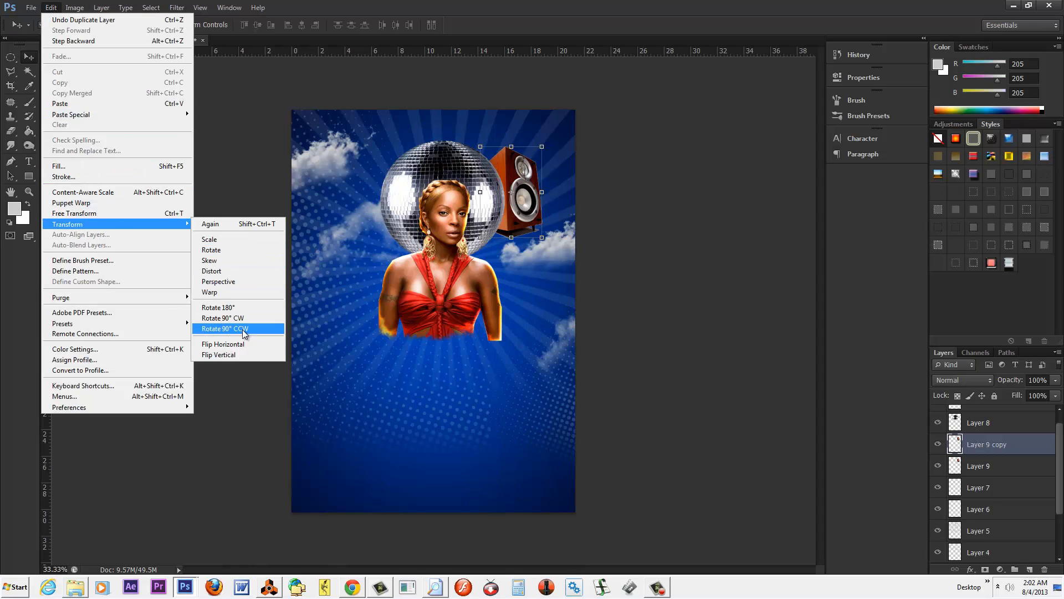
Step: Flip the duplicated speaker horizontally to mirror it on the disco ball's left
click(224, 329)
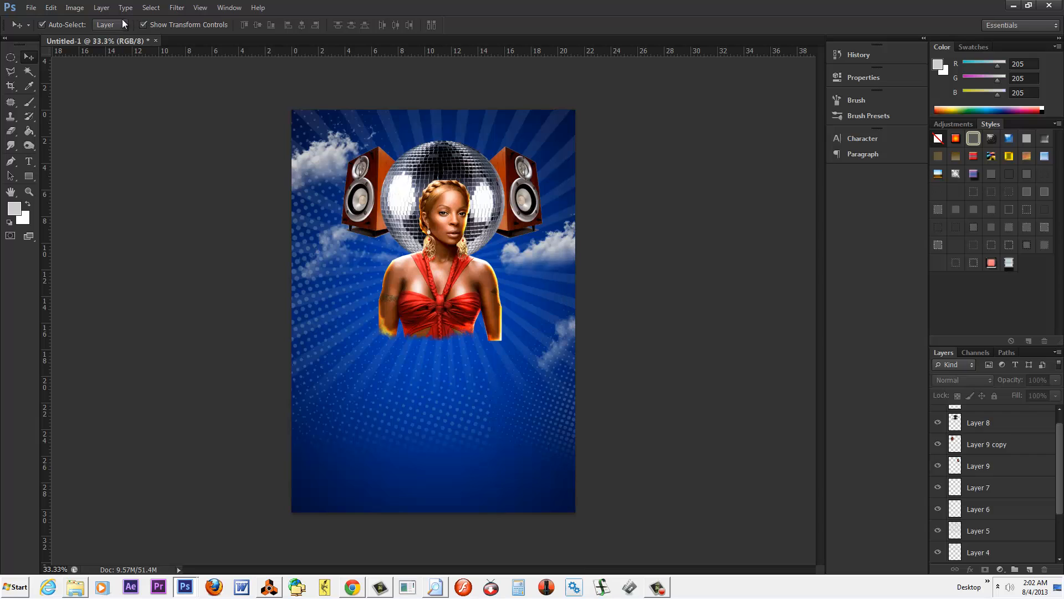
Step: Rename Layer 8 to 'mirror ball' and duplicate it with Ctrl+J
click(978, 422)
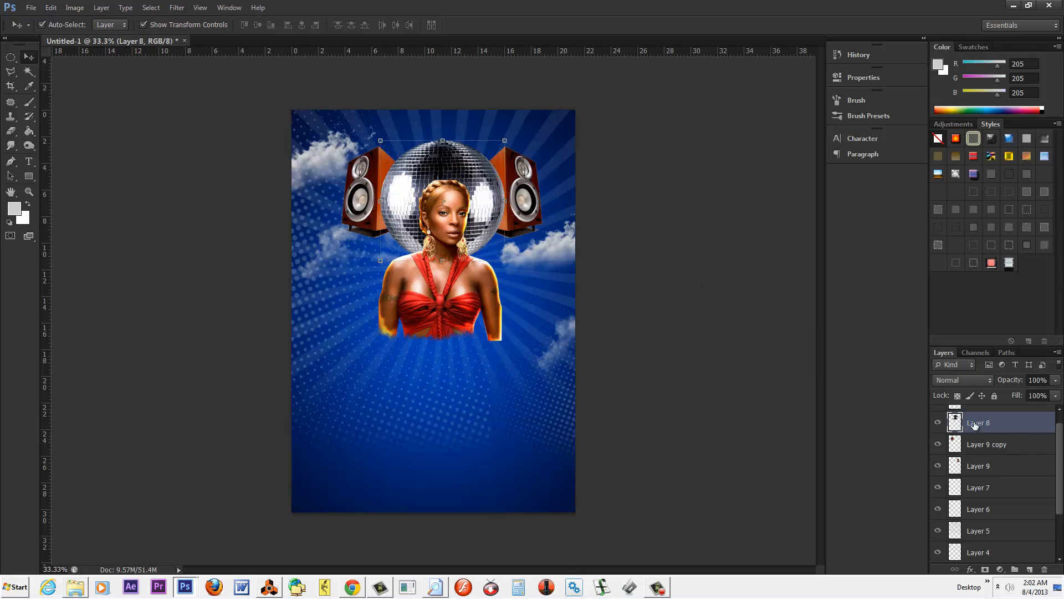
double_click(978, 423)
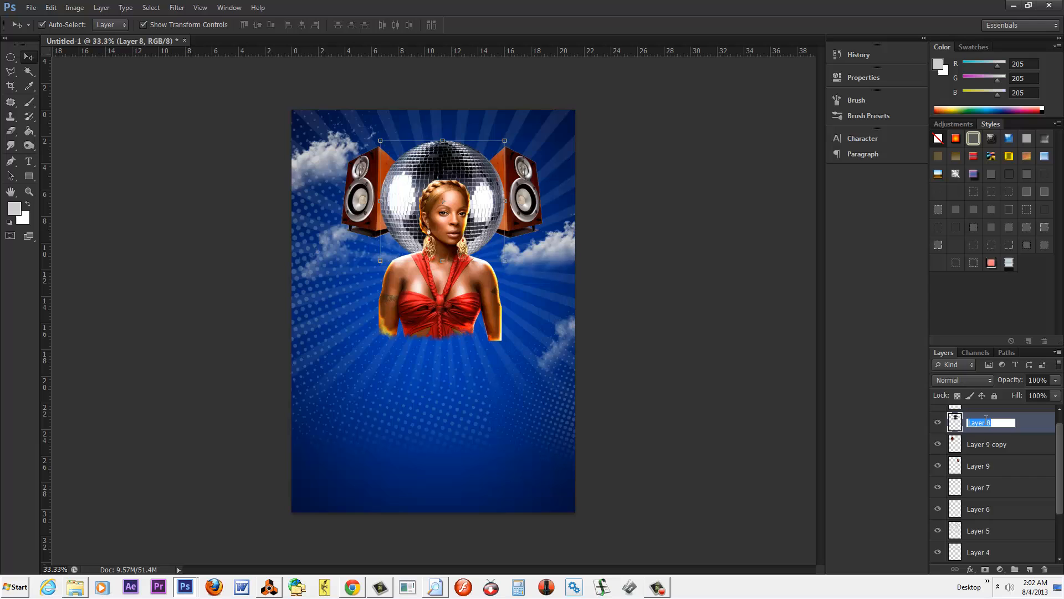
text(mirror ball)
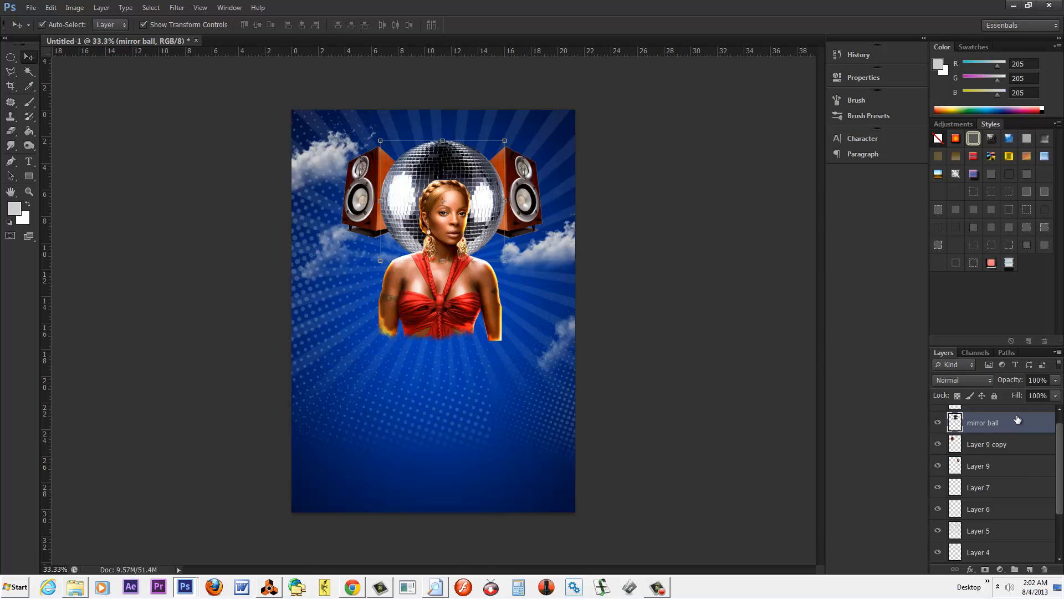
key(ctrl+j)
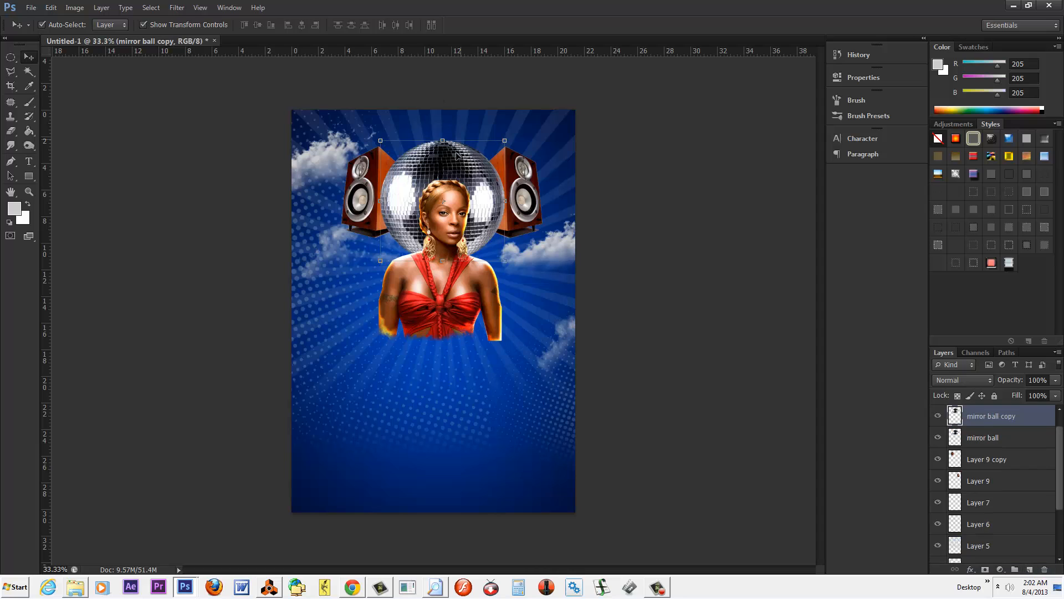